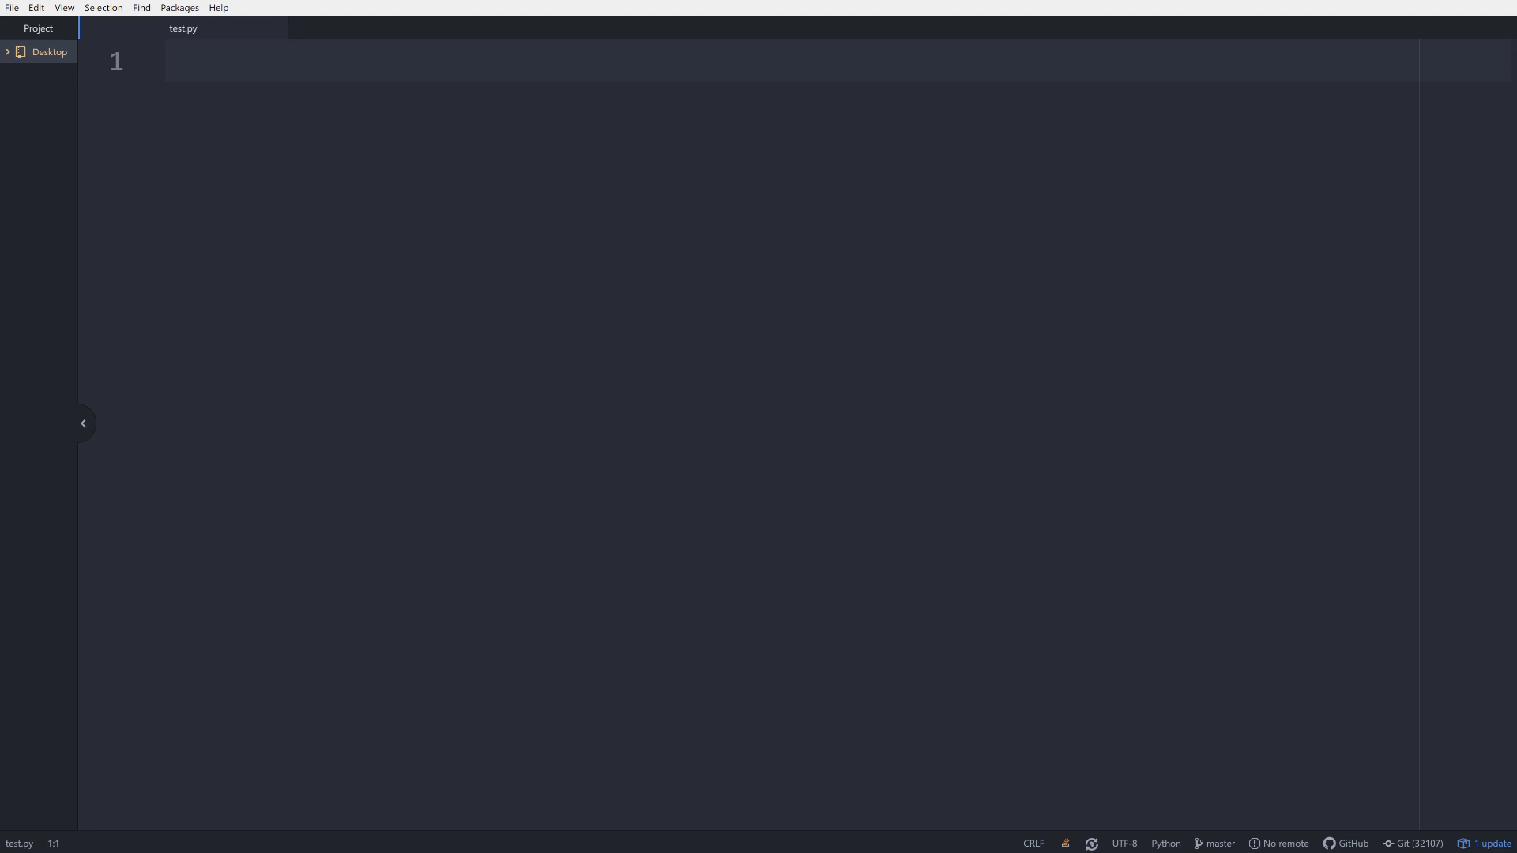
- Begin kite.py with the numpy and matplotlib.pyplot import lines, Kite docs alongside
left_click(169, 60)
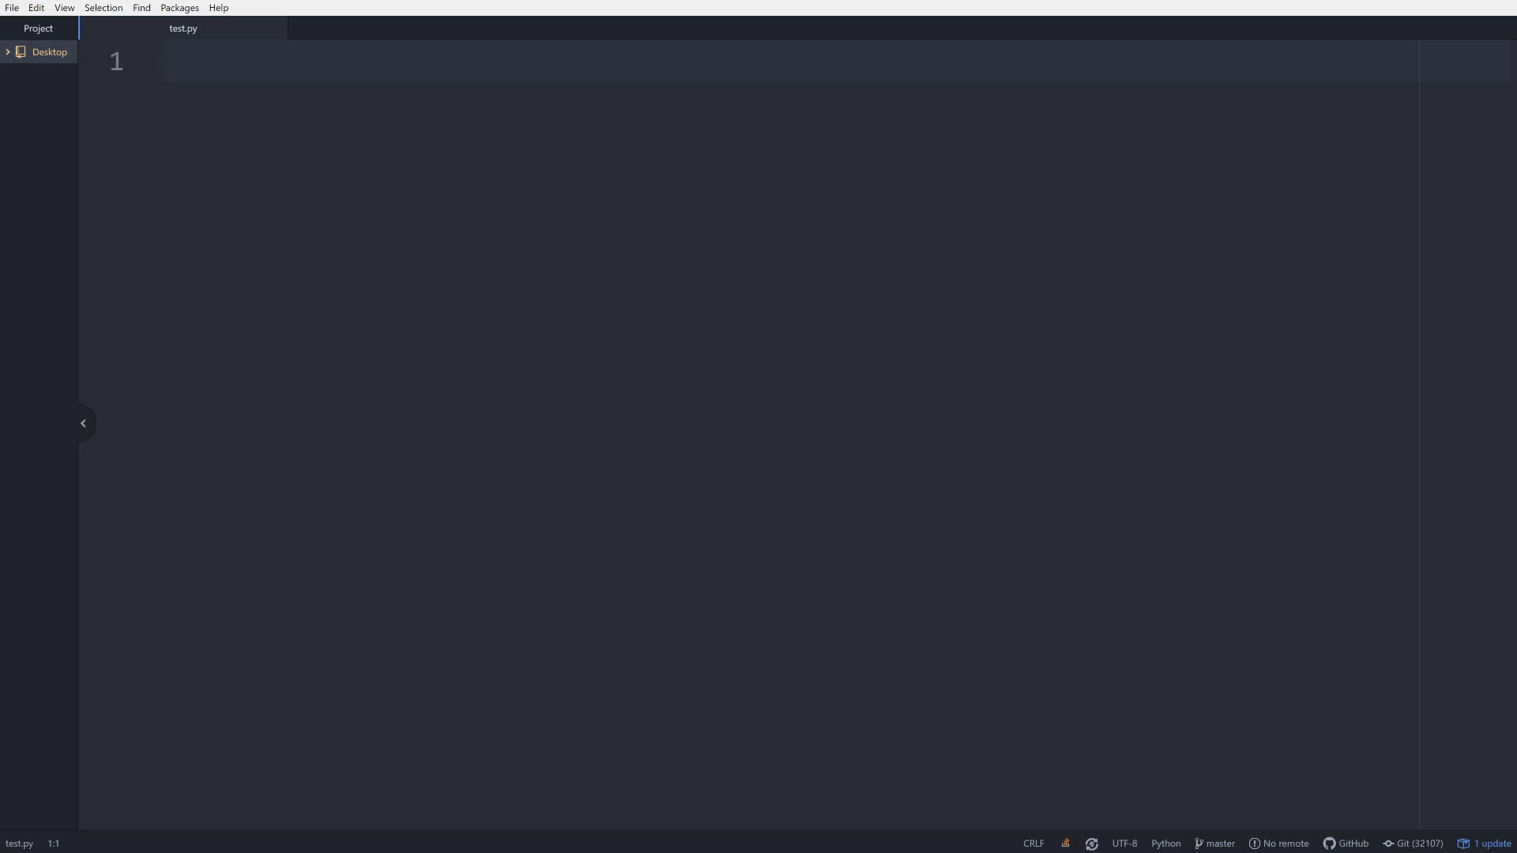
left_click(169, 60)
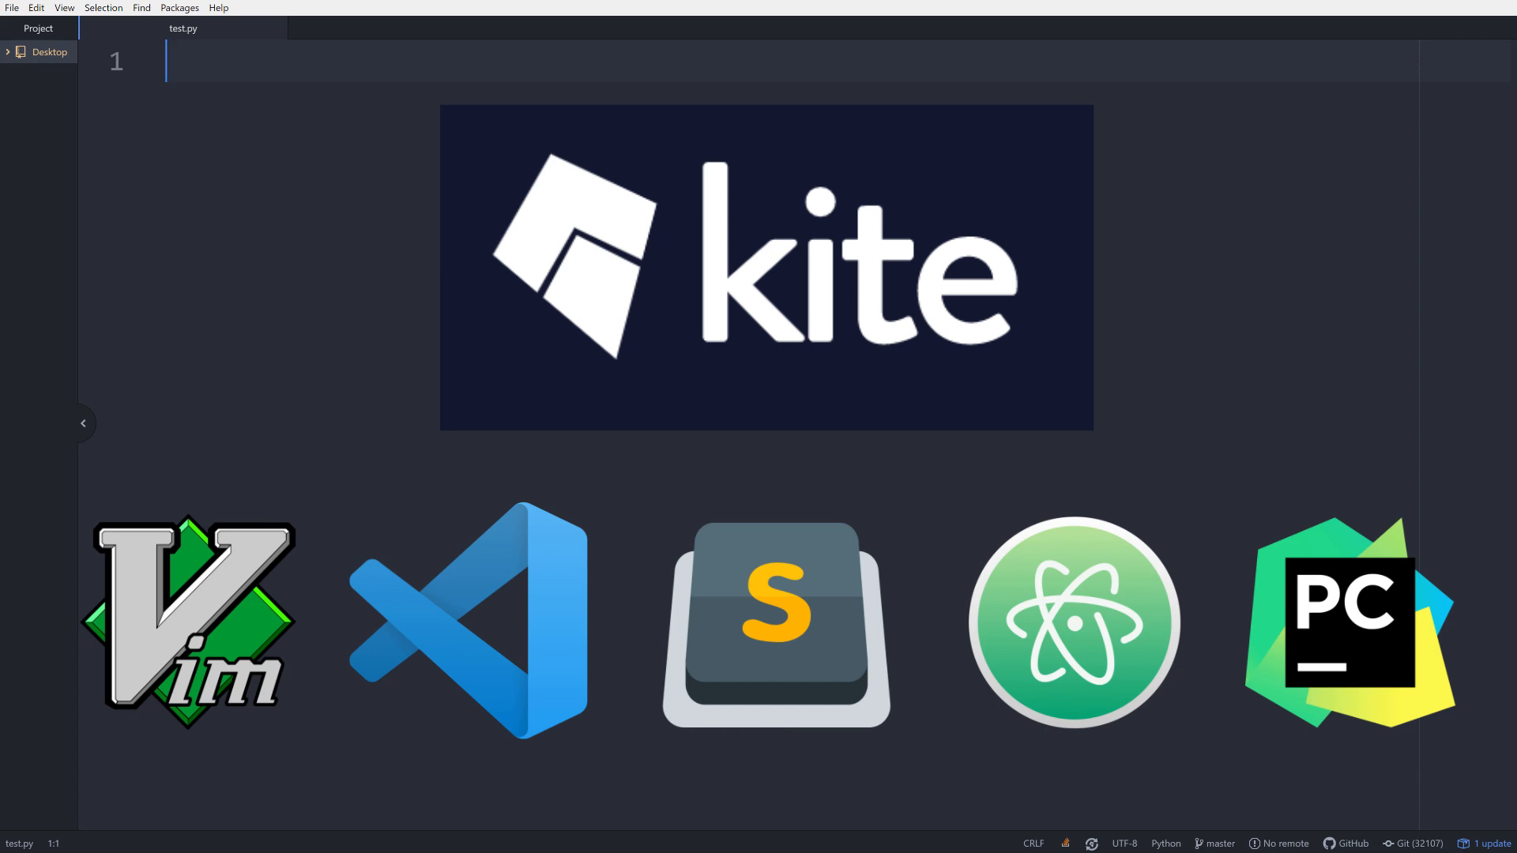
type("import numpy as np")
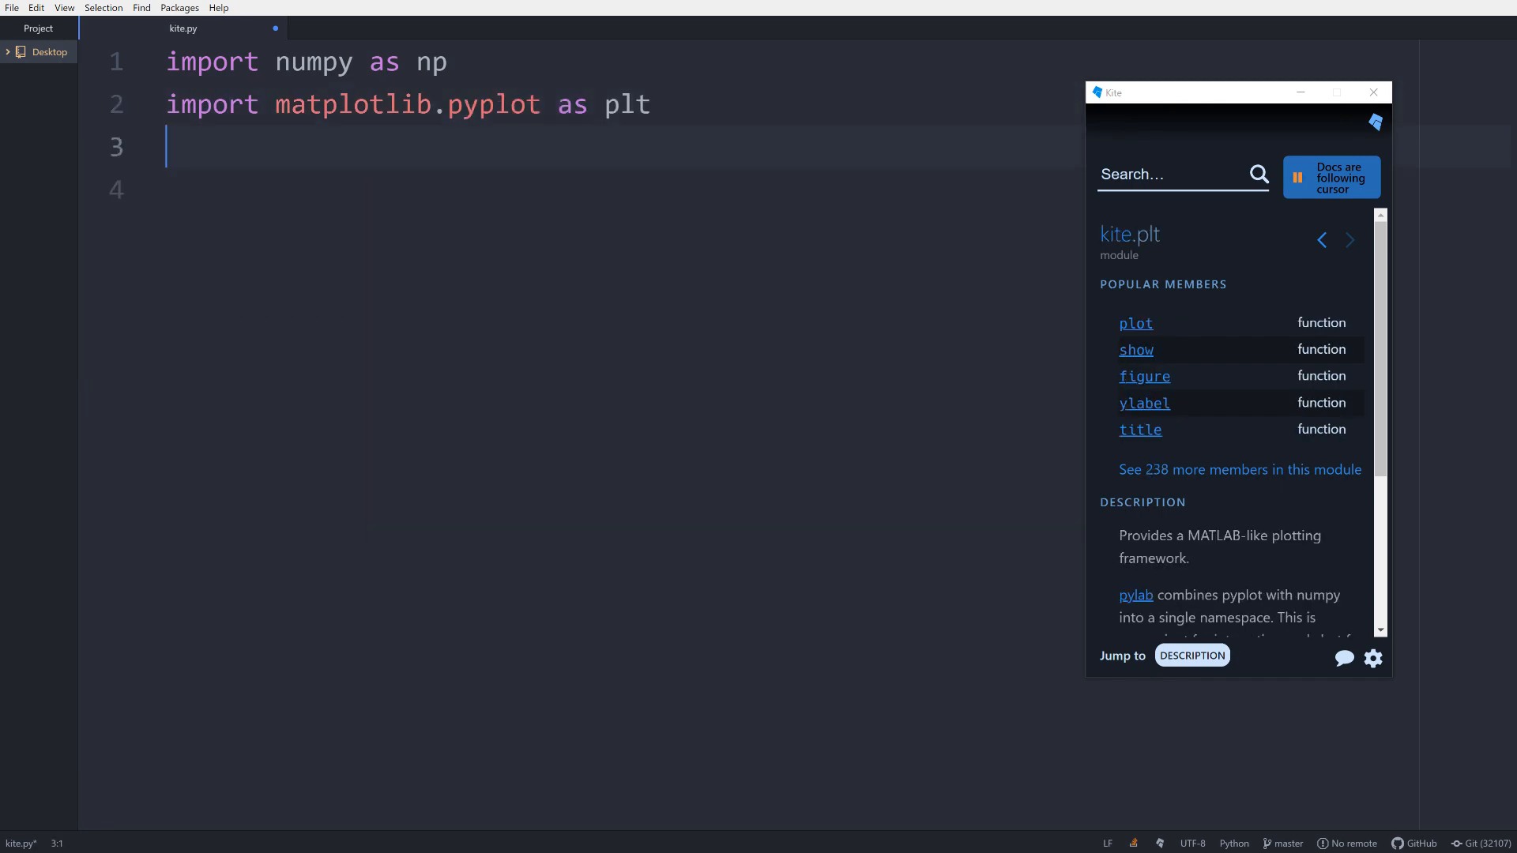
- Define my_x = np.linspace(-1, 1) and my_y = np.sin(my_x) using Kite completions
type("my_x =")
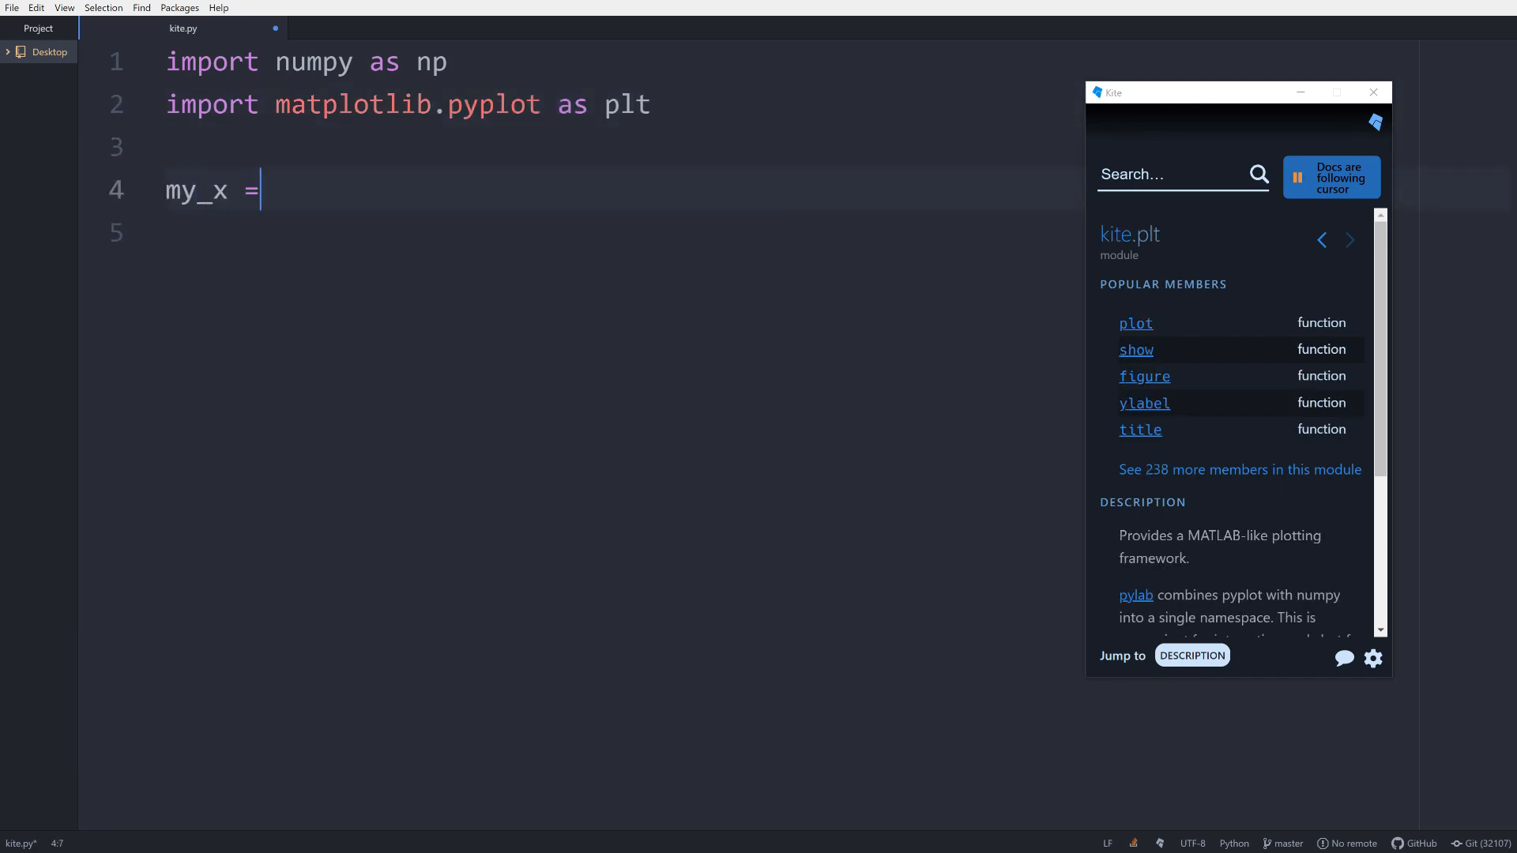
type("np.linspace(-1, 1")
left_click(610, 232)
type("my")
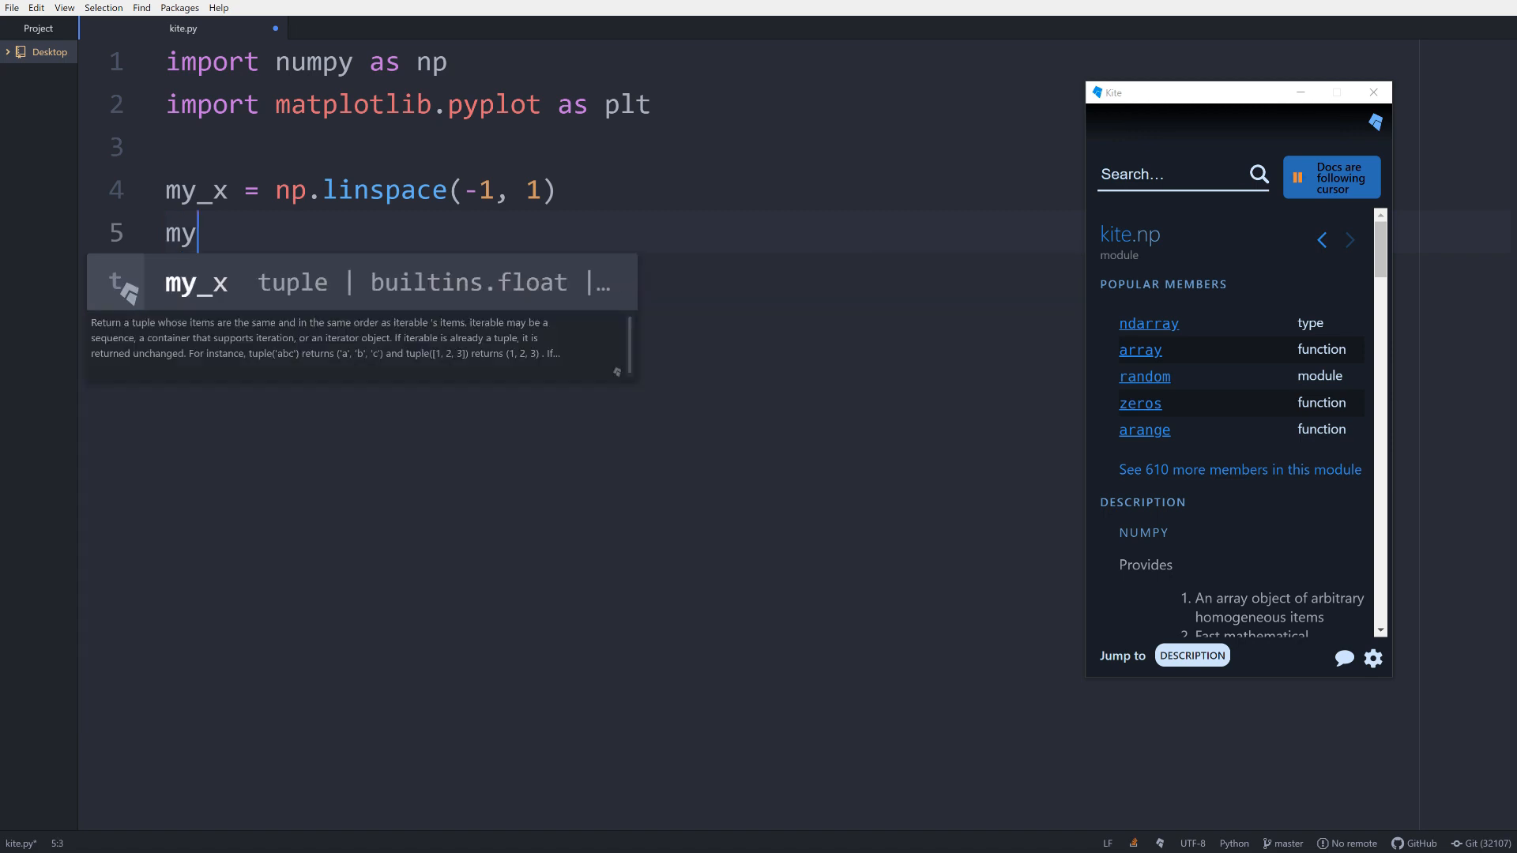
type("_y = n")
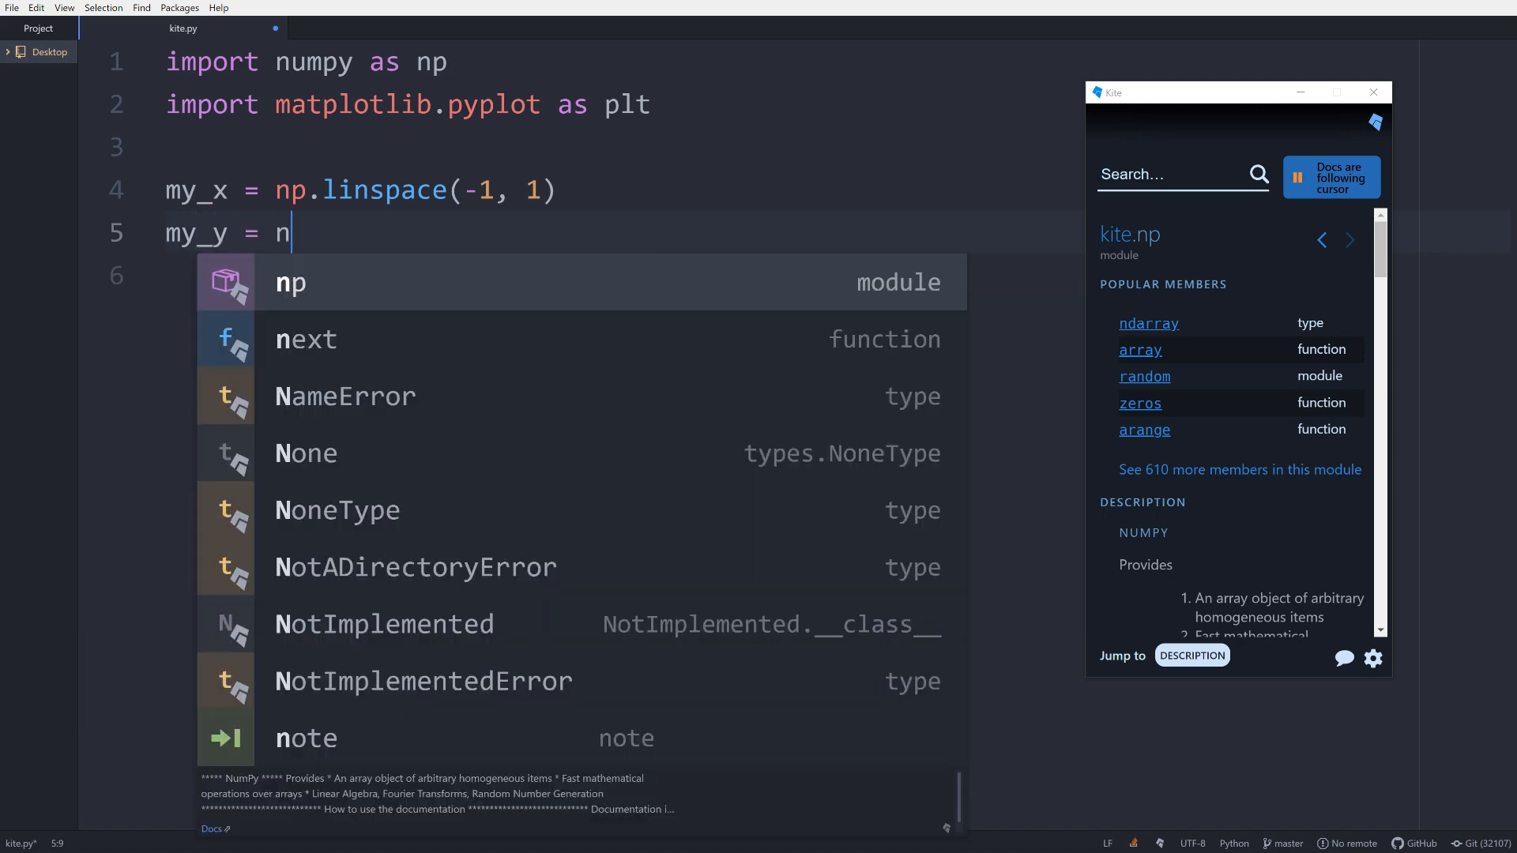
type("p.sin")
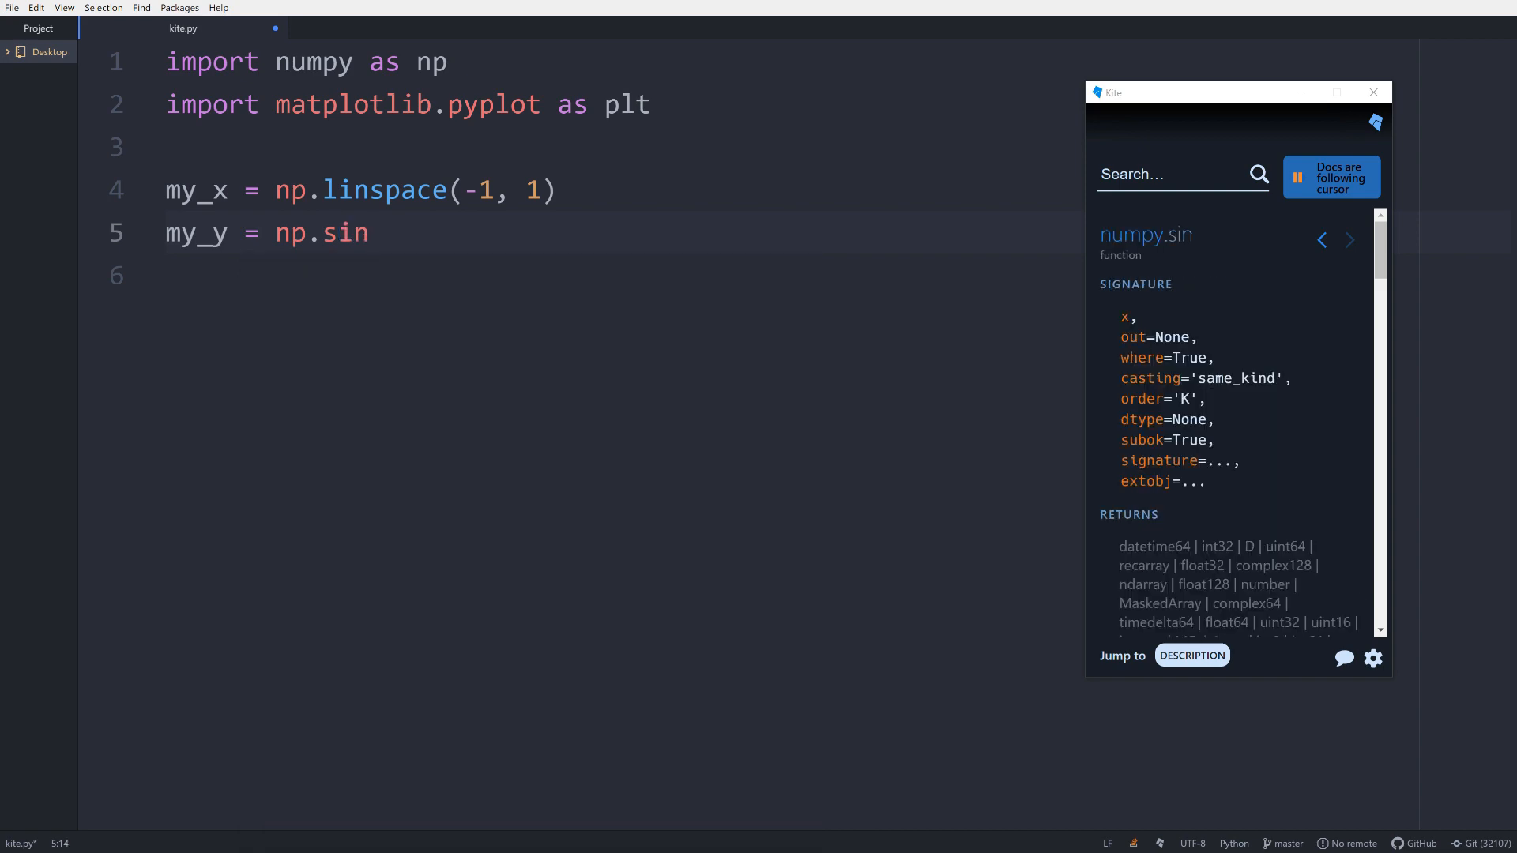
type("([x])")
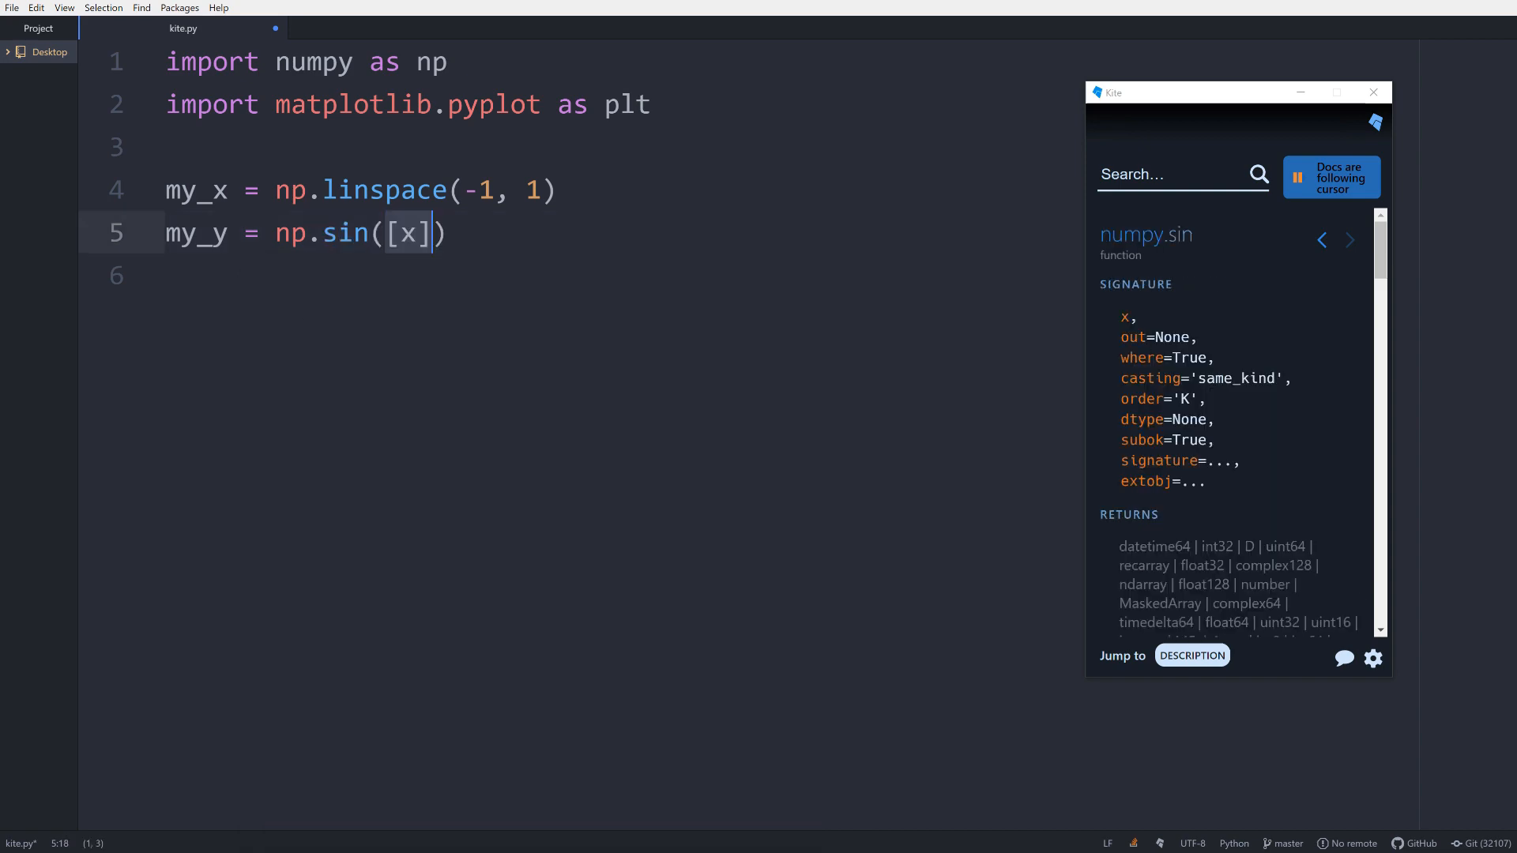
type("my_x")
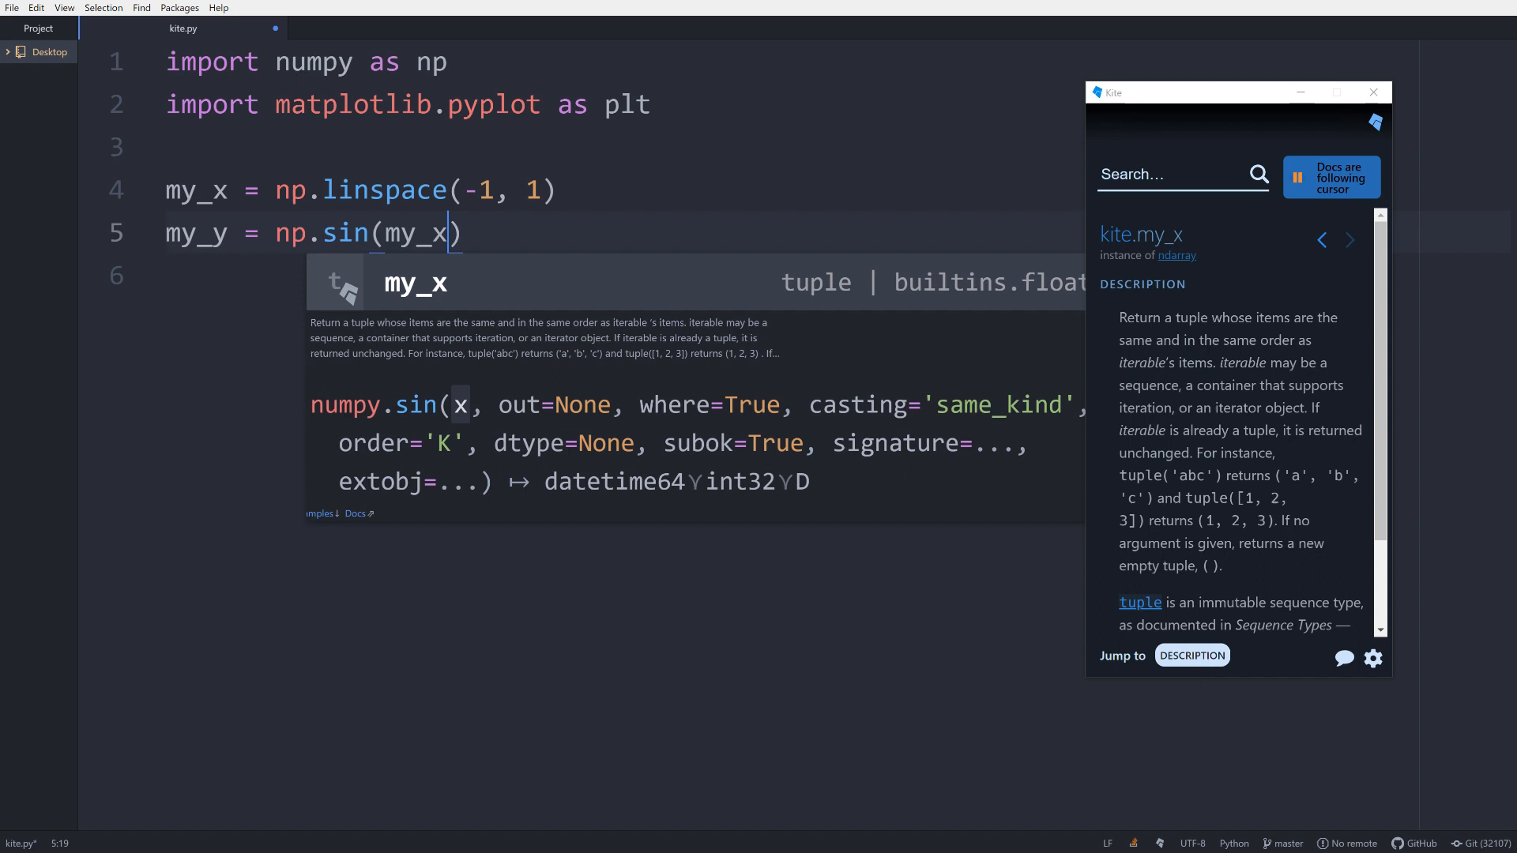
- Add plt.plot(my_x, my_y), plt.show() and a title string set to "Plot"
type("plt")
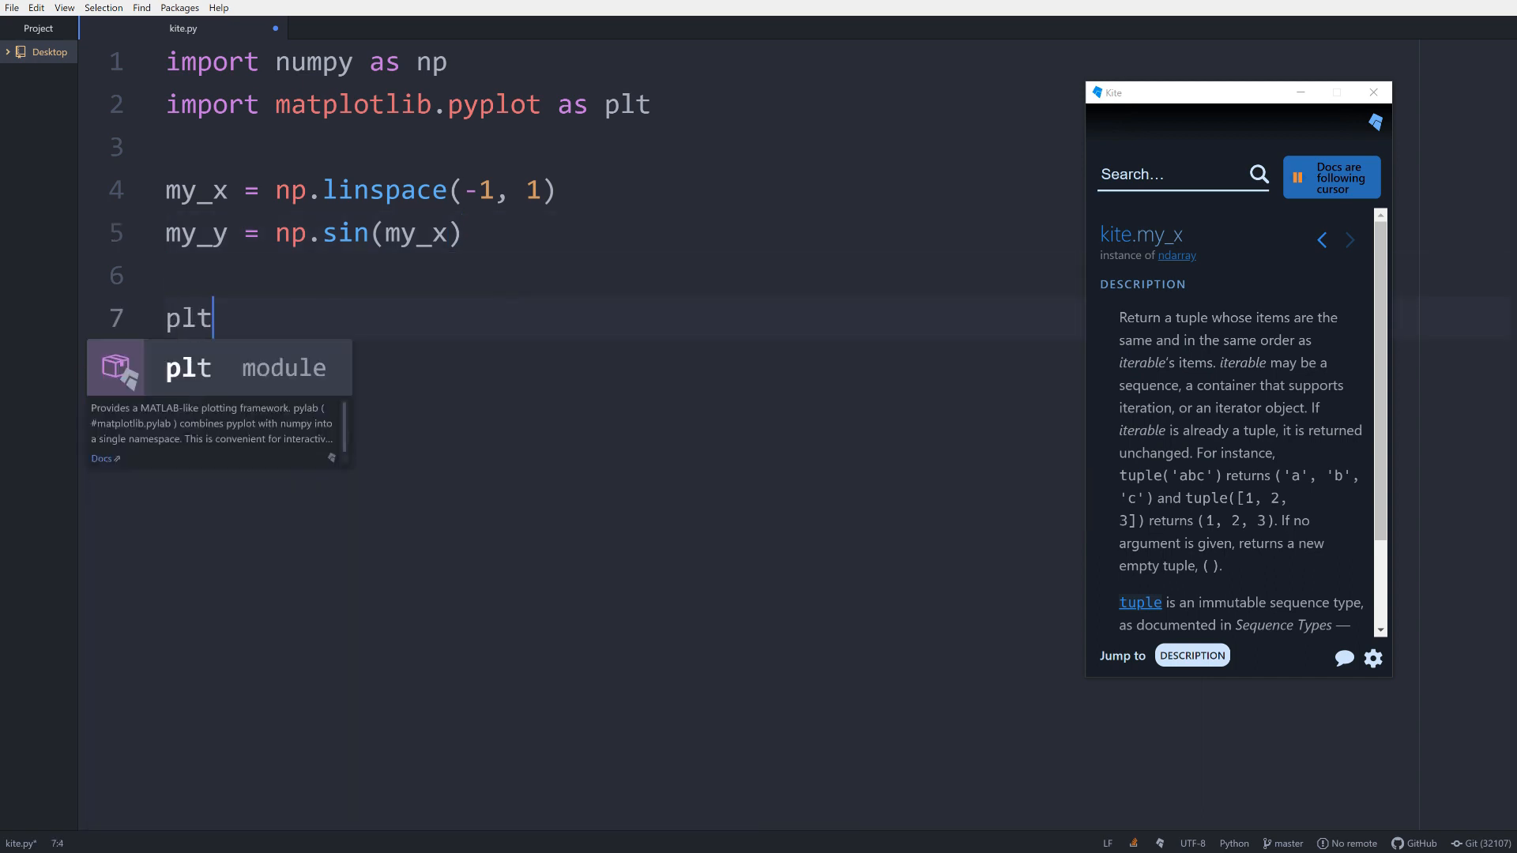
type(".plot(my_x, my_y")
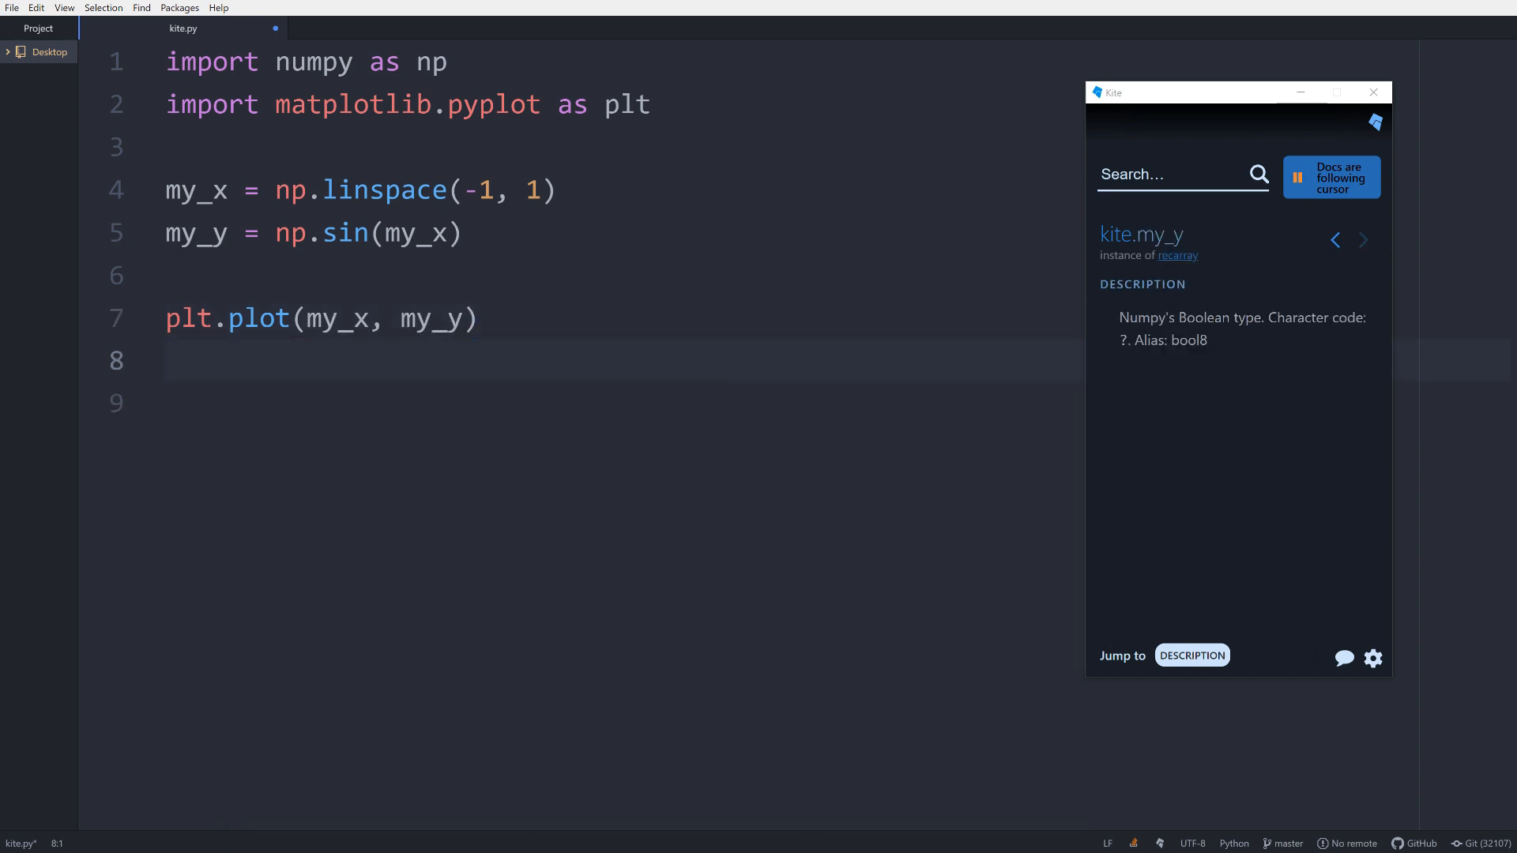
type("plt.show(")
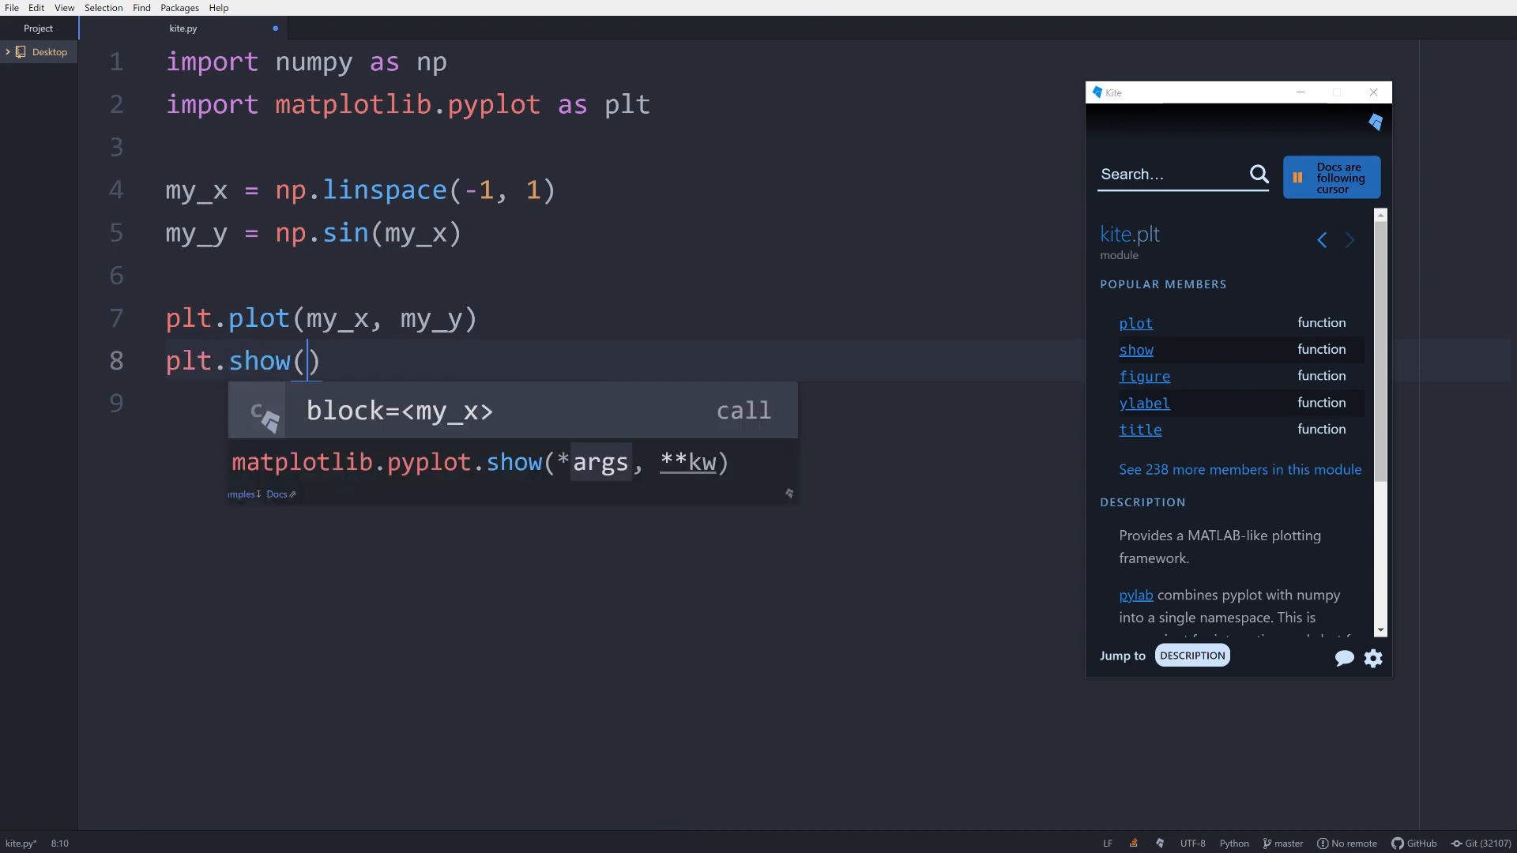
type("tit")
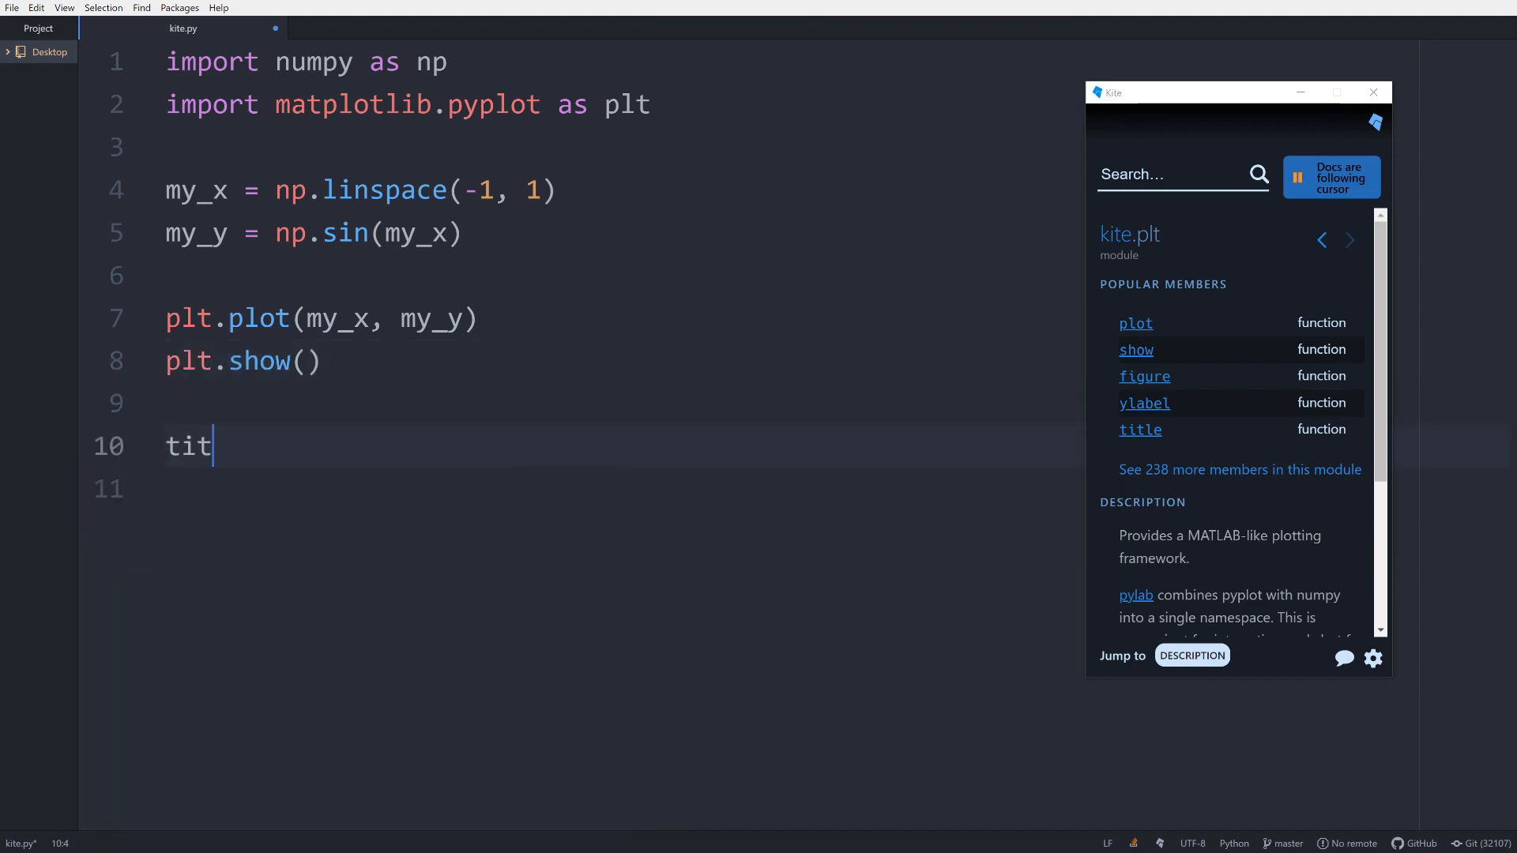
type("le = \"Plot")
left_click(832, 489)
type("filen")
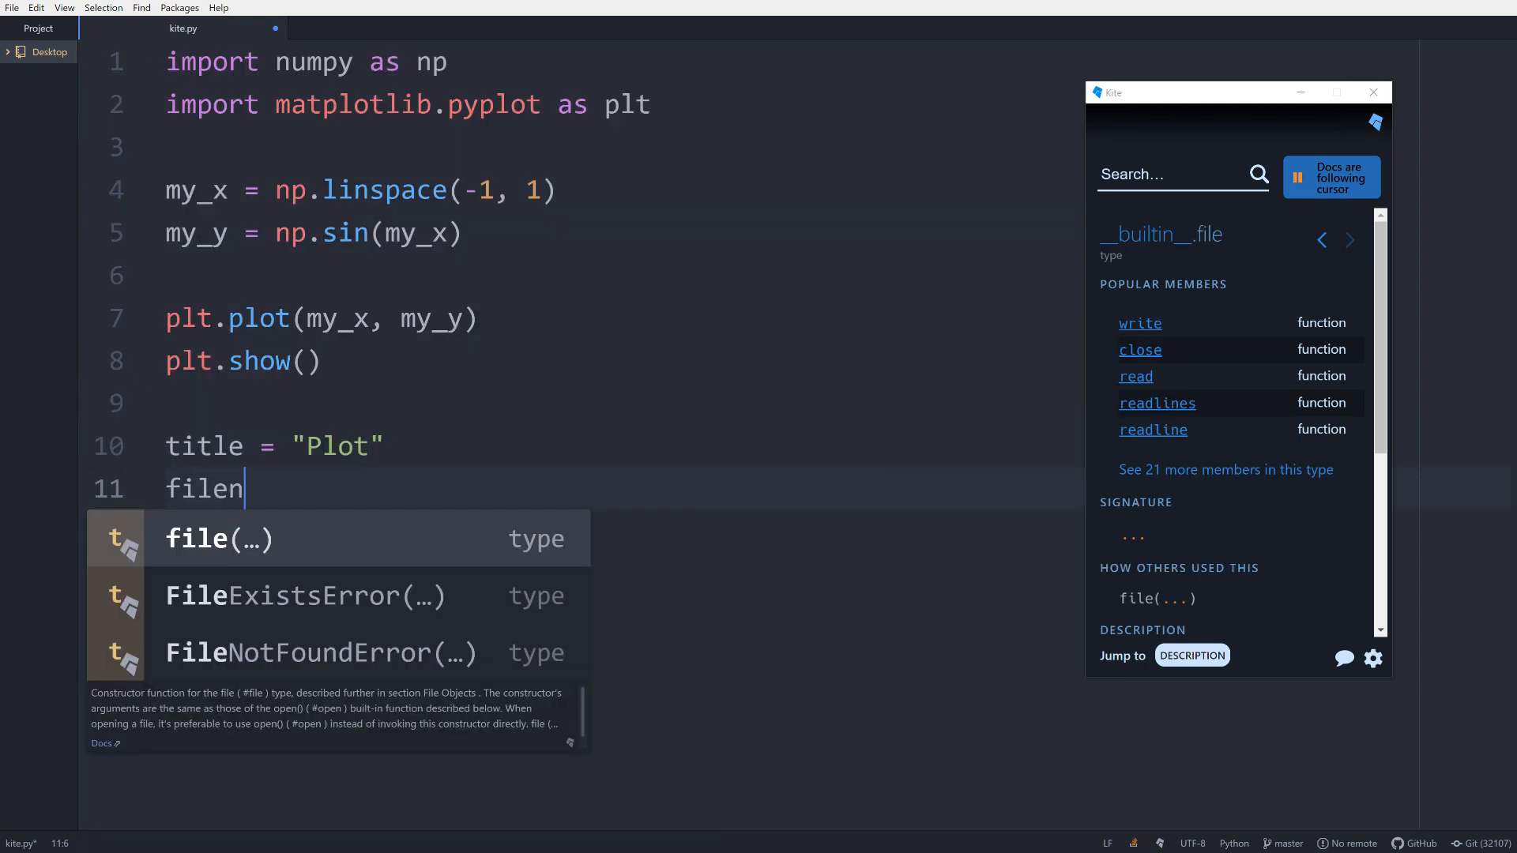
type("ame = \"pl")
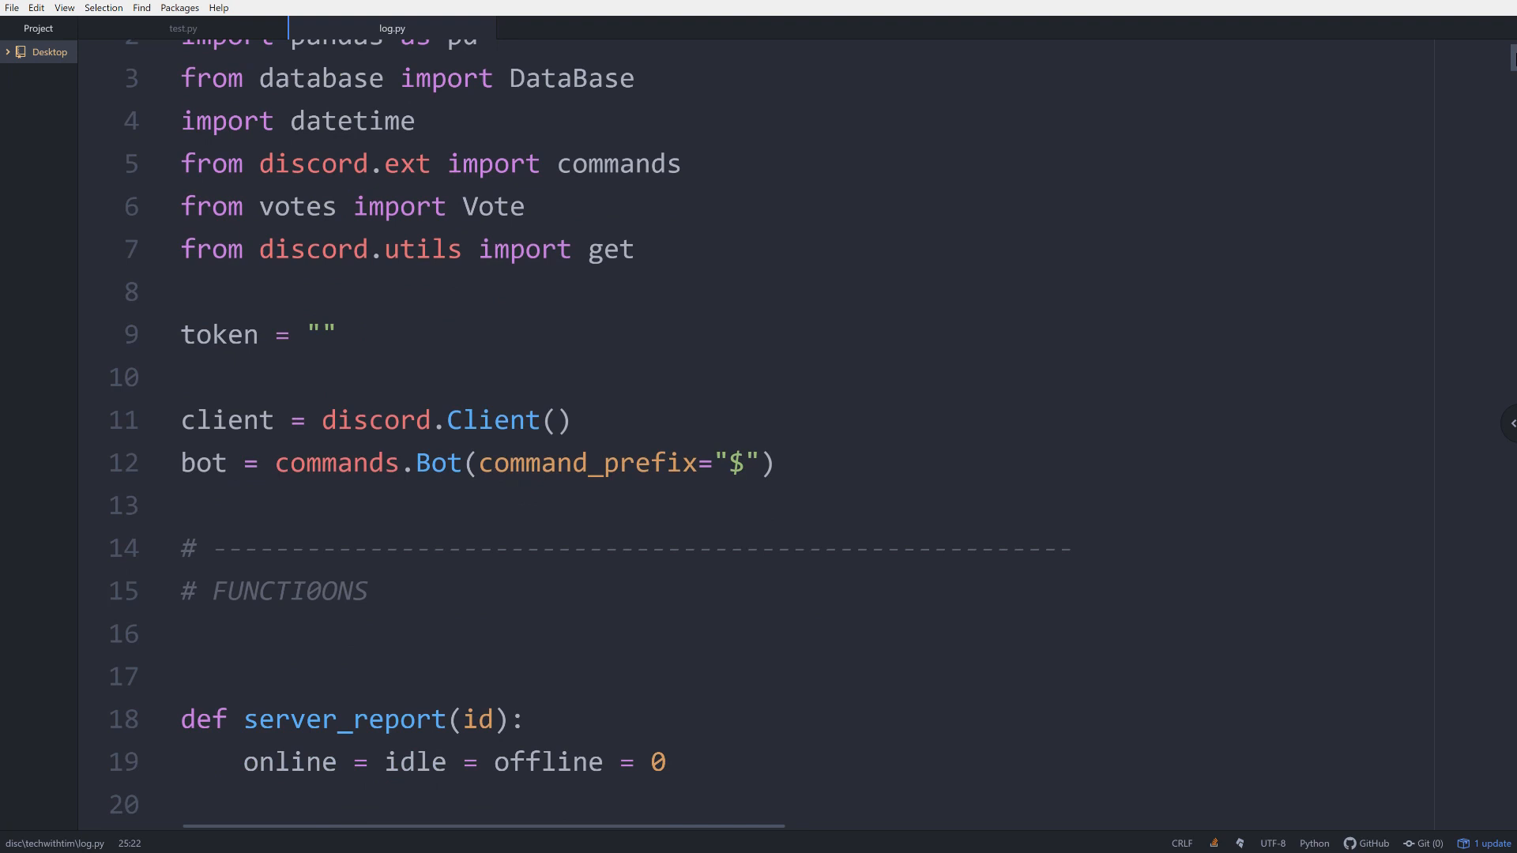
scroll("down", 3)
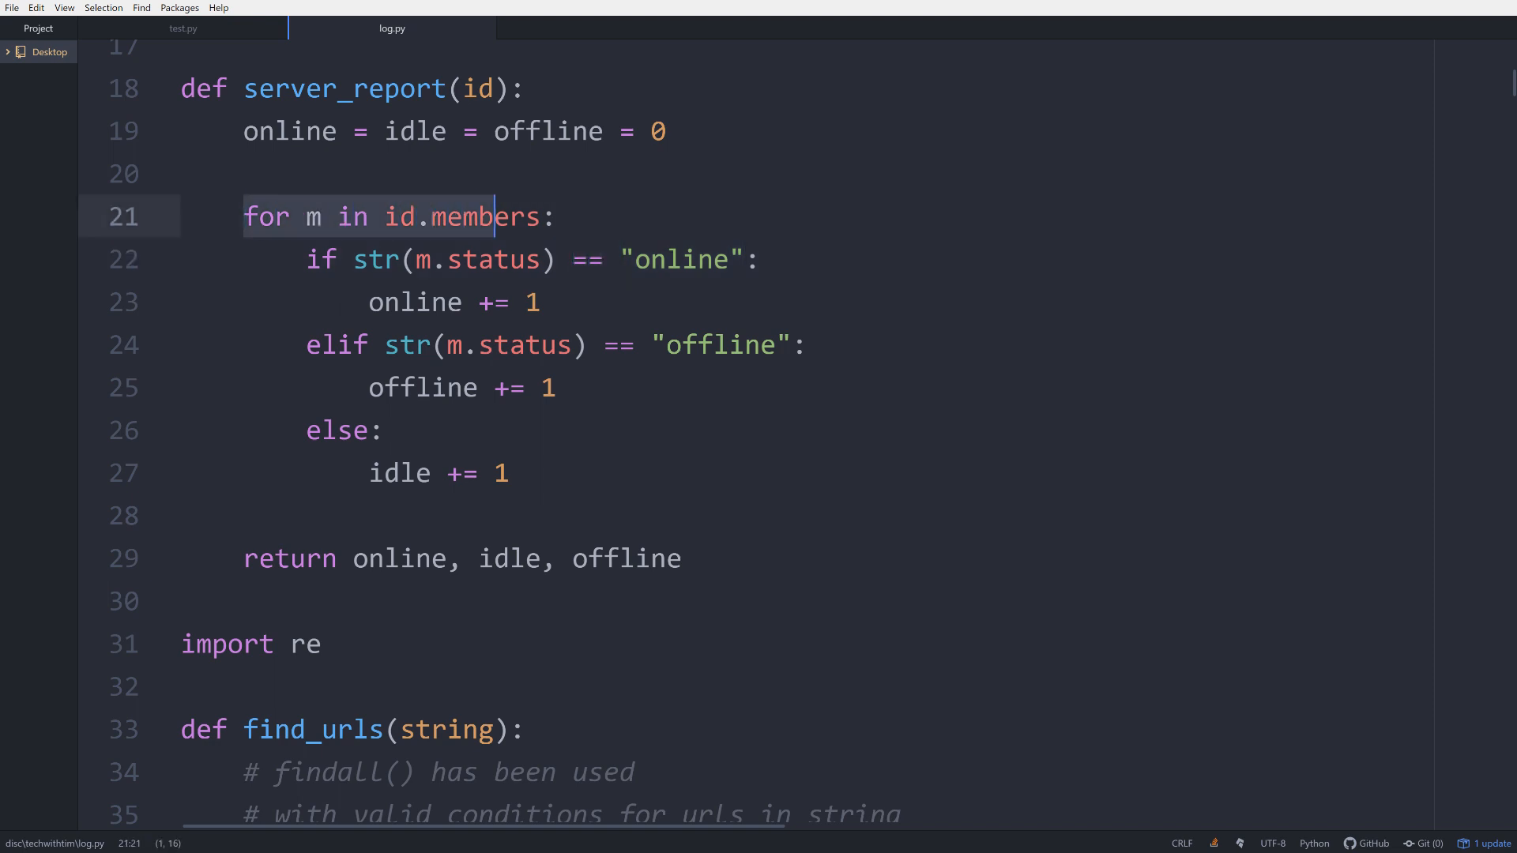
left_click(372, 387)
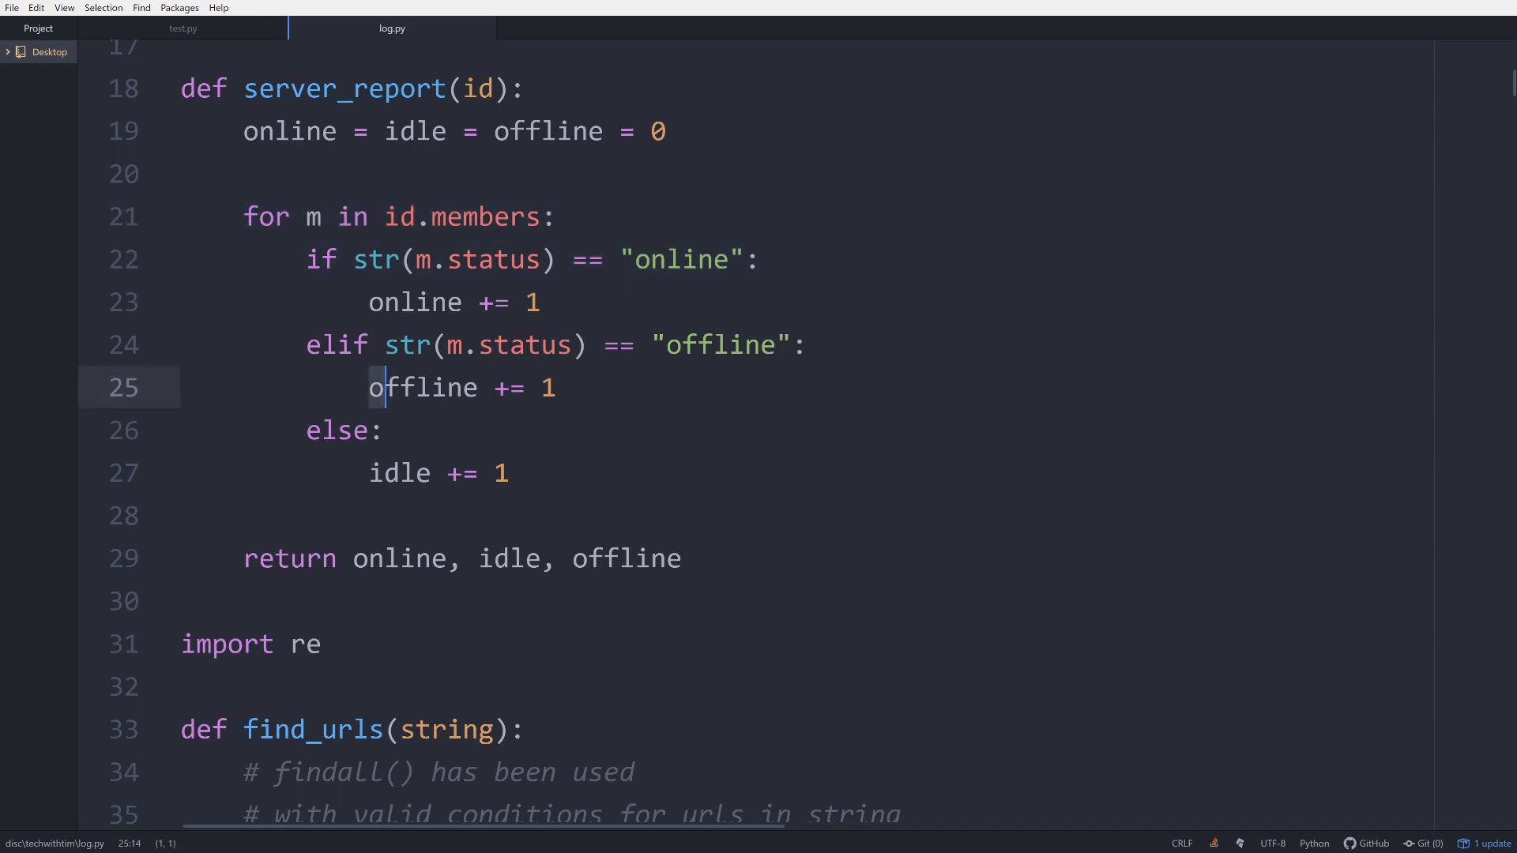
scroll("down", 3)
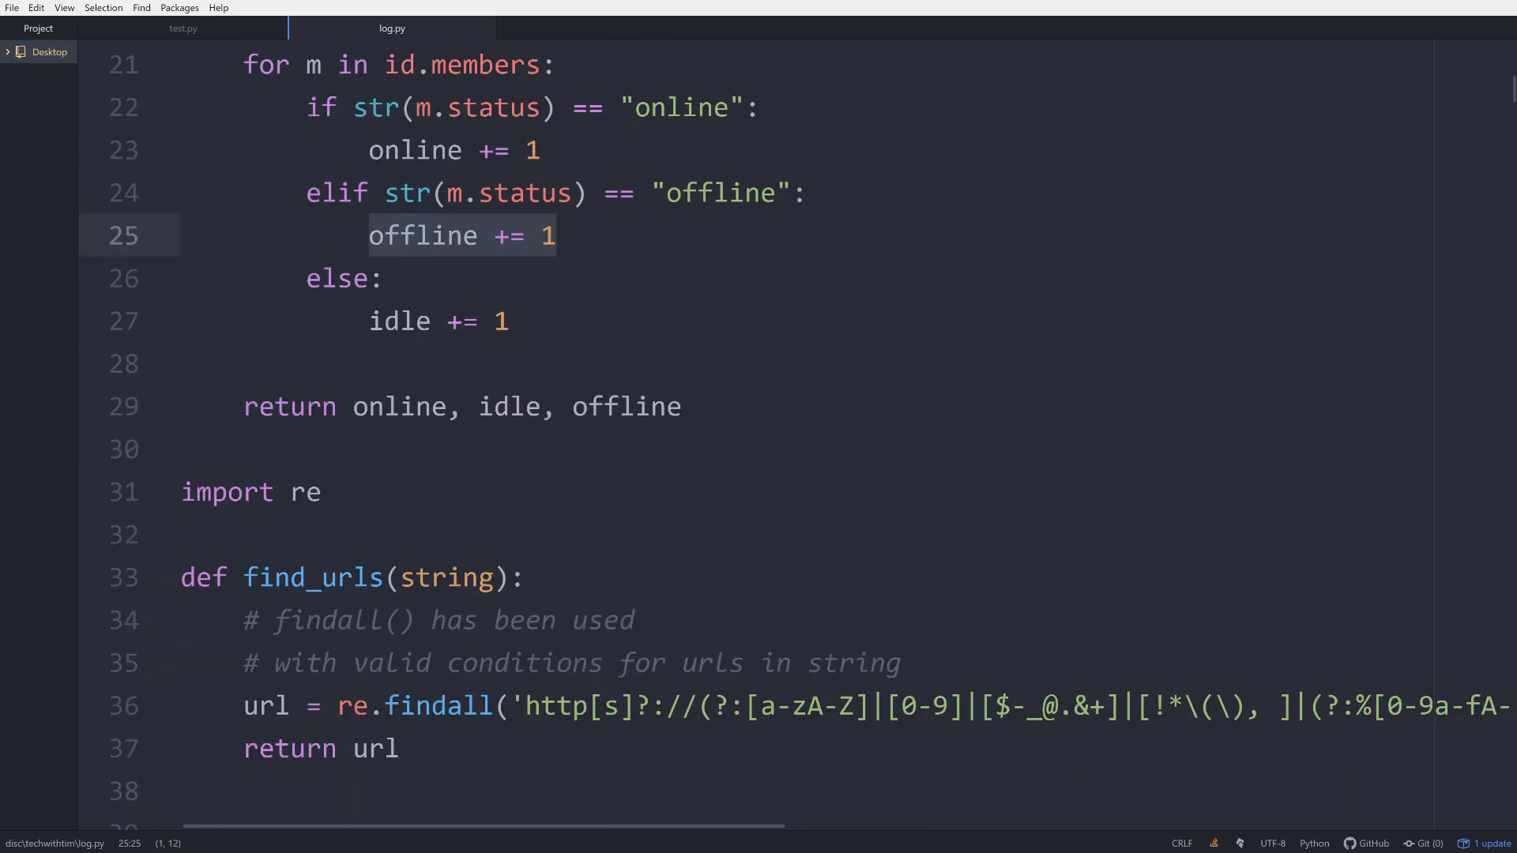
scroll("down", 3)
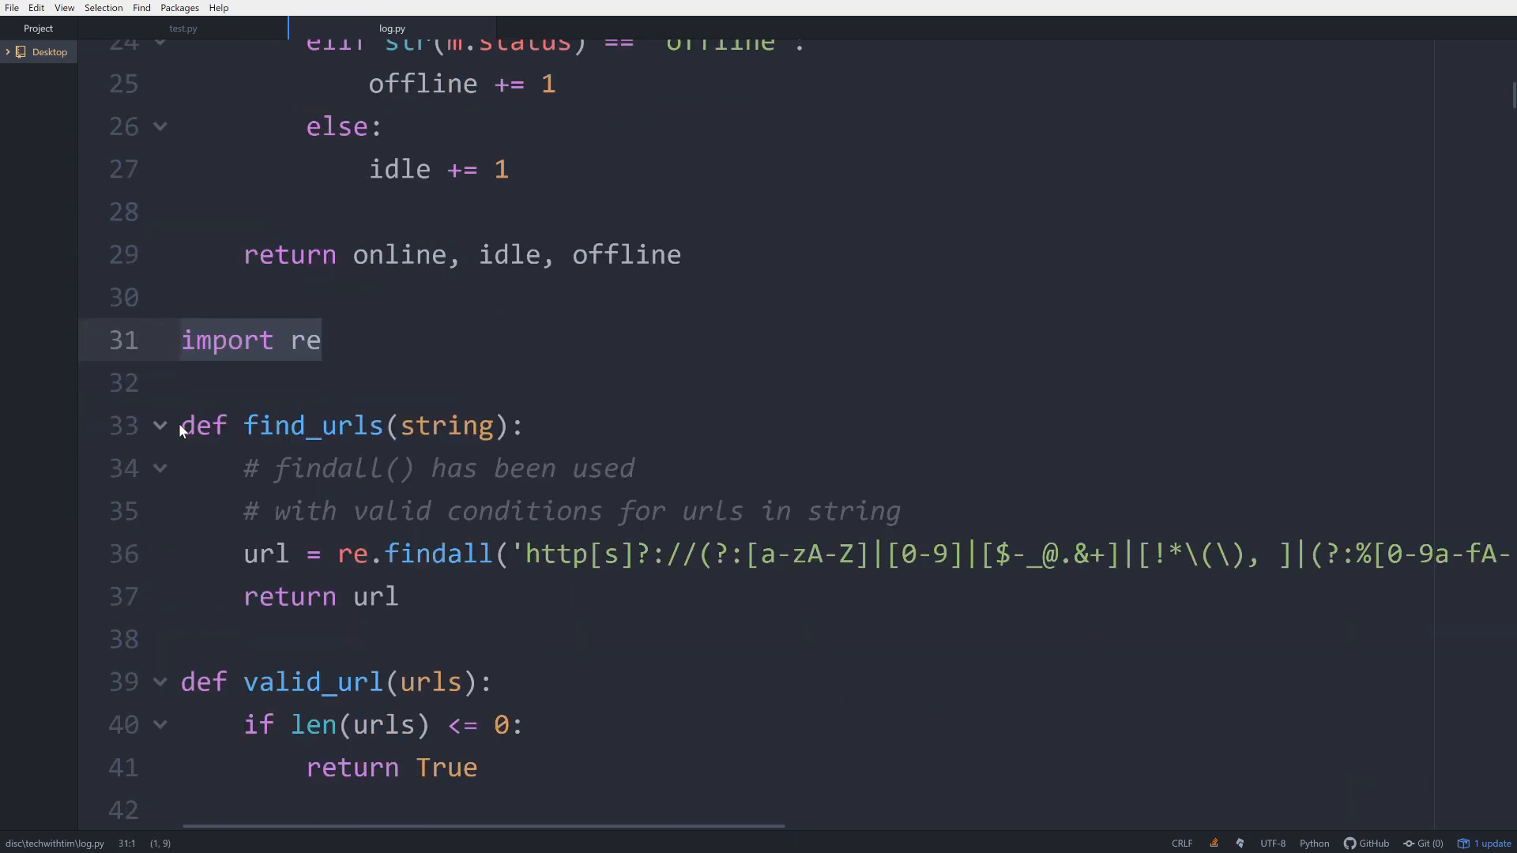
left_click(160, 425)
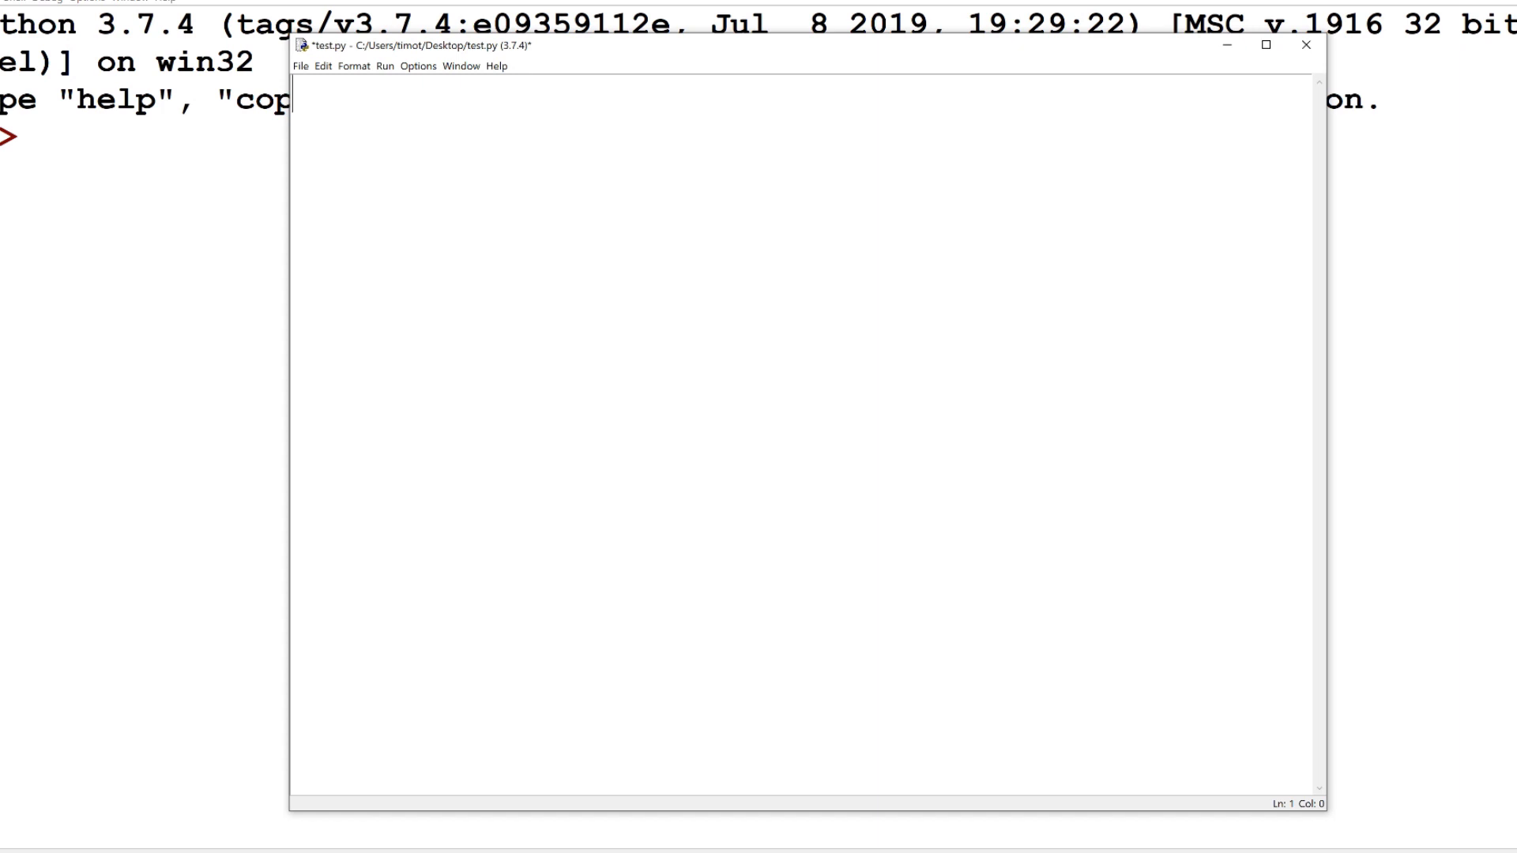
- Write print("Hello World!") in test.py and run it via Run Module
type("p")
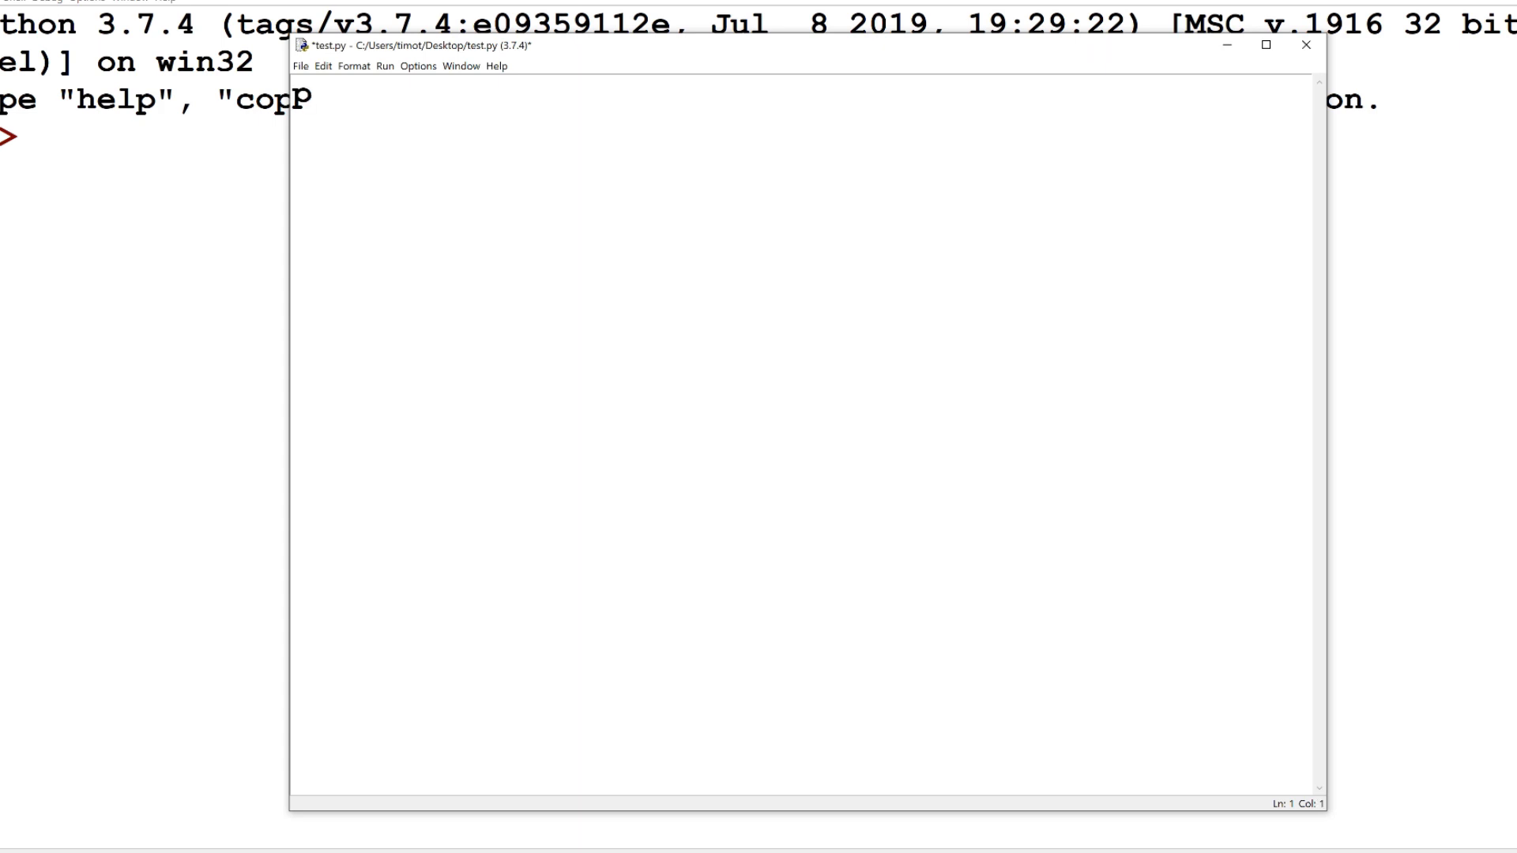
type("print(\"\")")
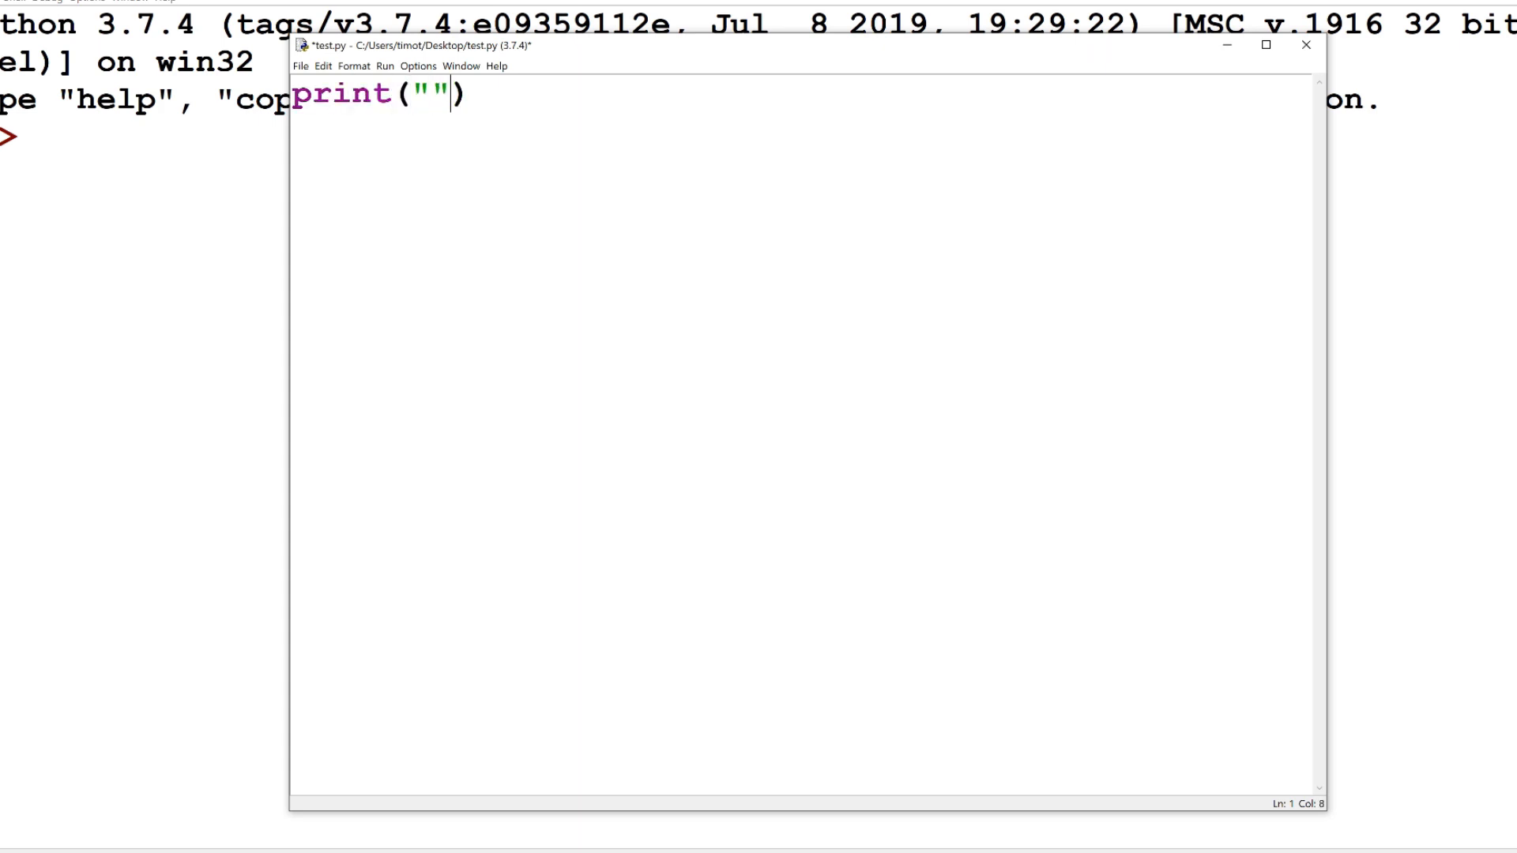
type("Hello")
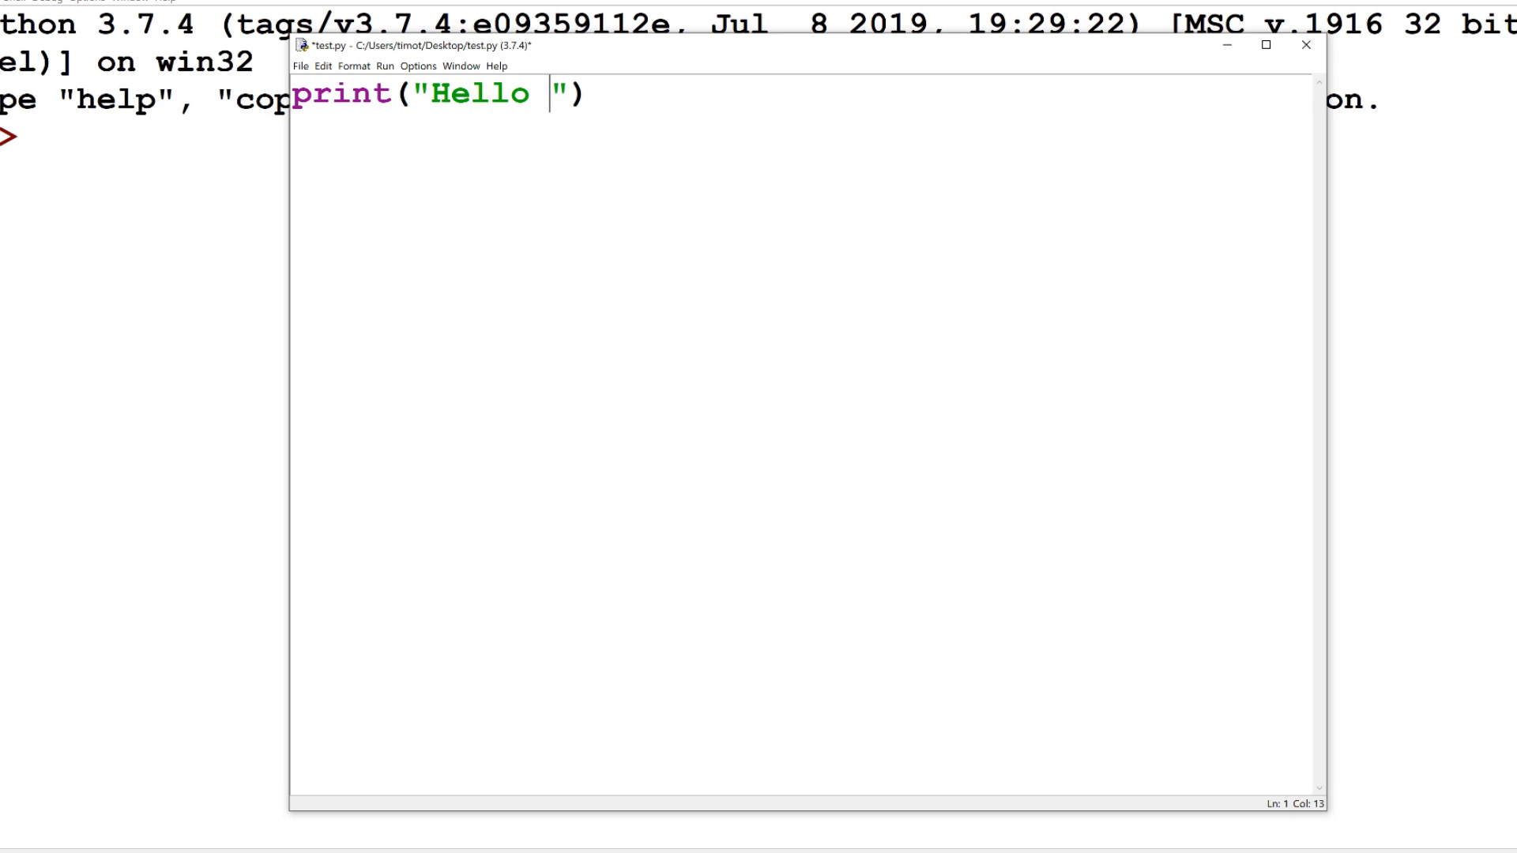
type("World!")
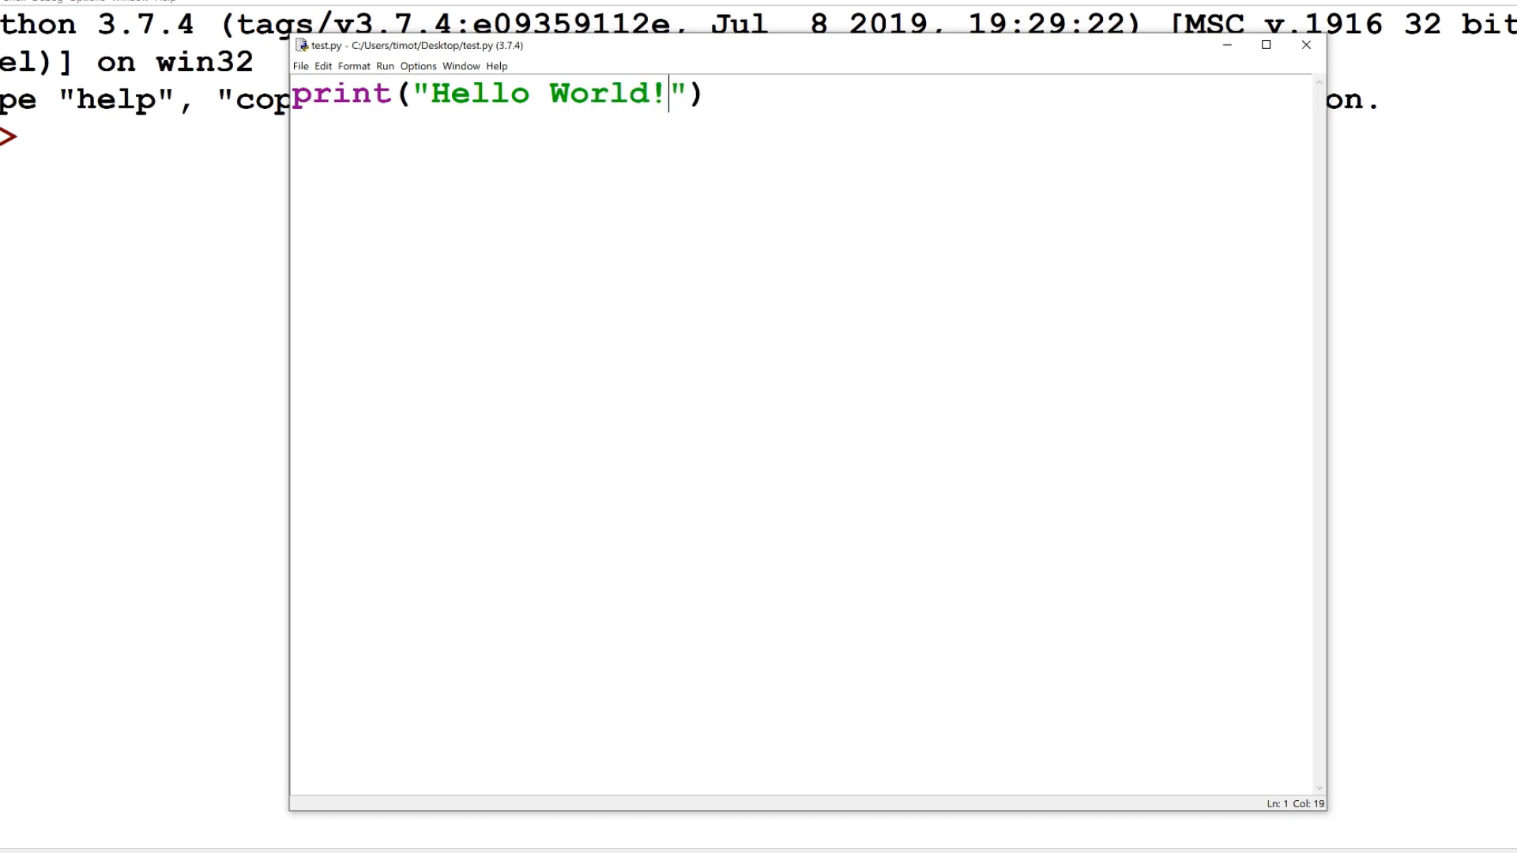
left_click(386, 66)
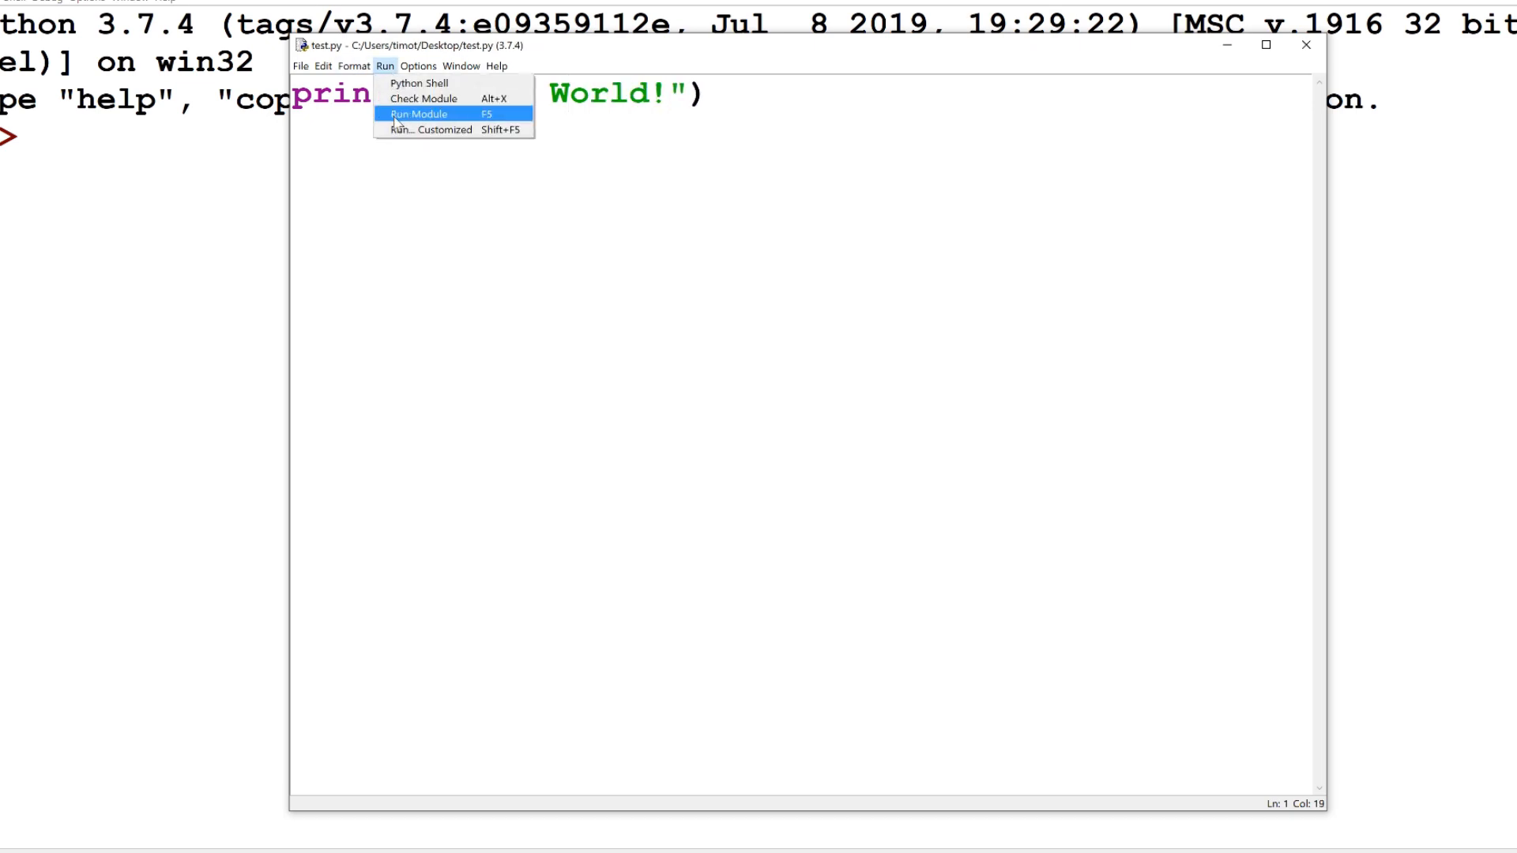
left_click(417, 114)
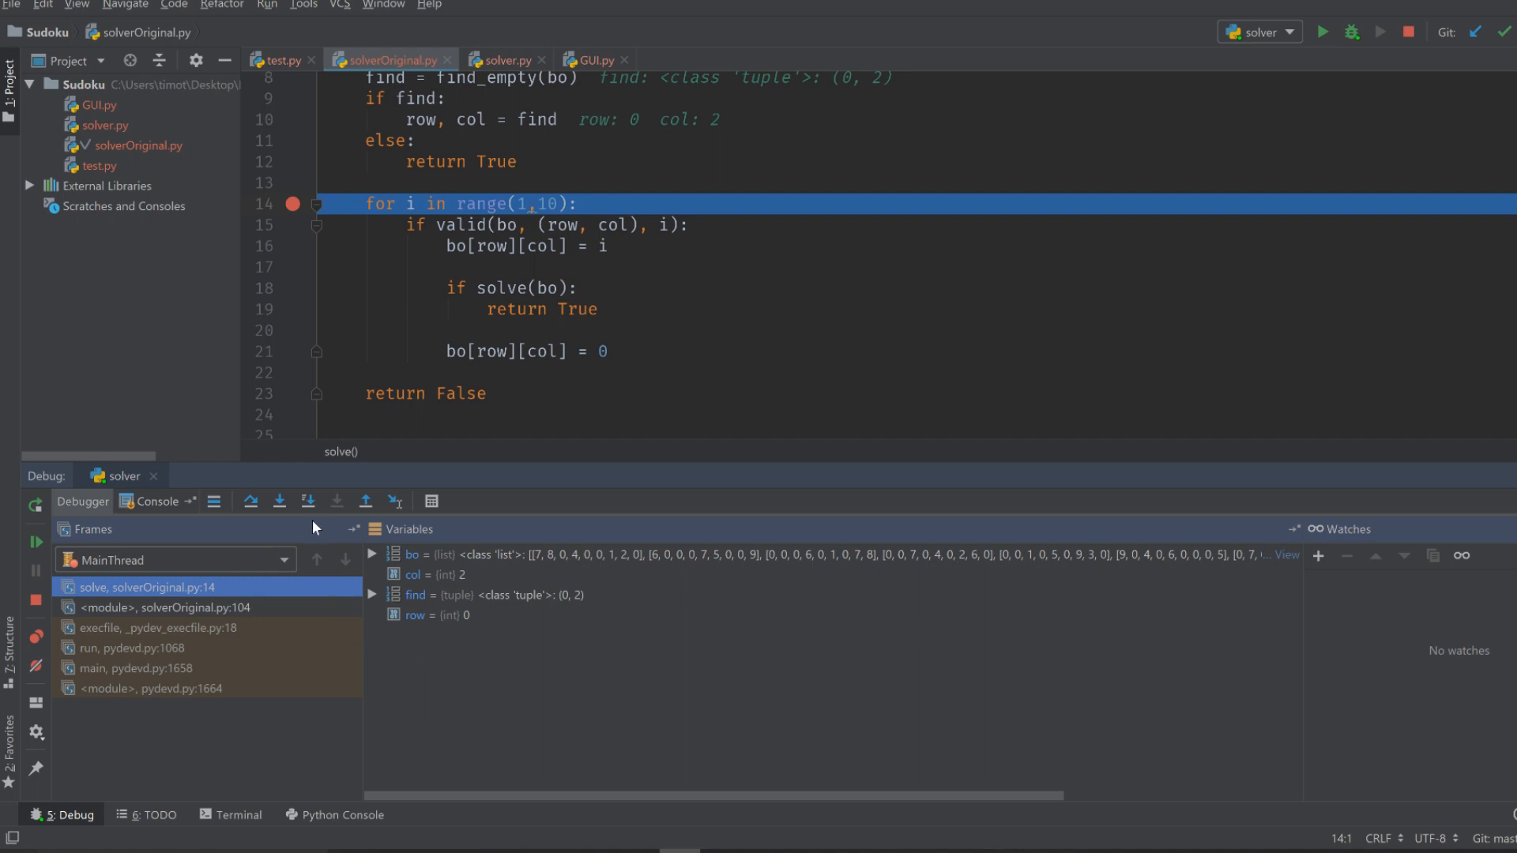
mouse_move(309, 501)
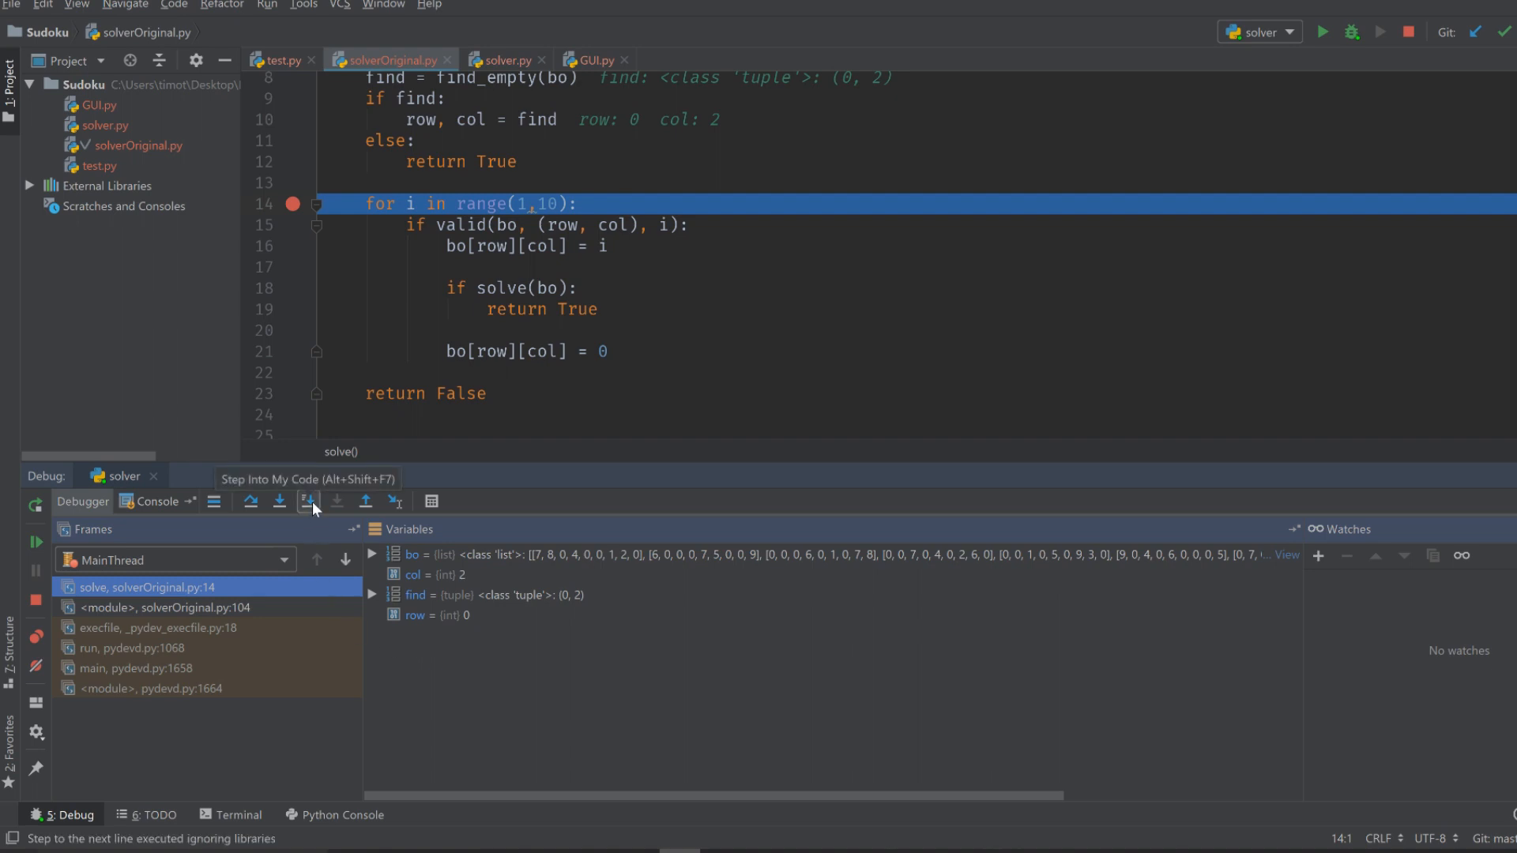
- Step into valid() from solve(), walk its row-check loop, then step out back to solve()
left_click(278, 500)
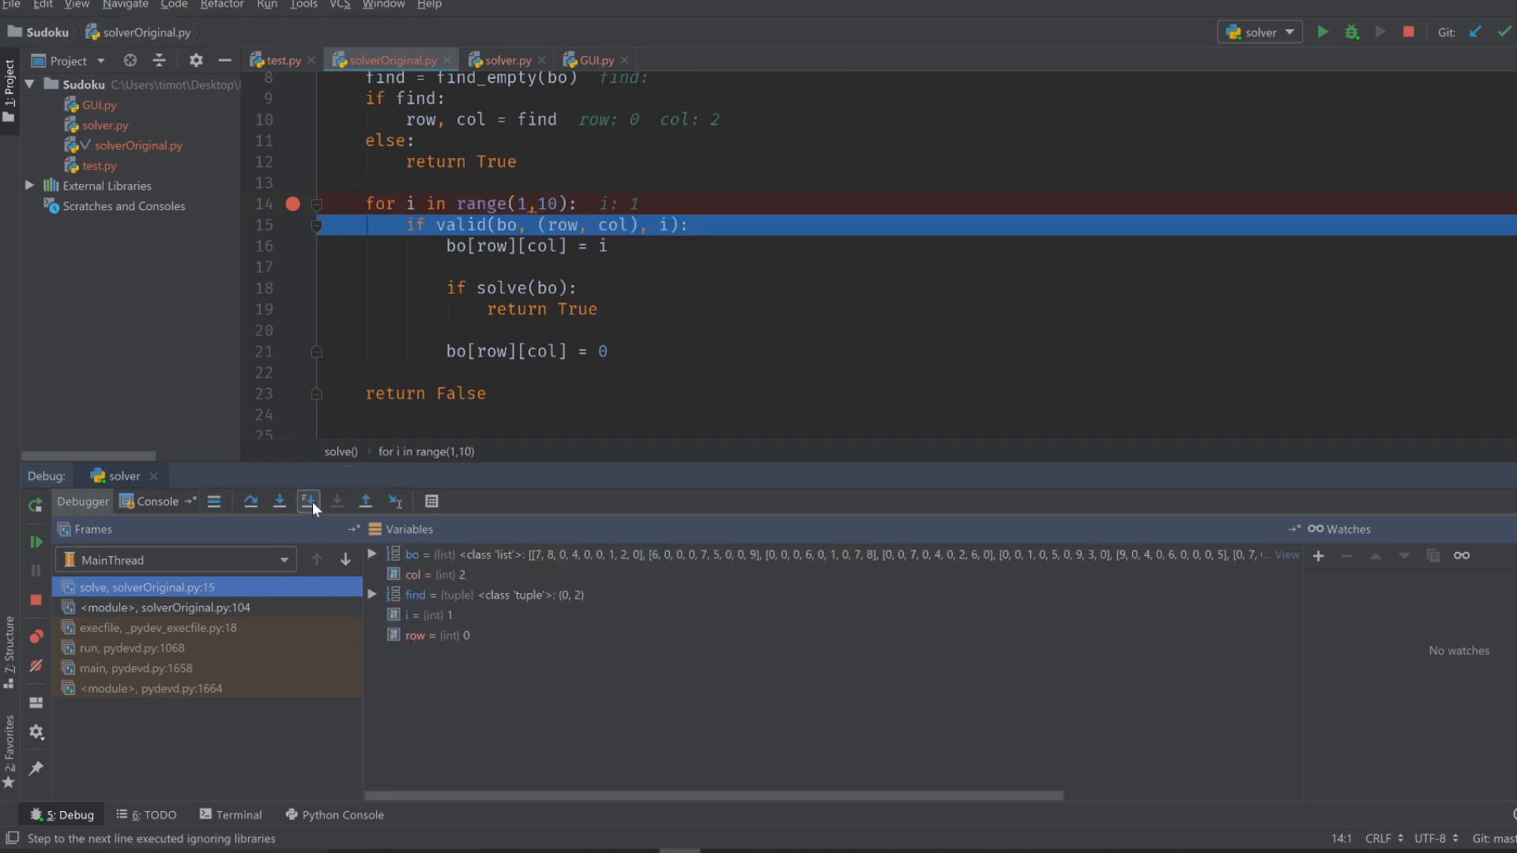
left_click(308, 501)
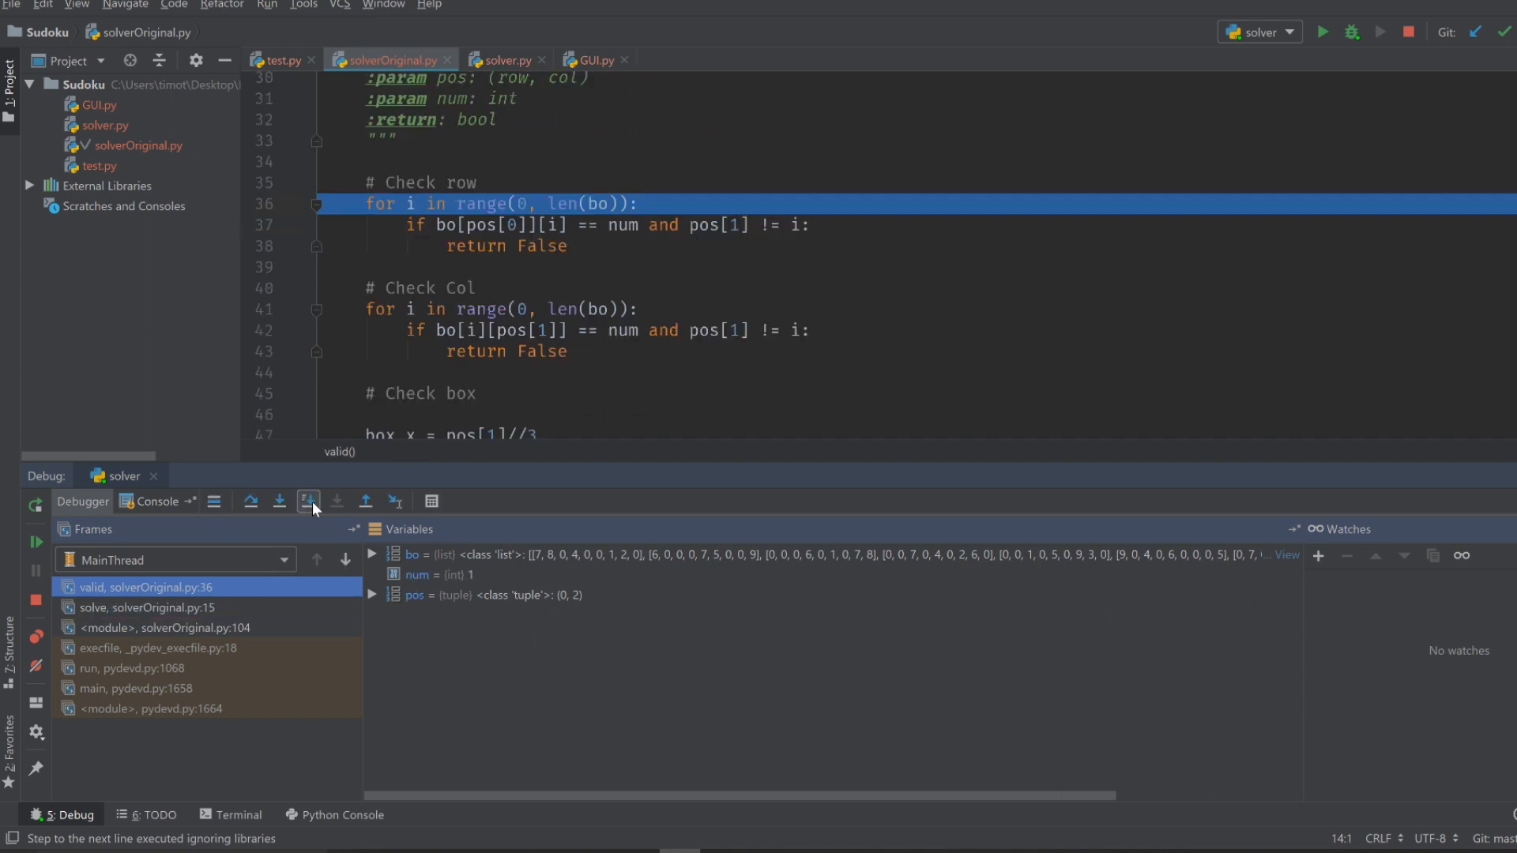
left_click(308, 501)
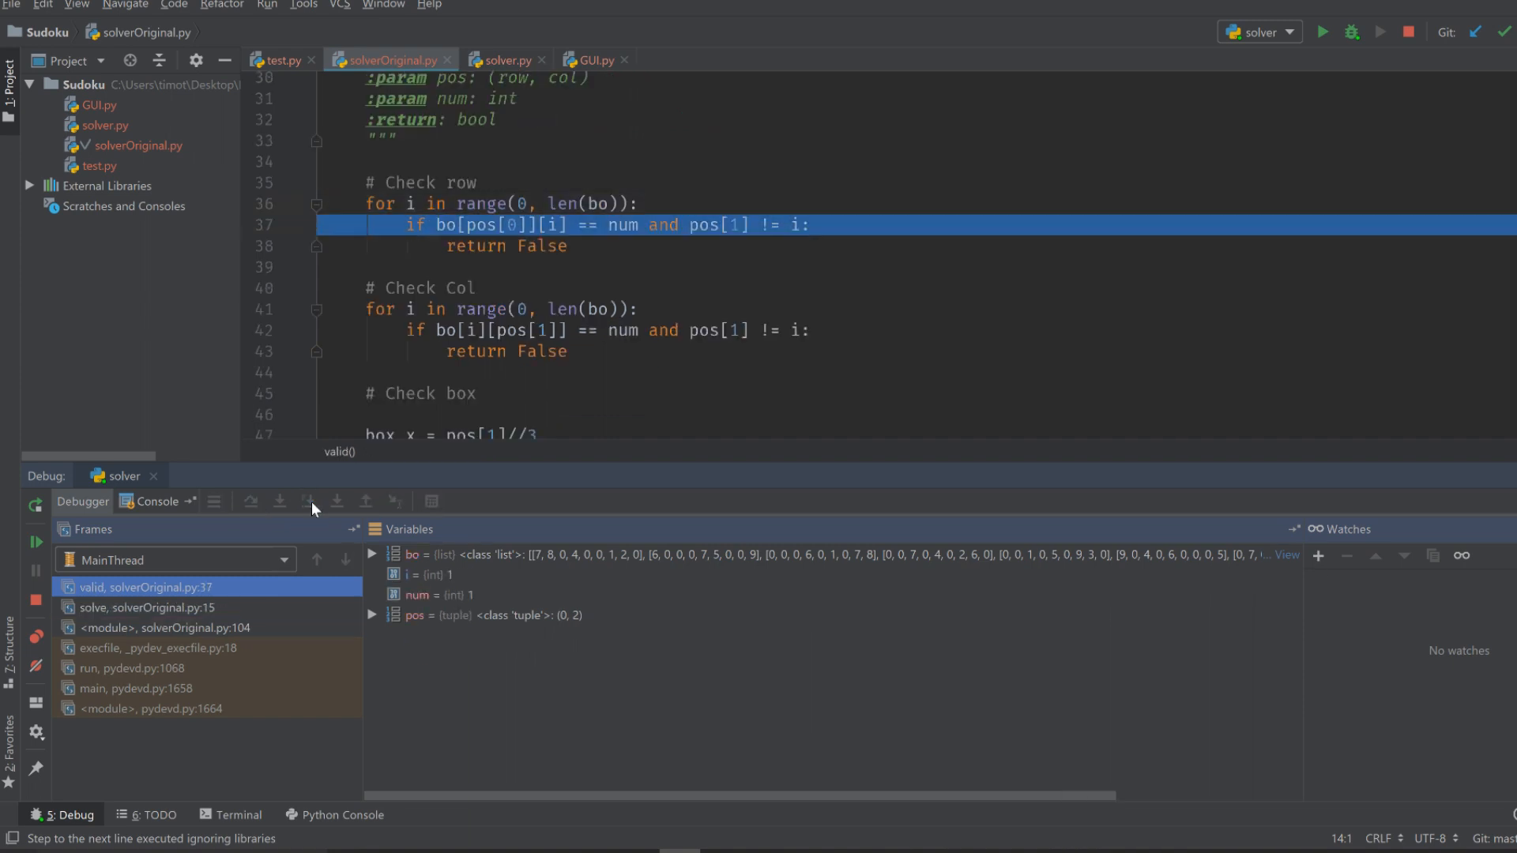
left_click(308, 500)
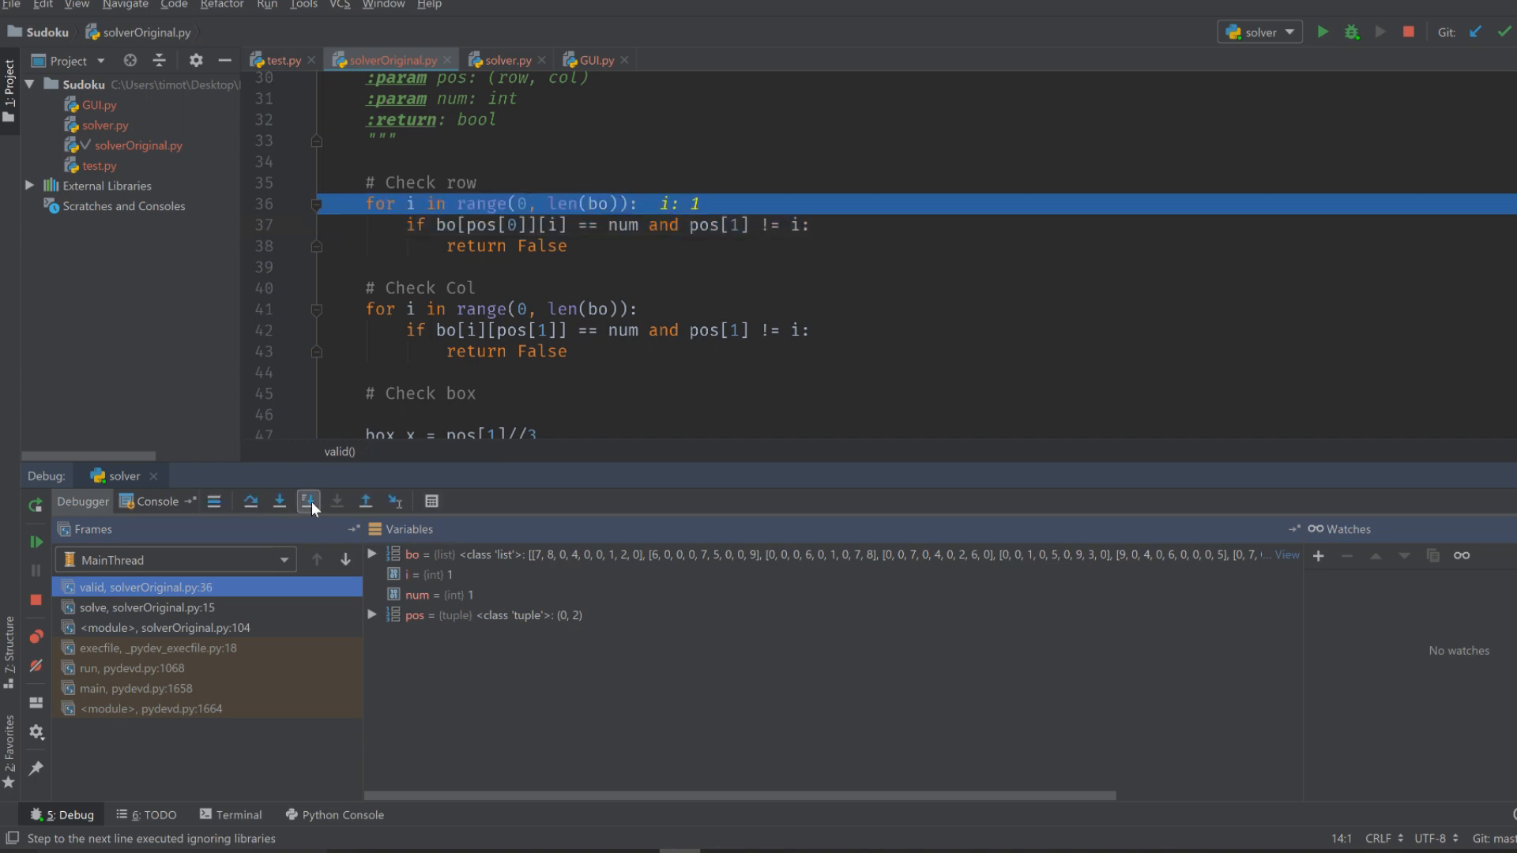
left_click(308, 501)
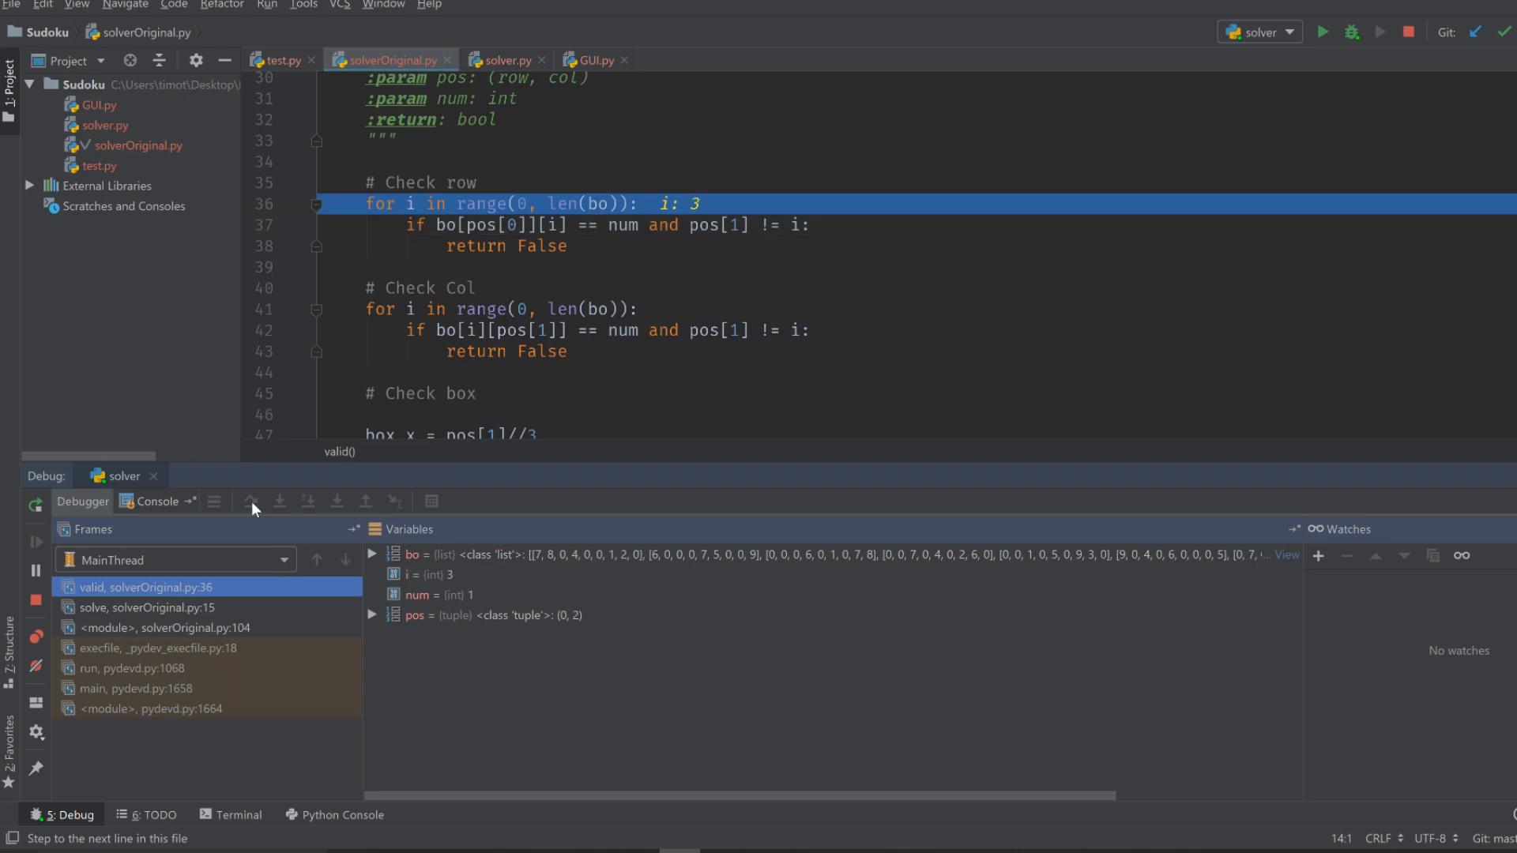
left_click(250, 501)
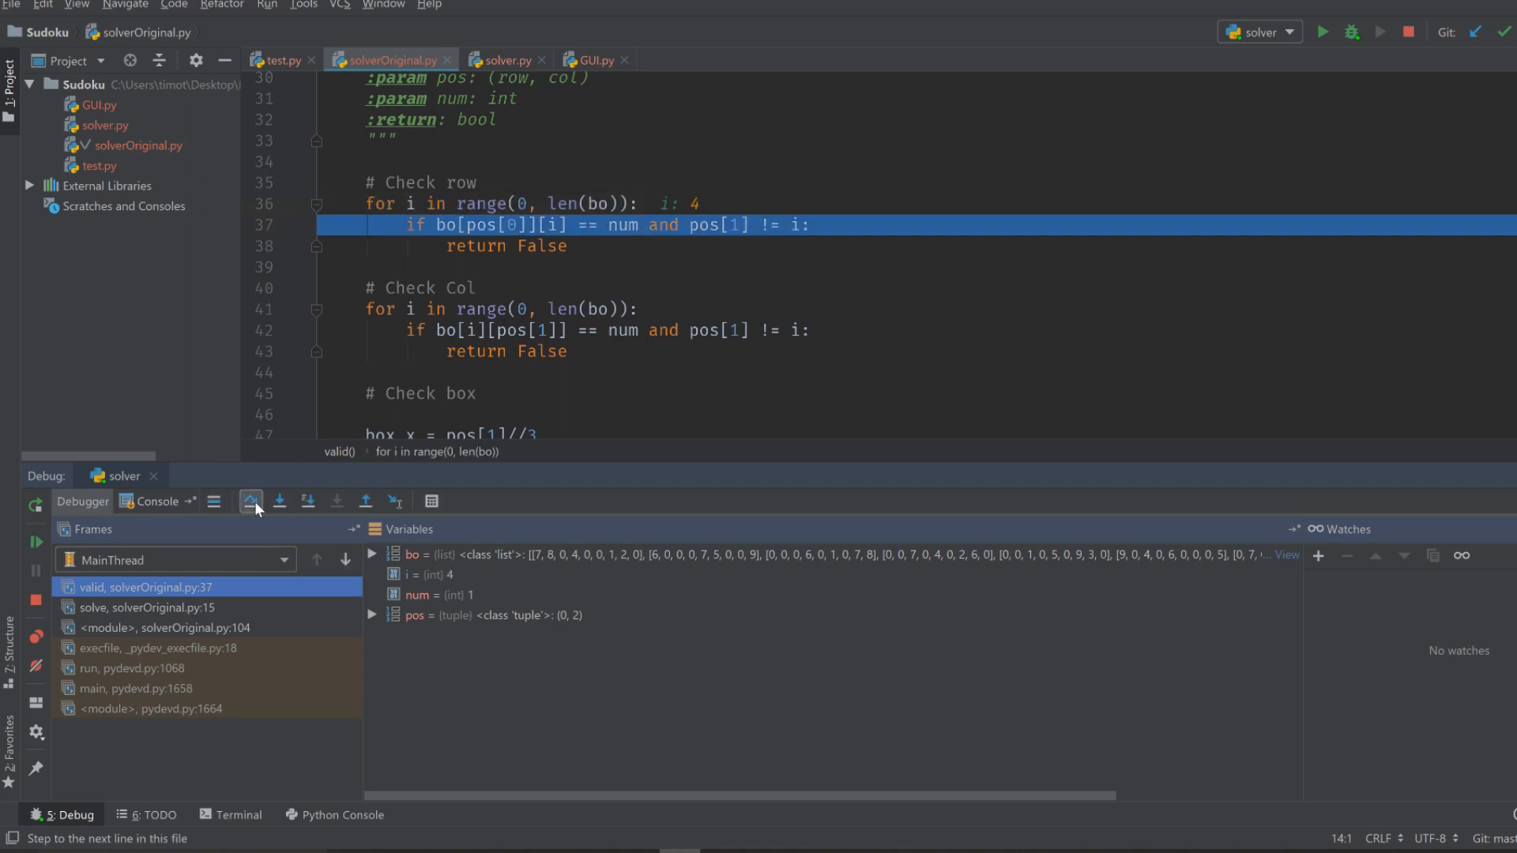
left_click(365, 501)
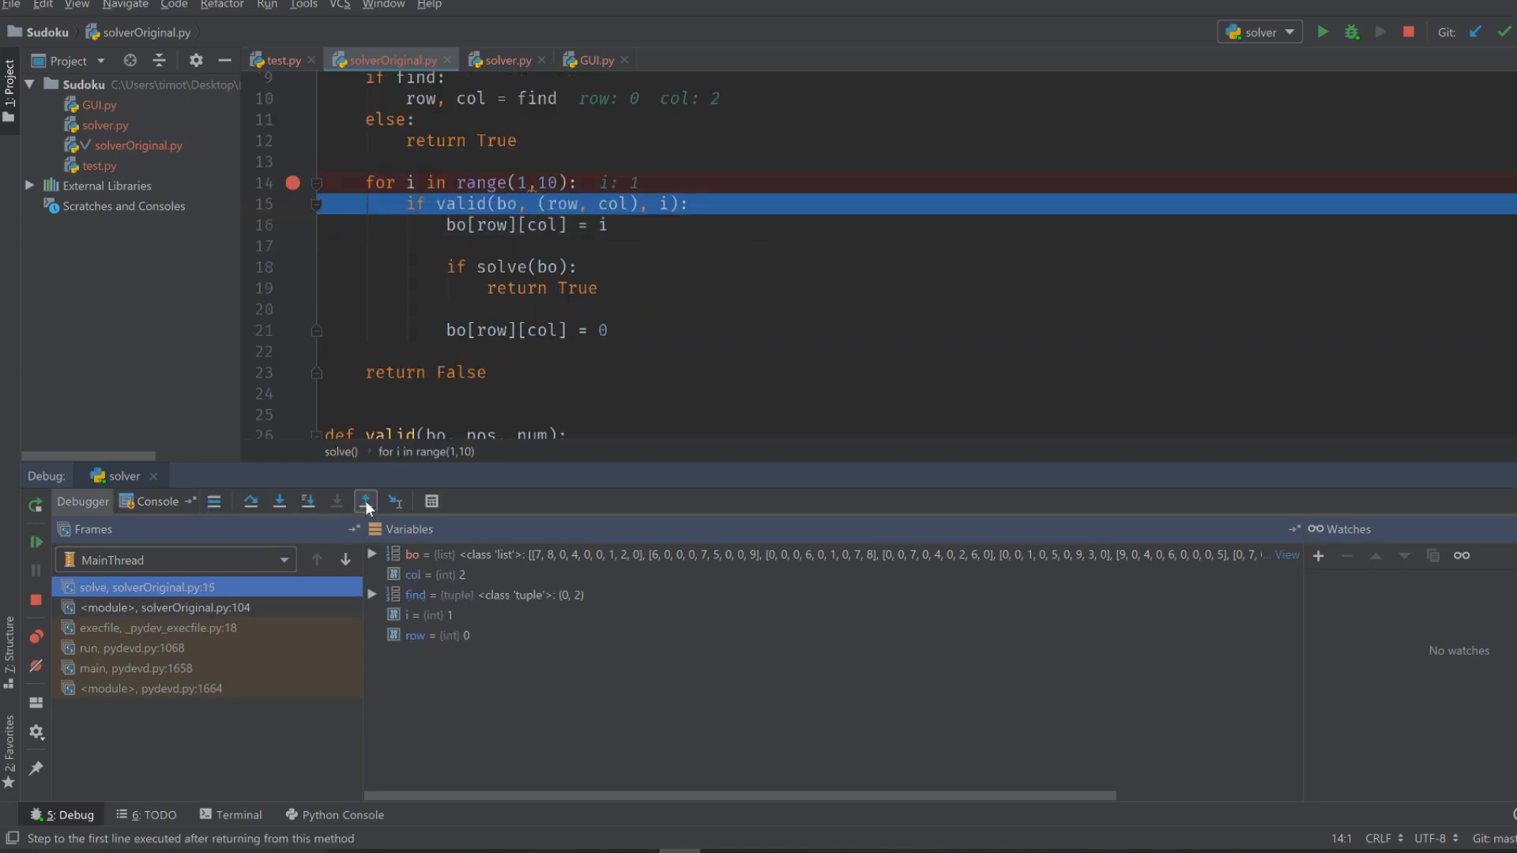
left_click(365, 501)
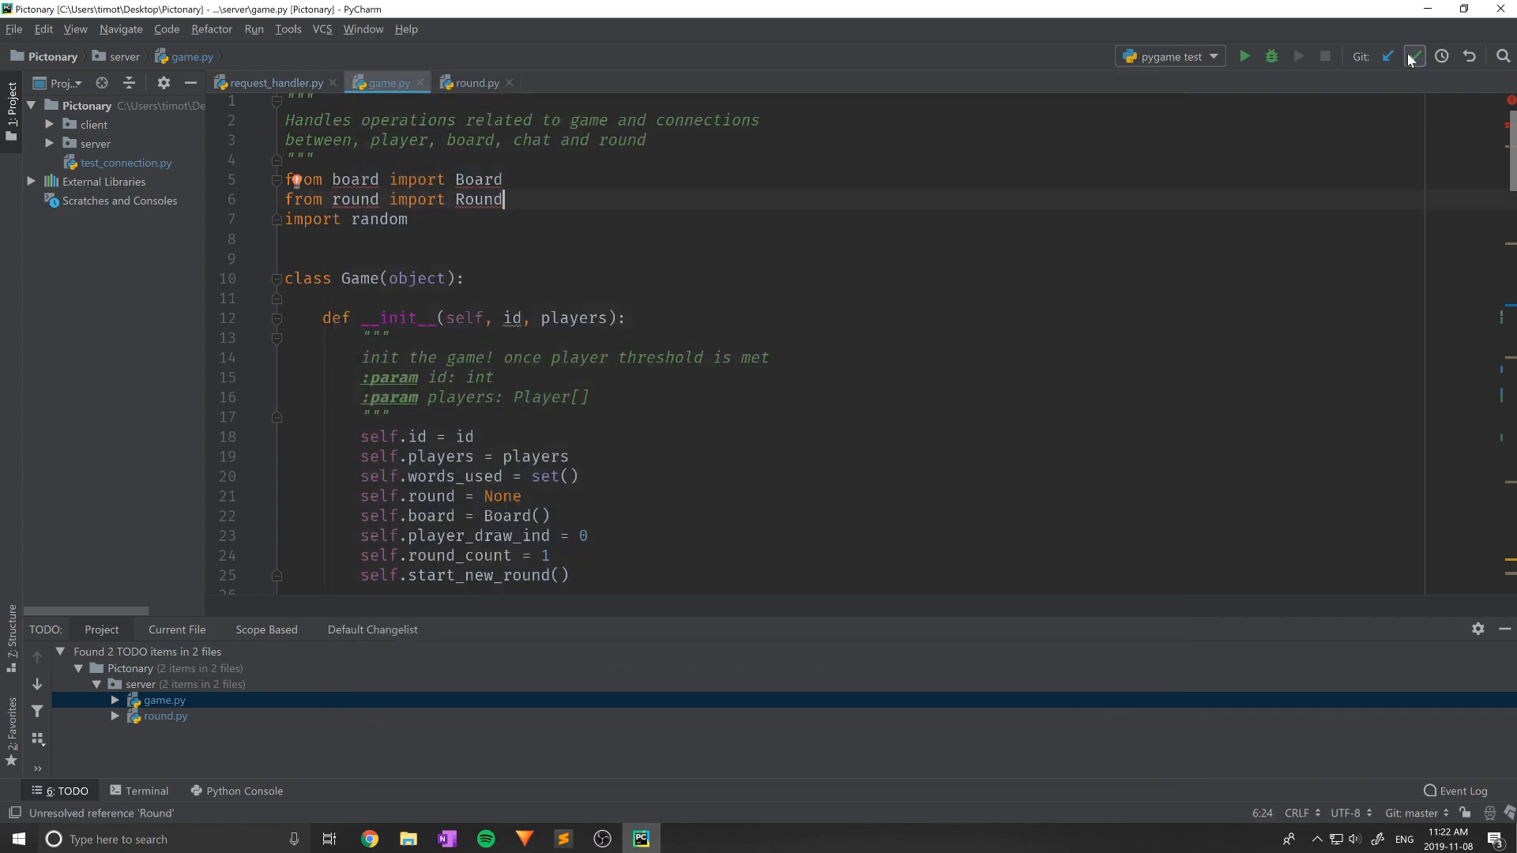
- Draft the commit 'Doing a test commit' for the Pictonary changes, then close the dialog
left_click(1412, 55)
type("Doing a test")
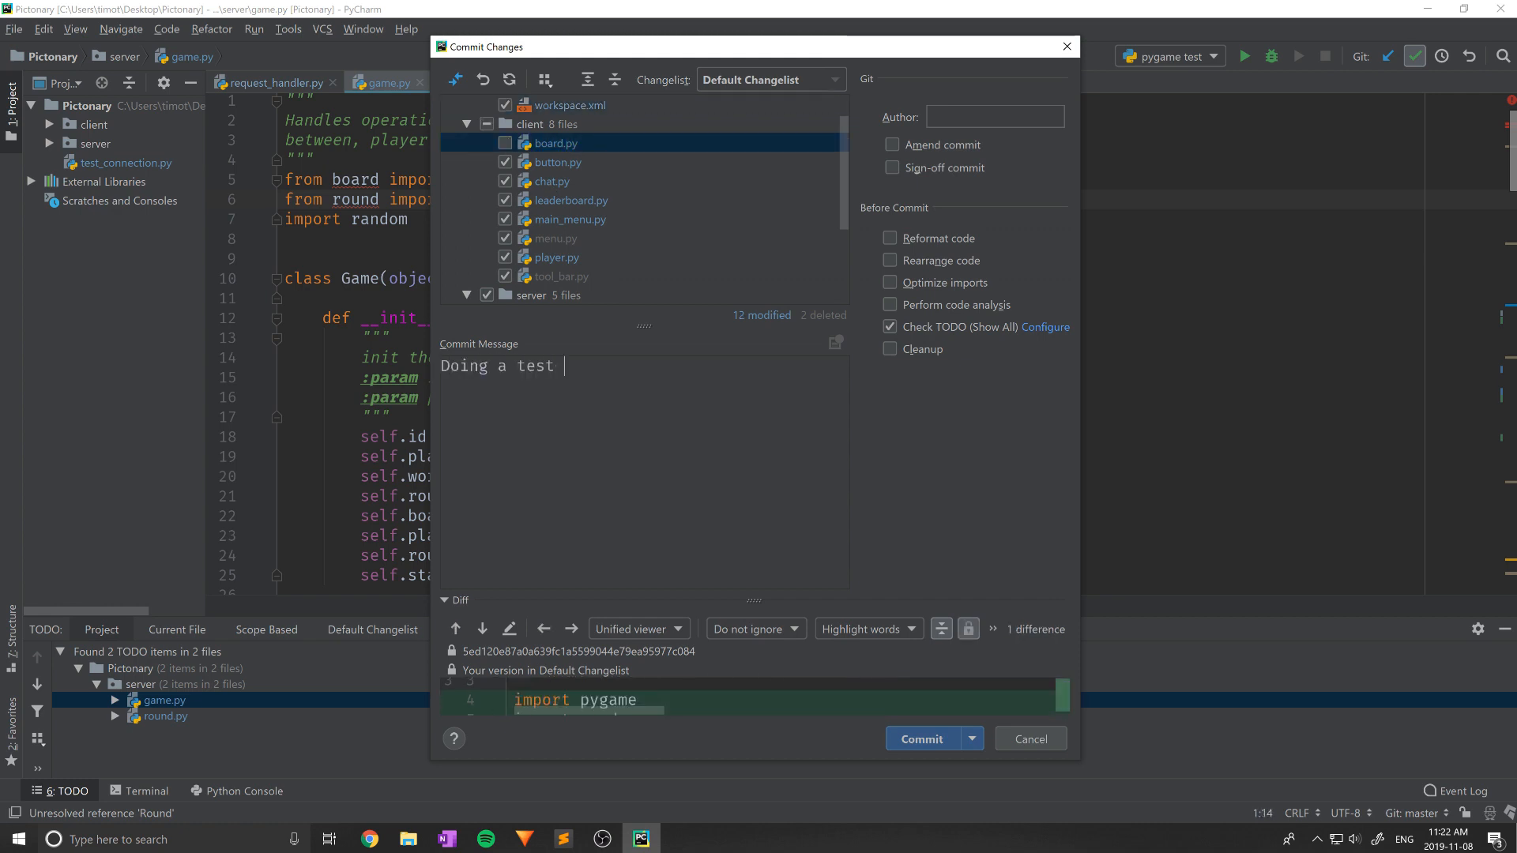
left_click(968, 738)
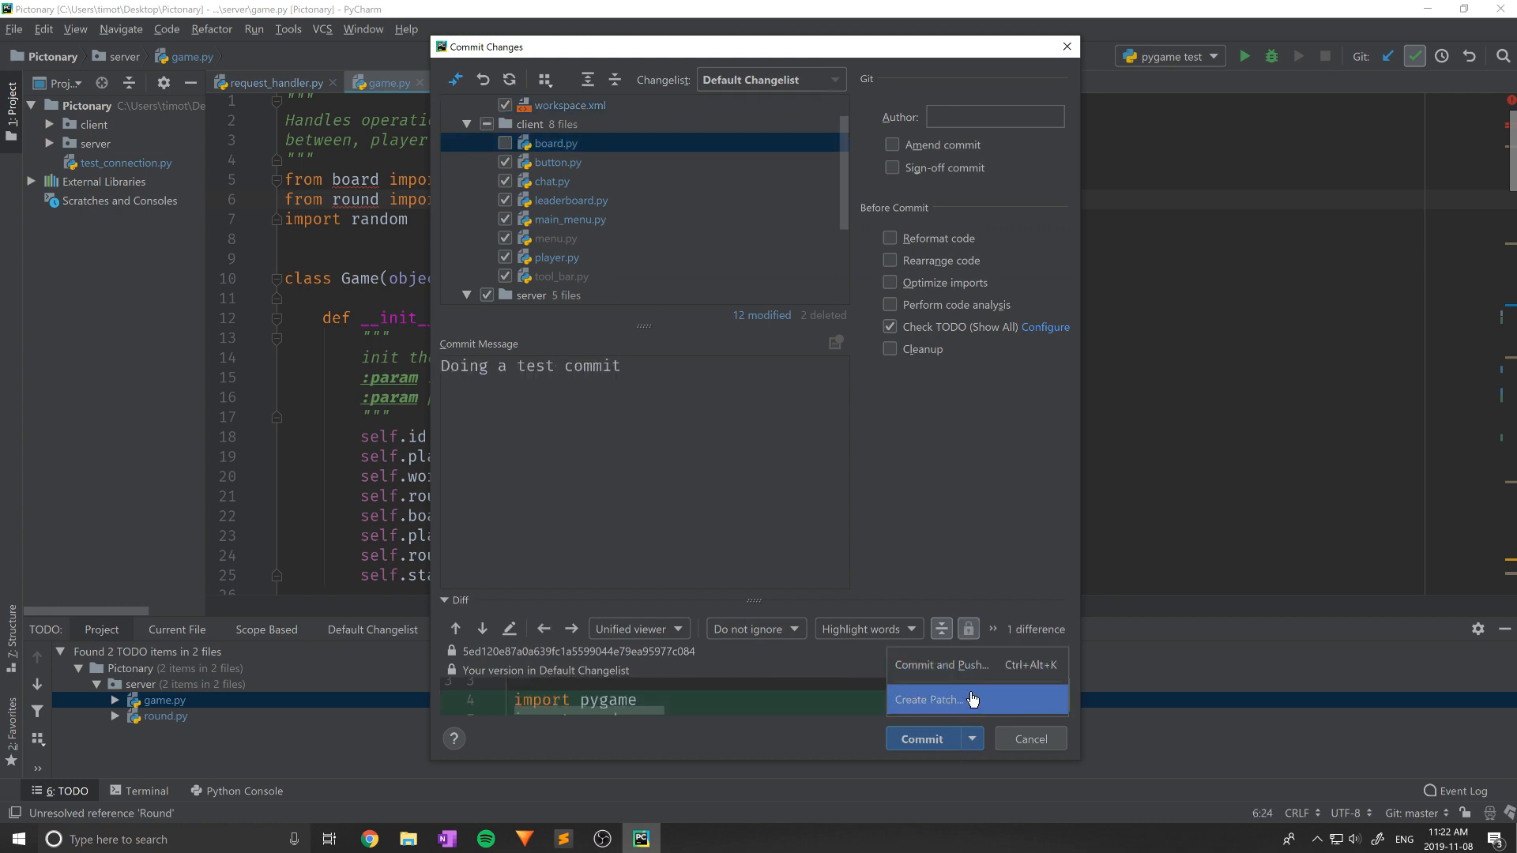
left_click(1029, 738)
type("def")
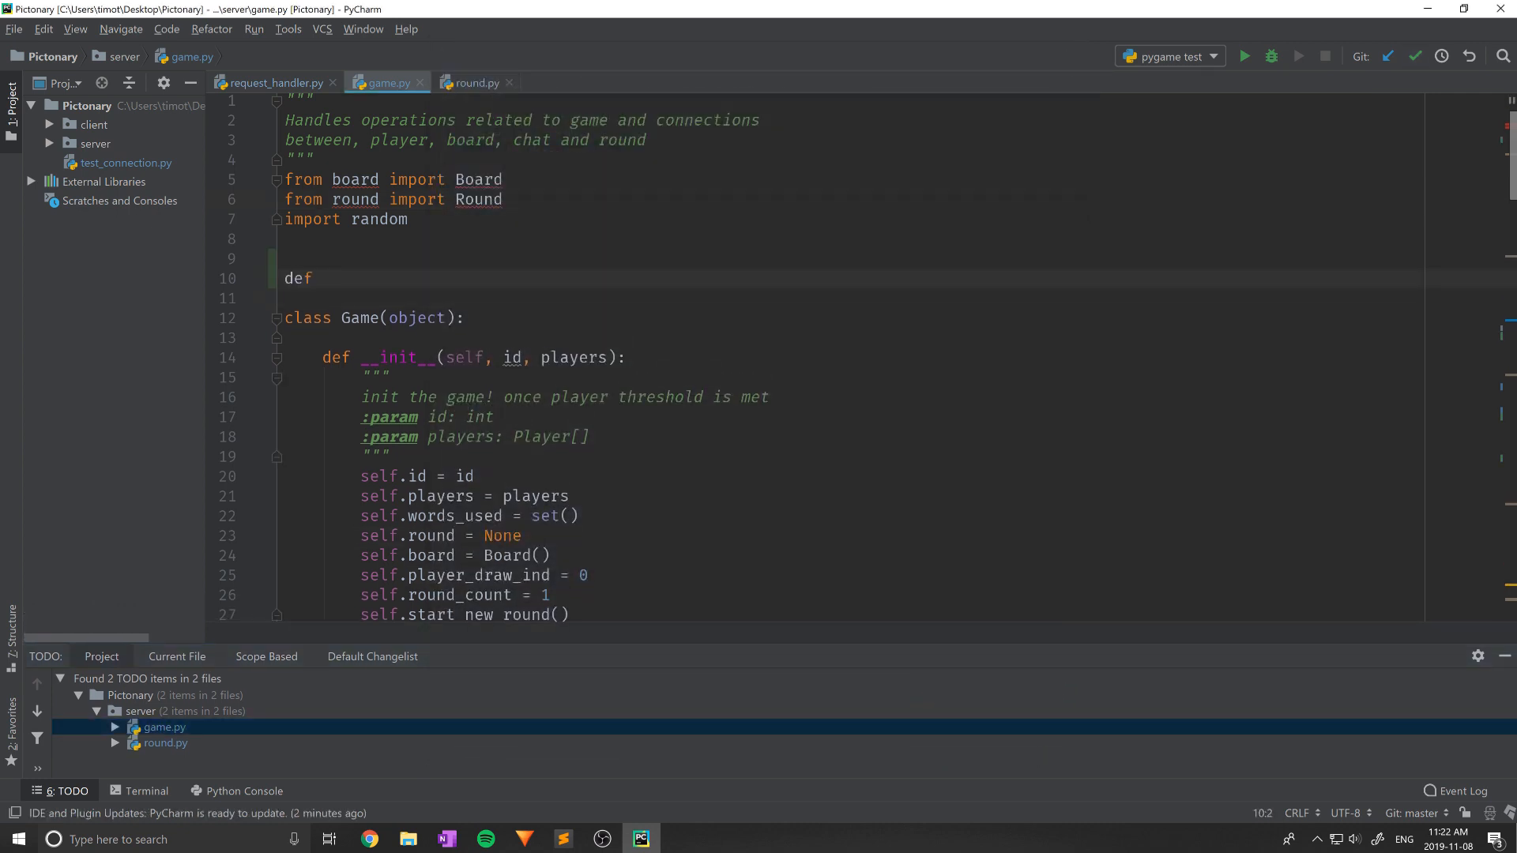
- Write test_method(init, x) with a docstring and return, then show the Python console
type("test_method()")
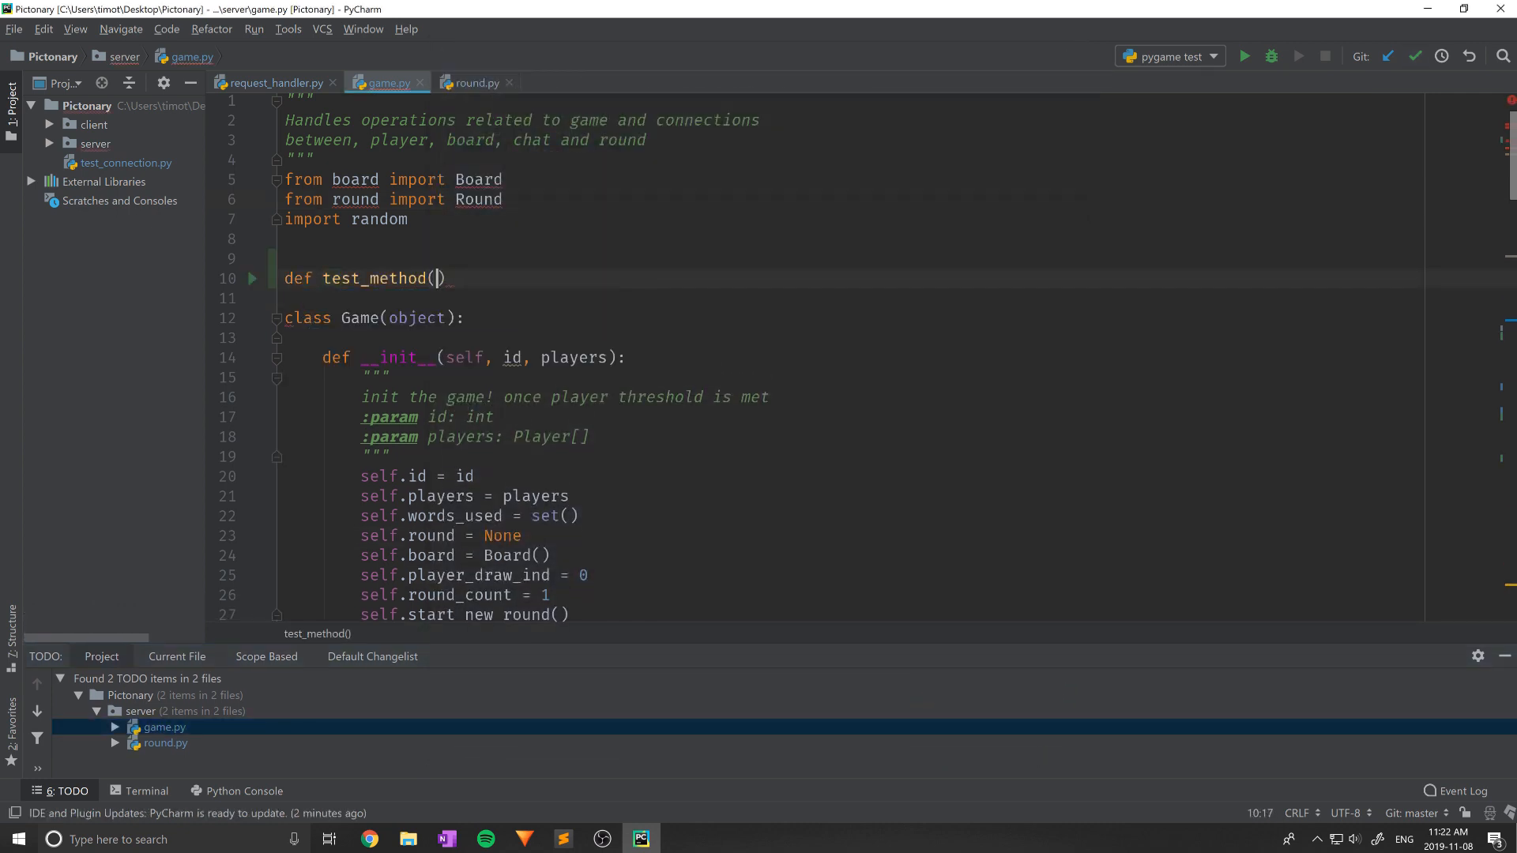
type("init, x")
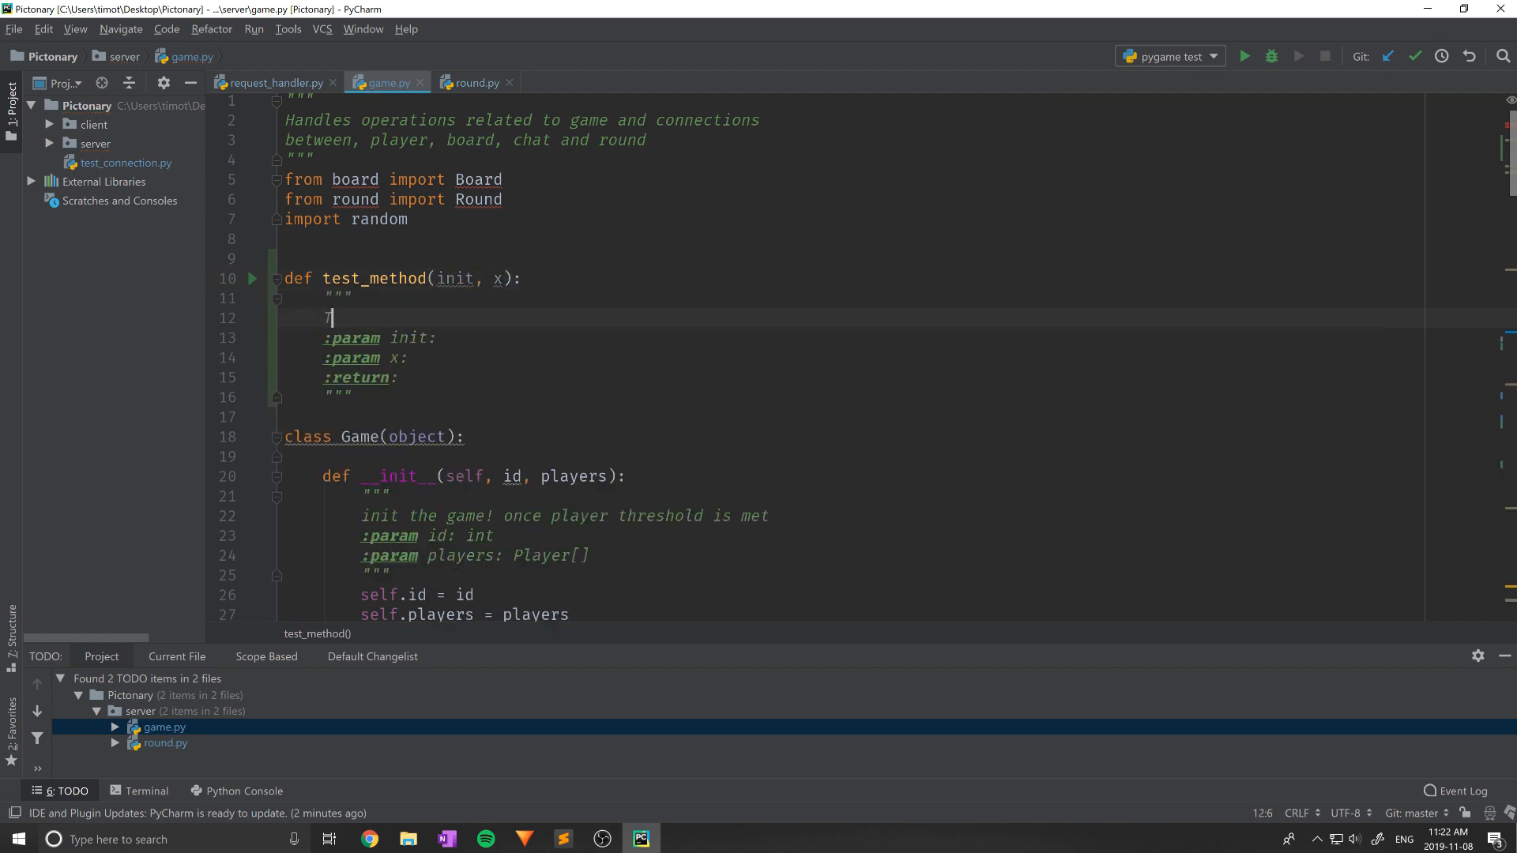
type("This function does somethi")
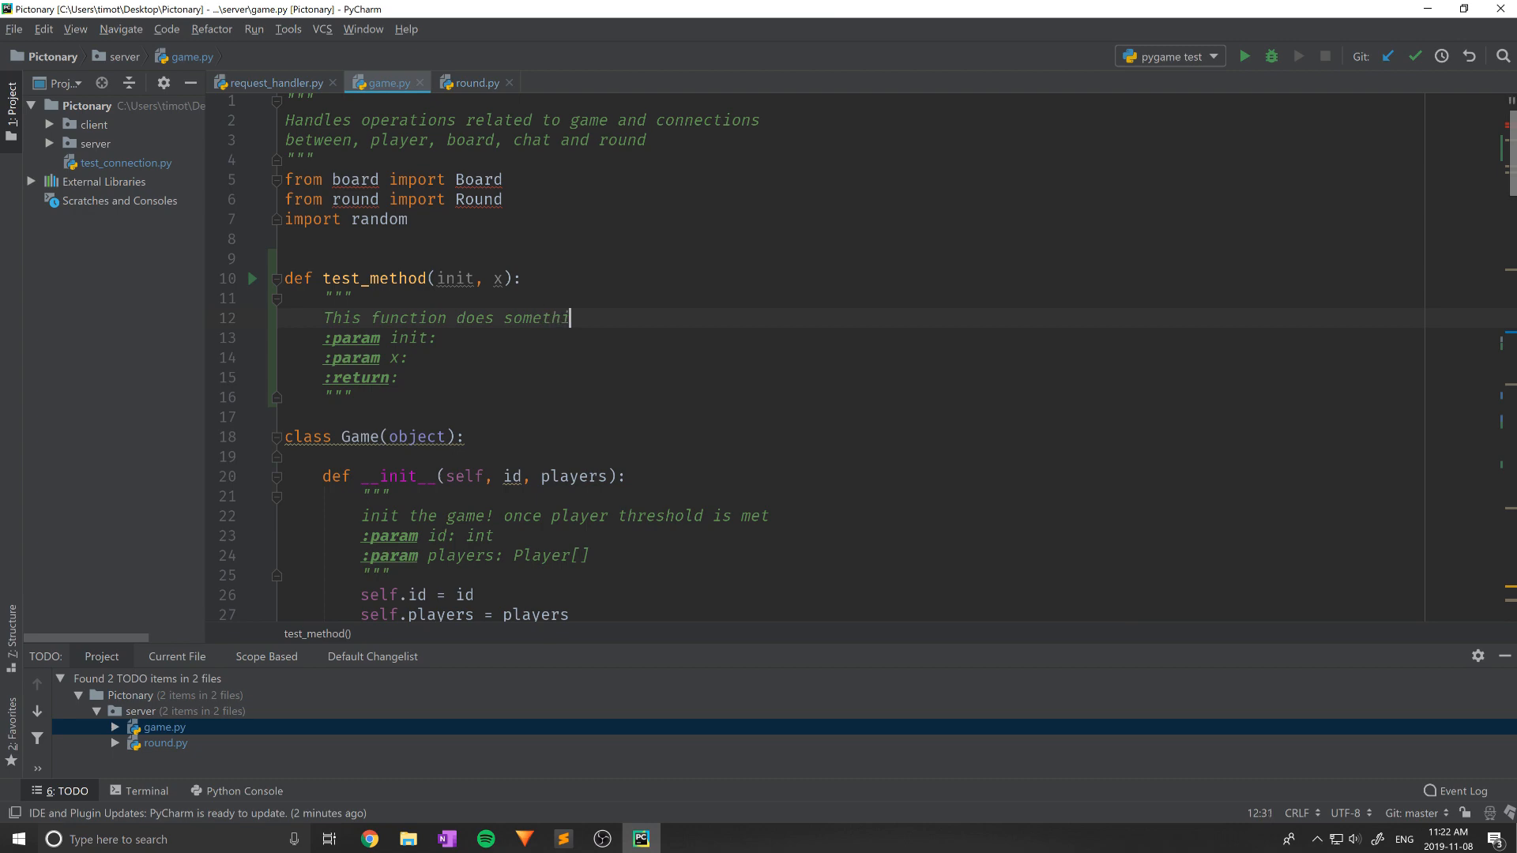
type("return")
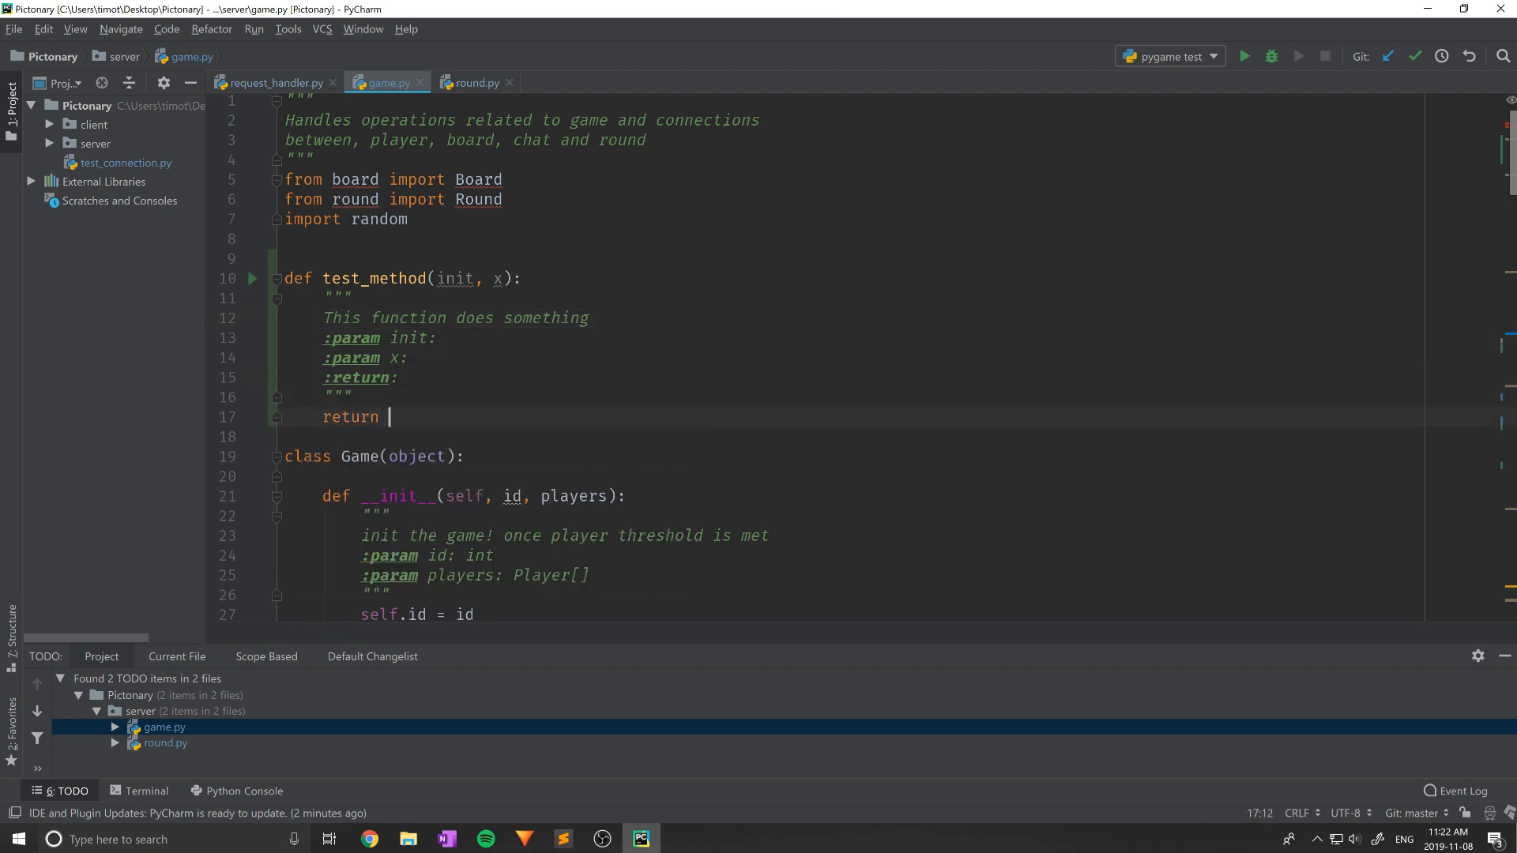
left_click(235, 790)
type("print()")
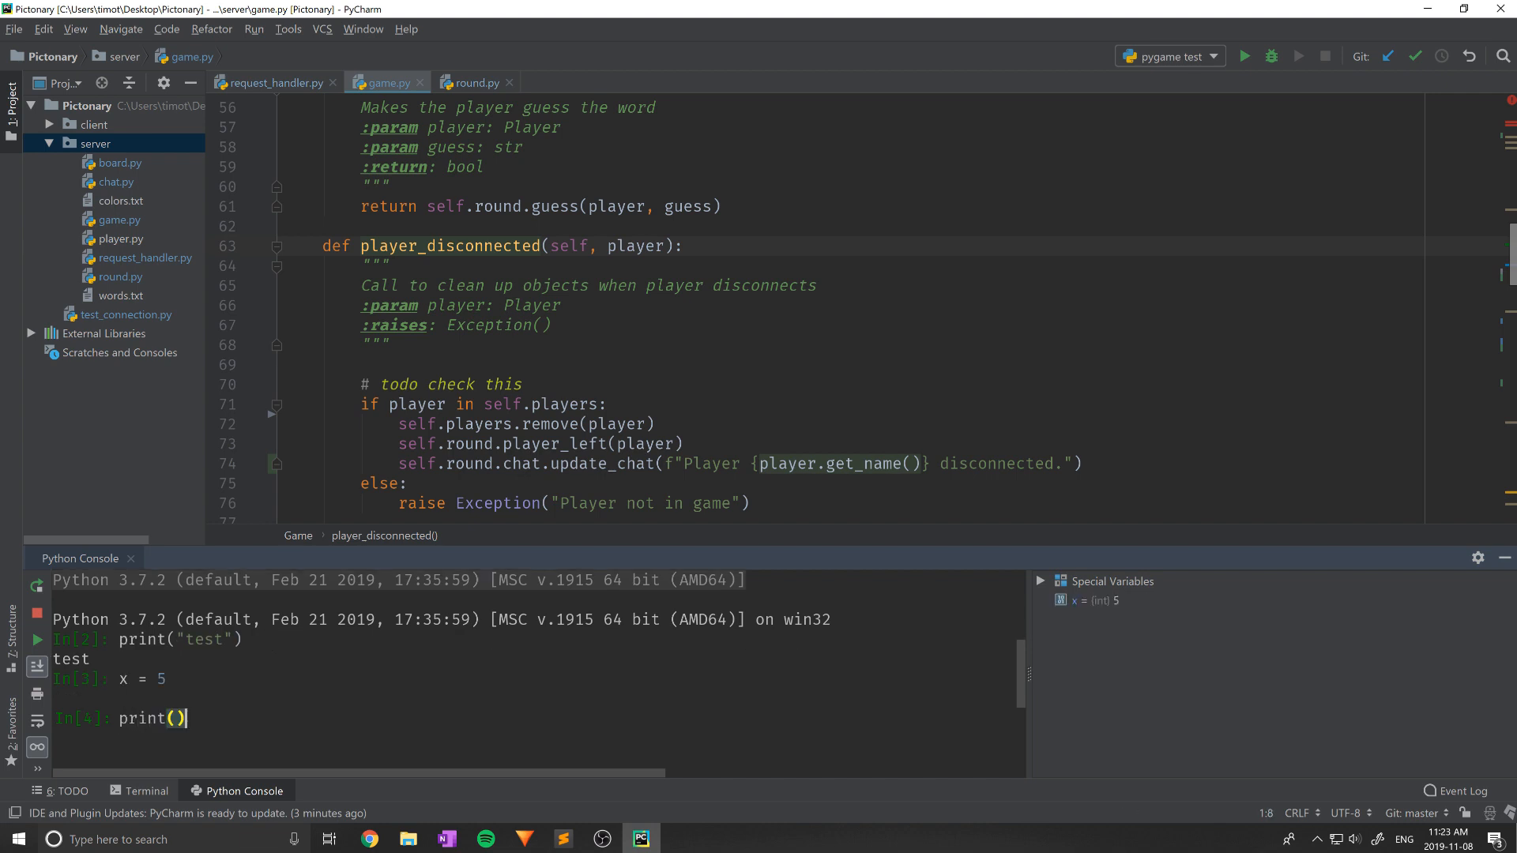
- Browse PyCharm's online plugin repository from the plugin settings
left_click(145, 790)
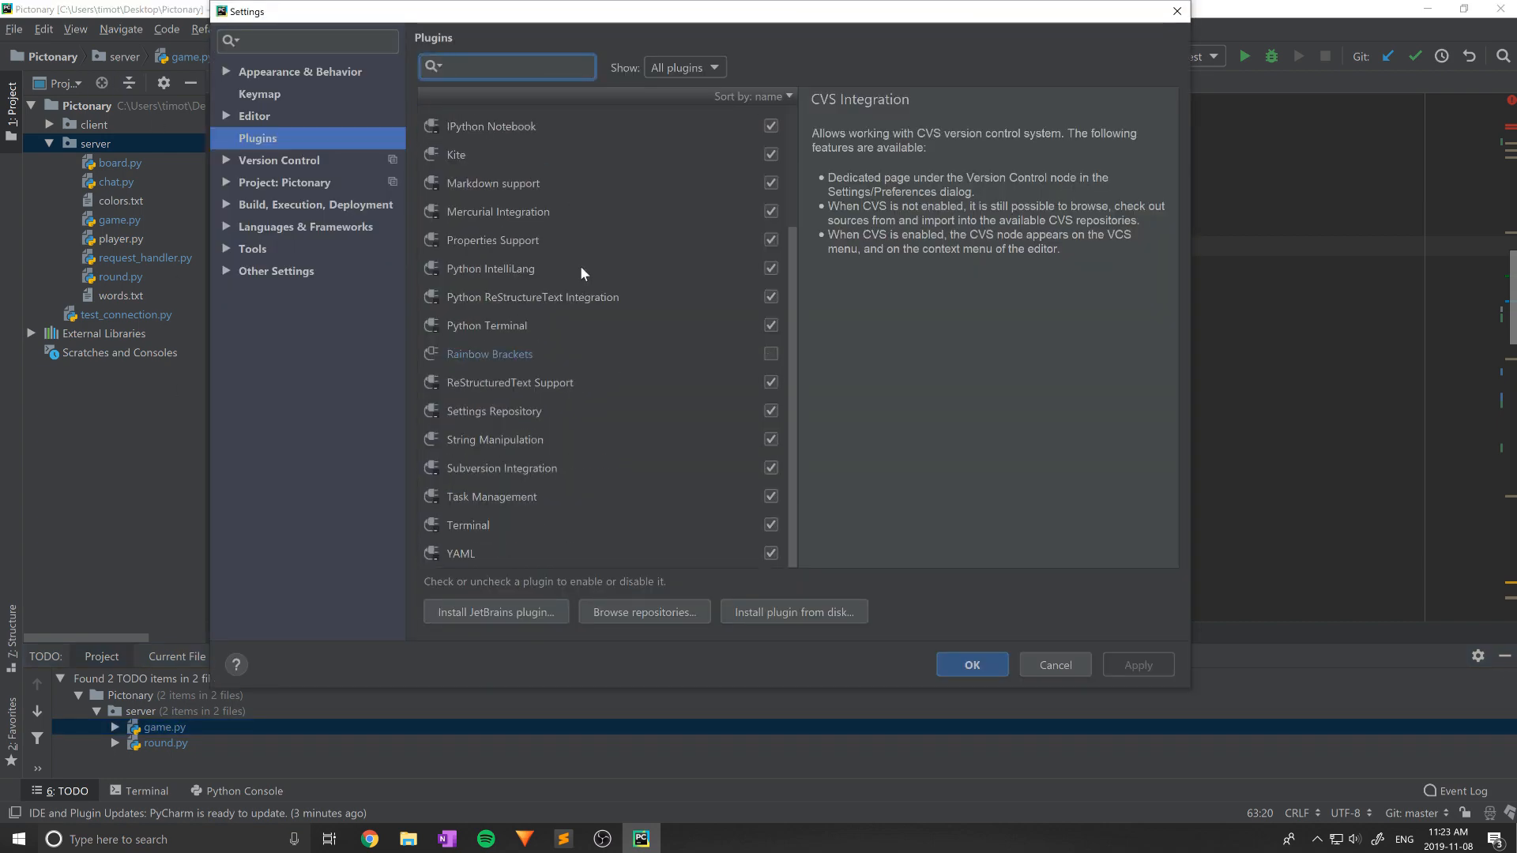
left_click(643, 612)
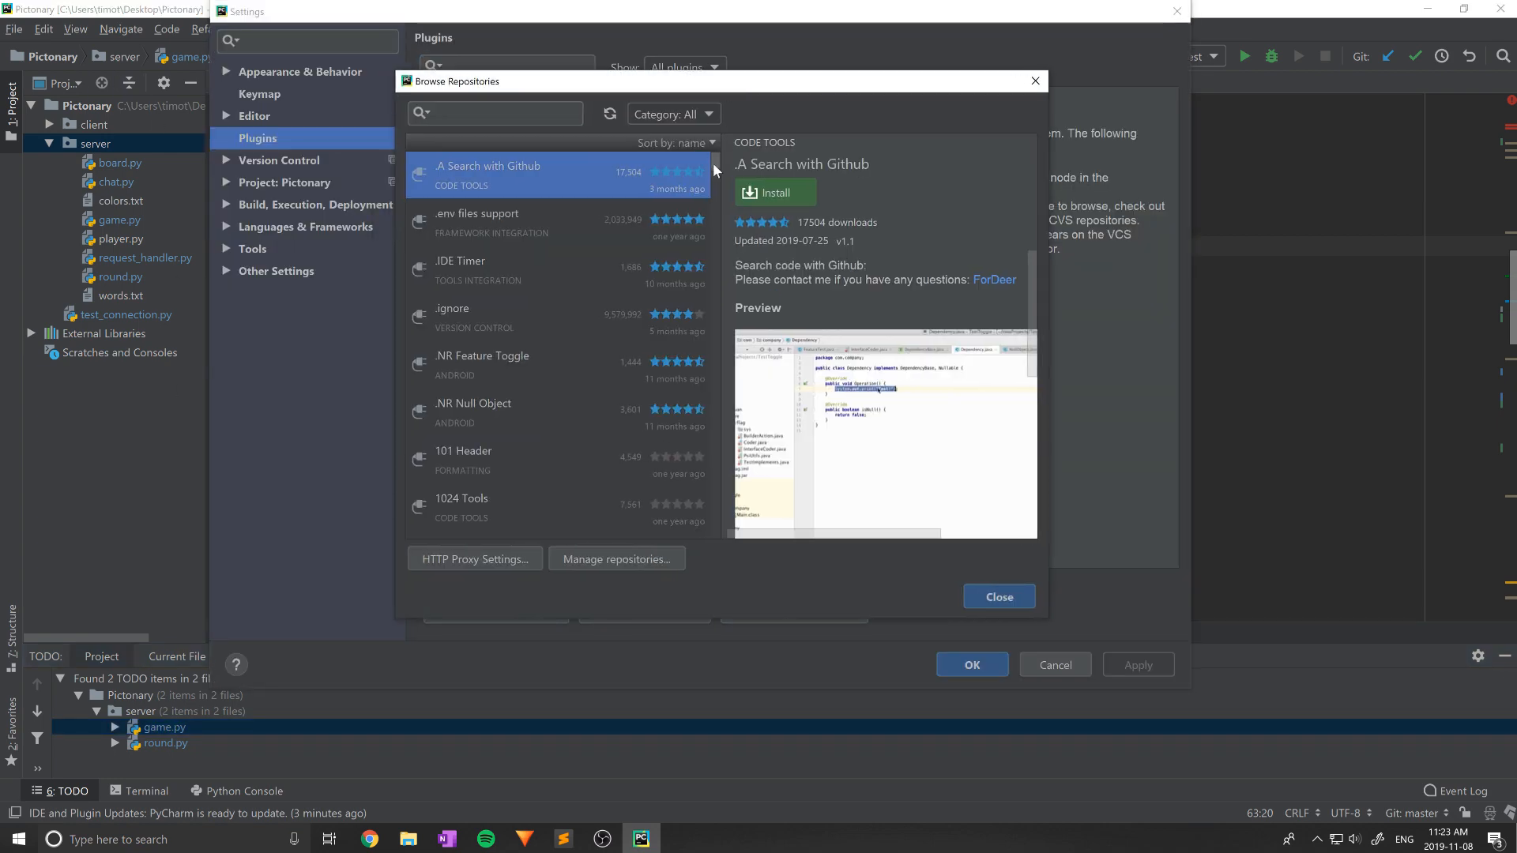
scroll("down", 3)
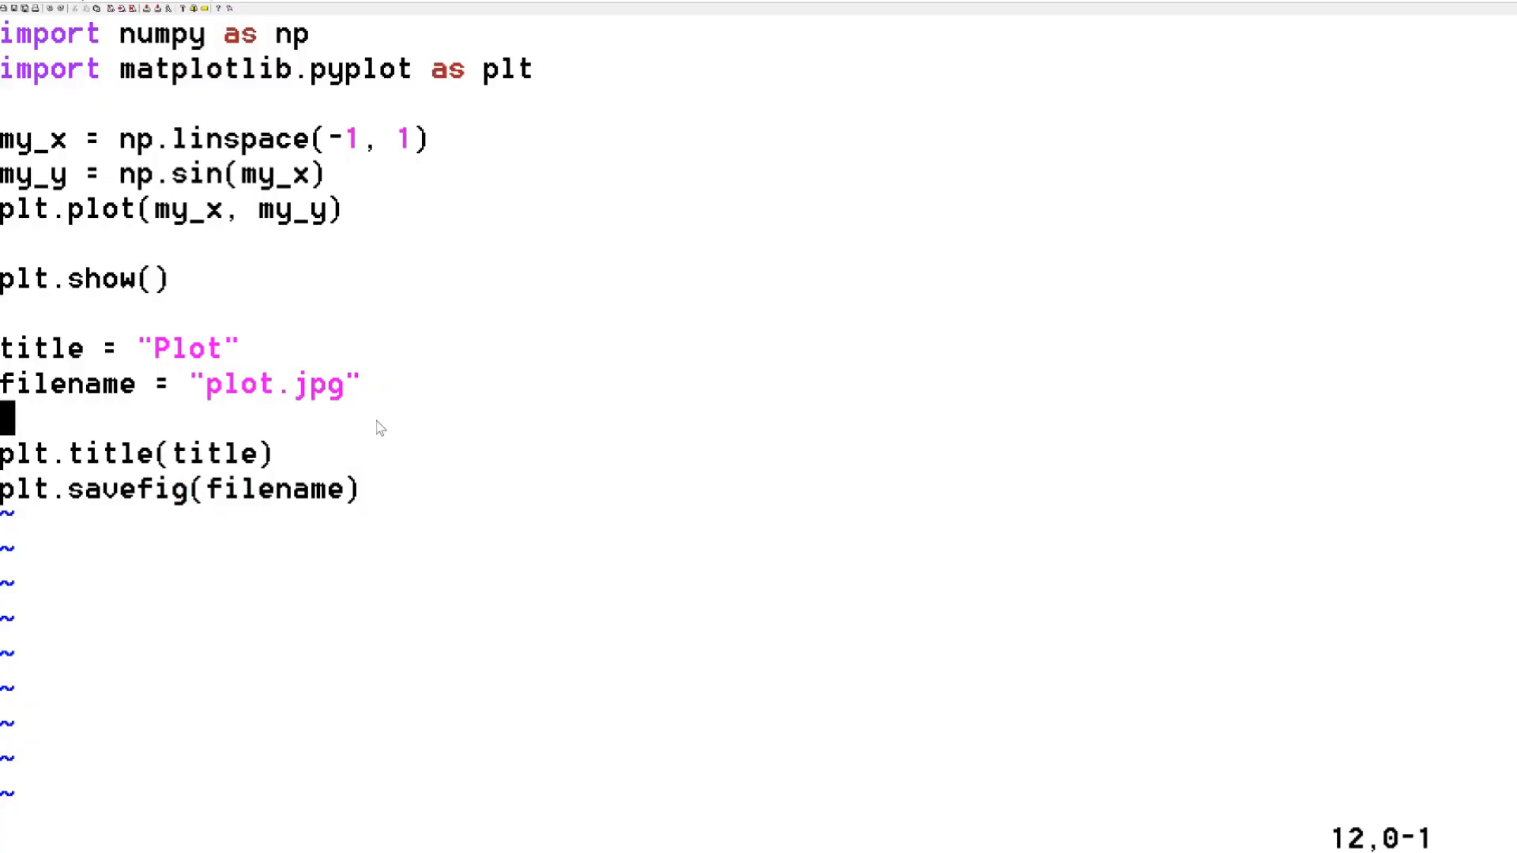
- Run :set guifont=* and confirm a larger font in the Font dialog
type(":set")
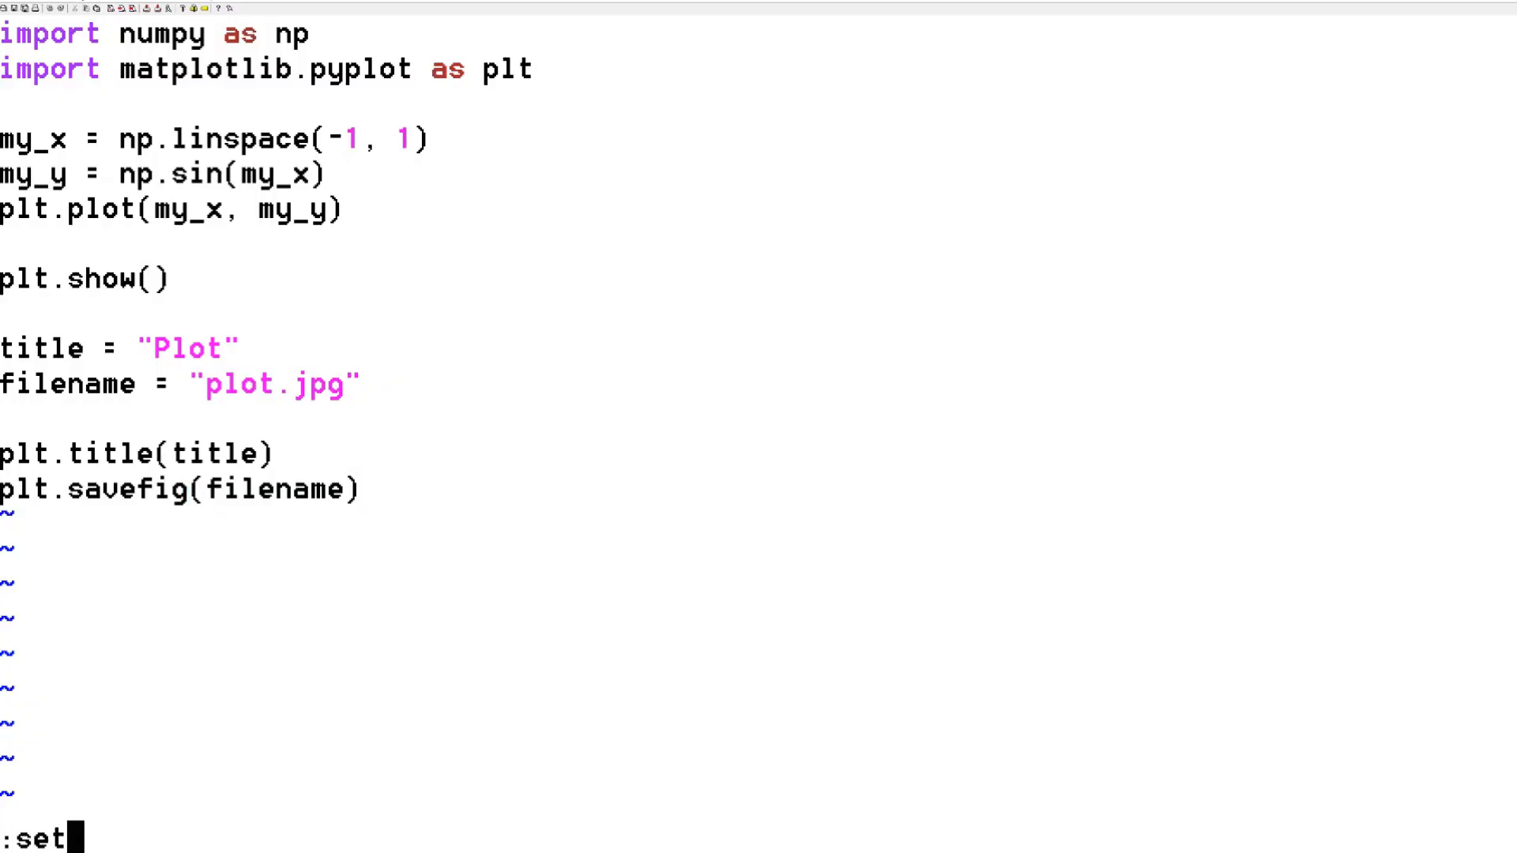
type("guifont=*")
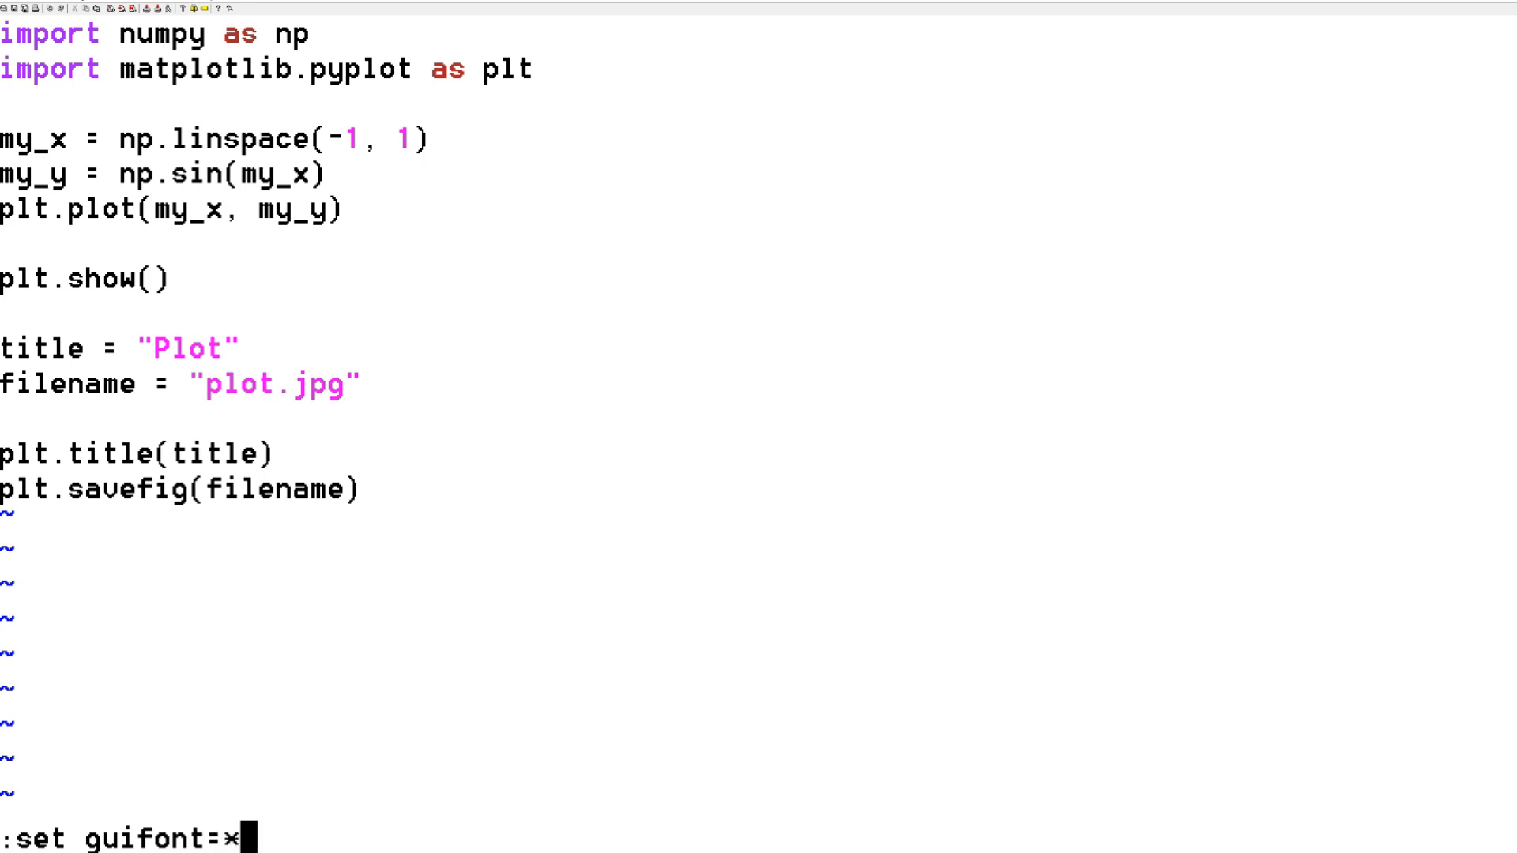
key("Return")
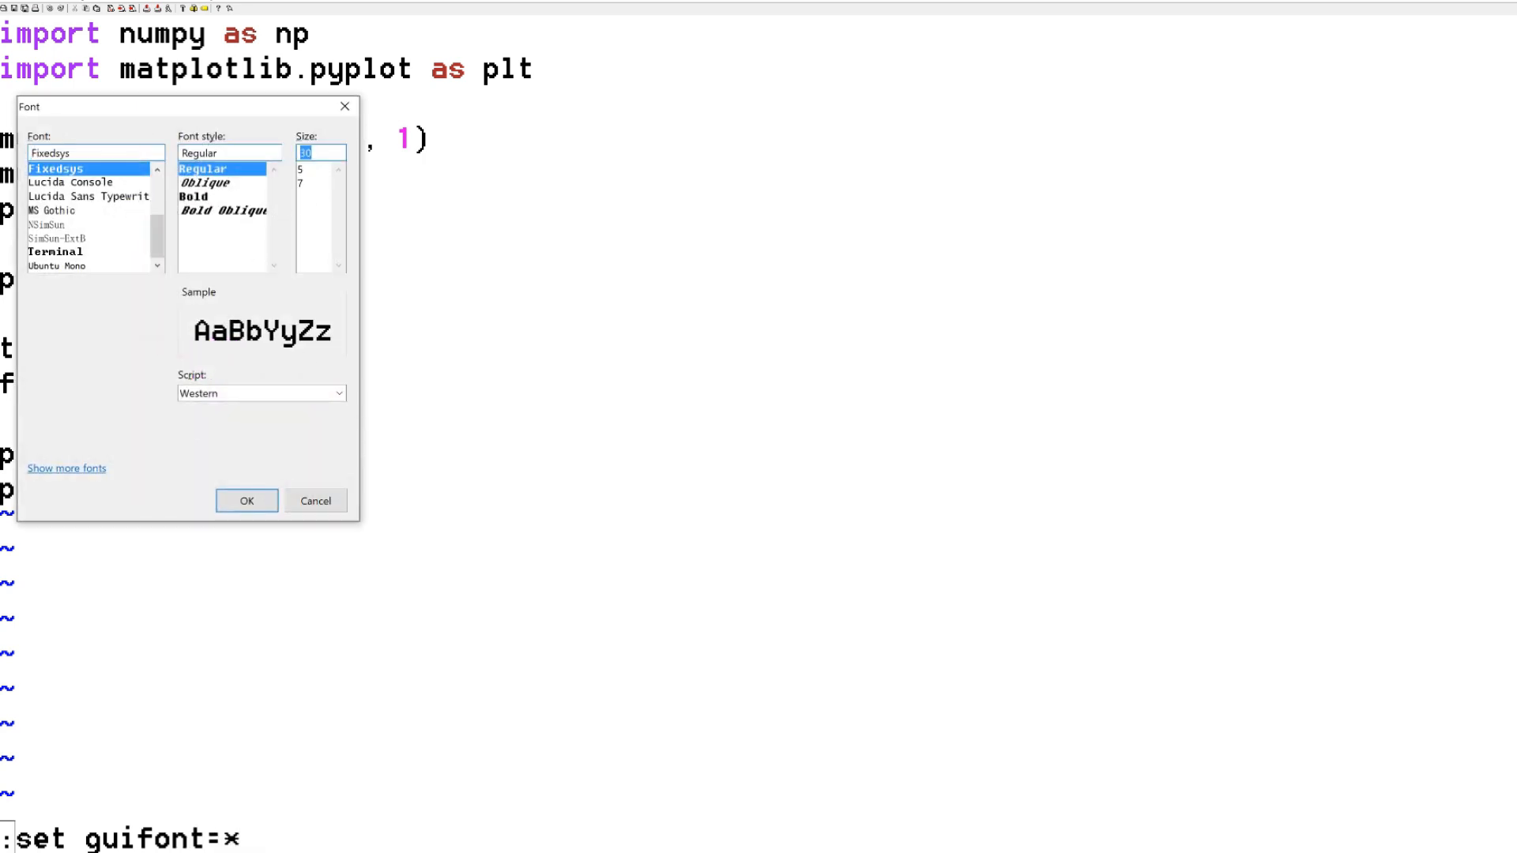
left_click(247, 501)
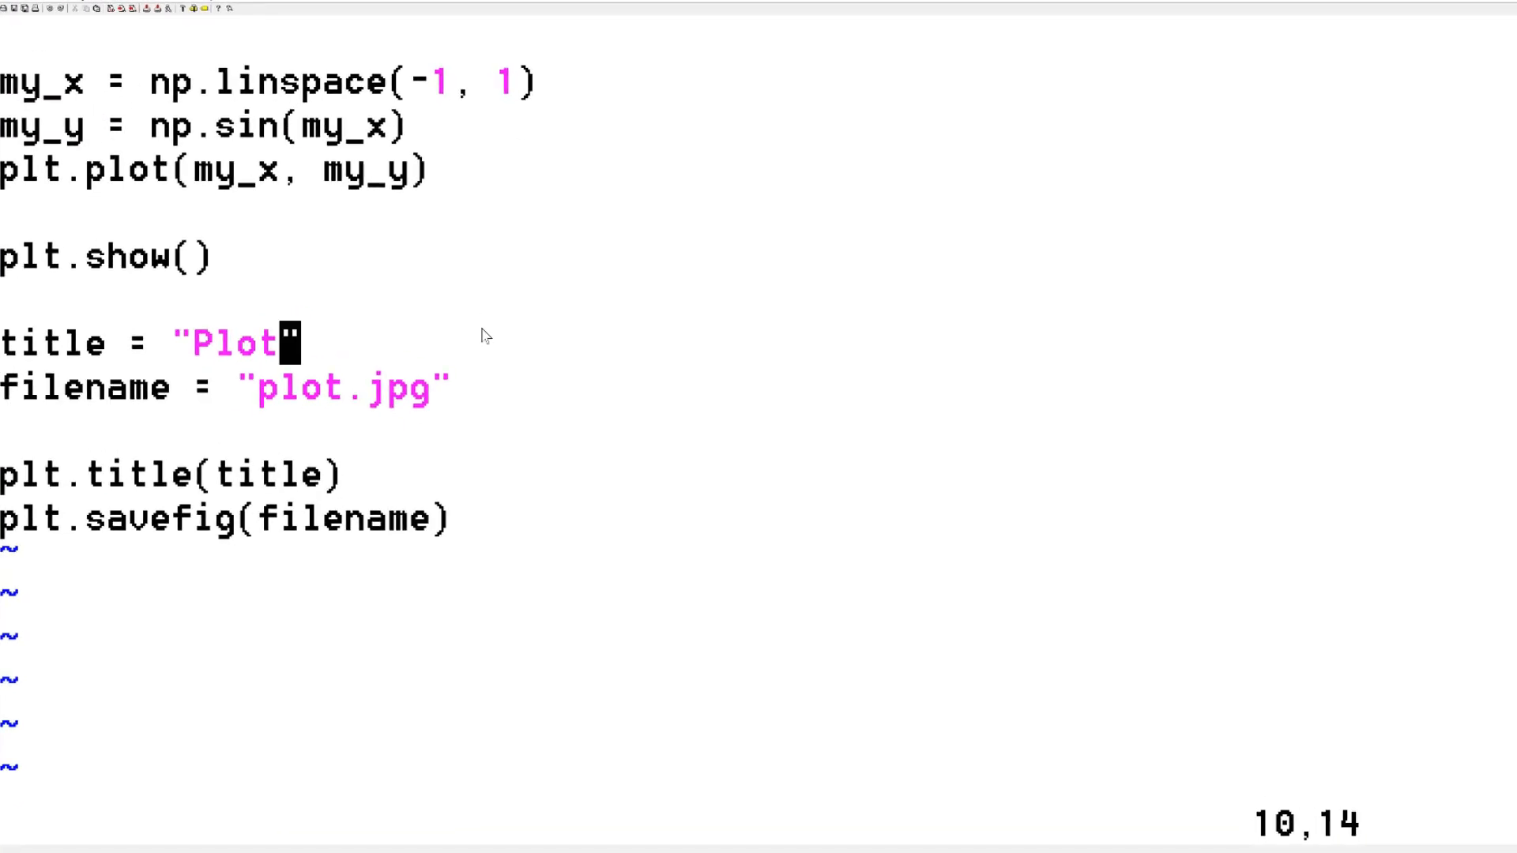
- Insert print("just testing"), a for x in range(10): print(x) loop, and another print line
type("print(\"just testing")
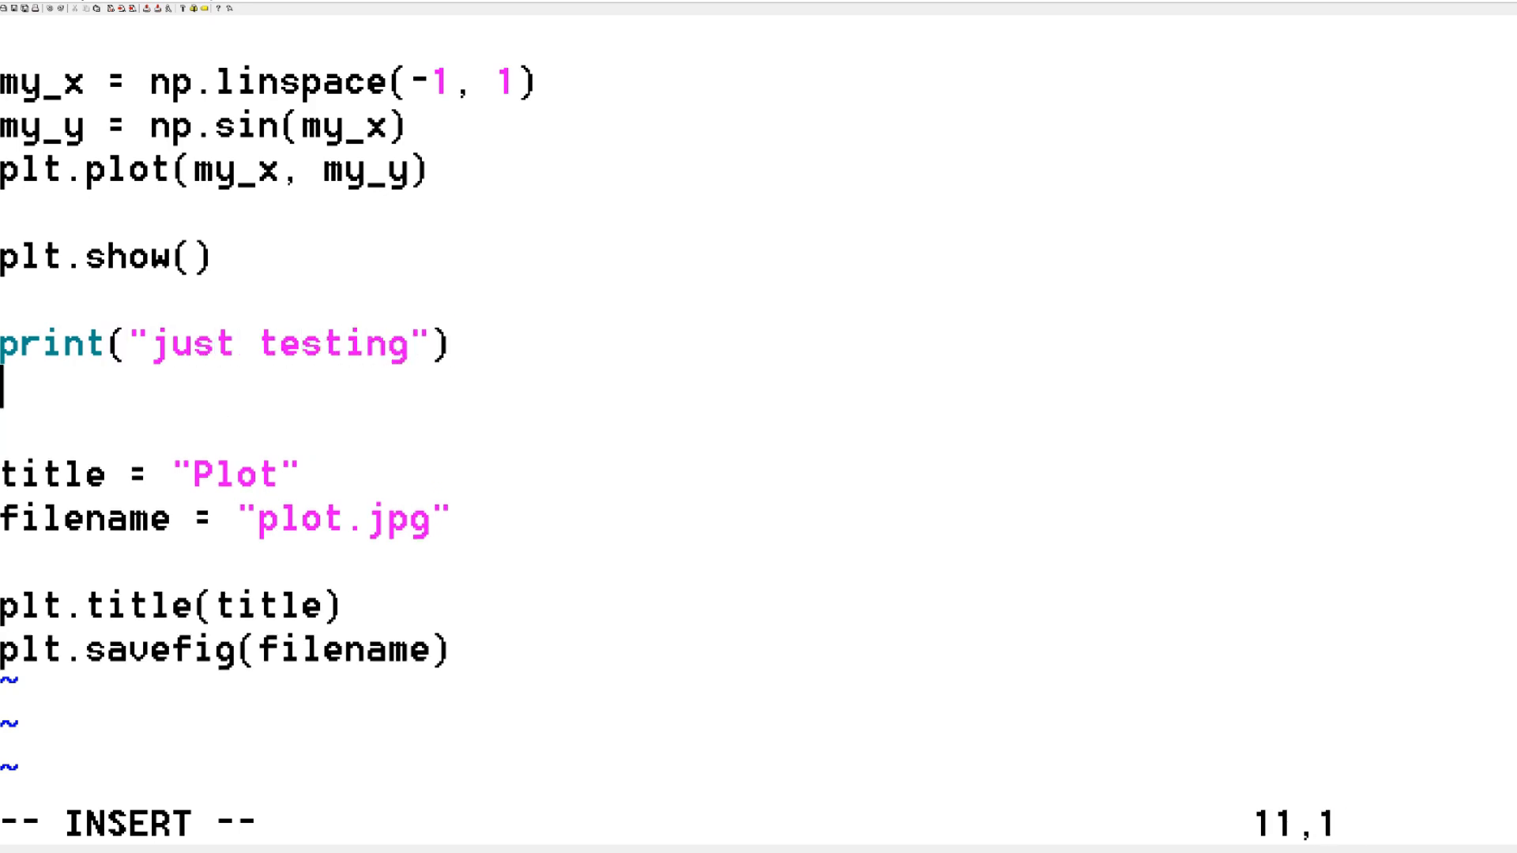
type("for x in t")
type("print(")
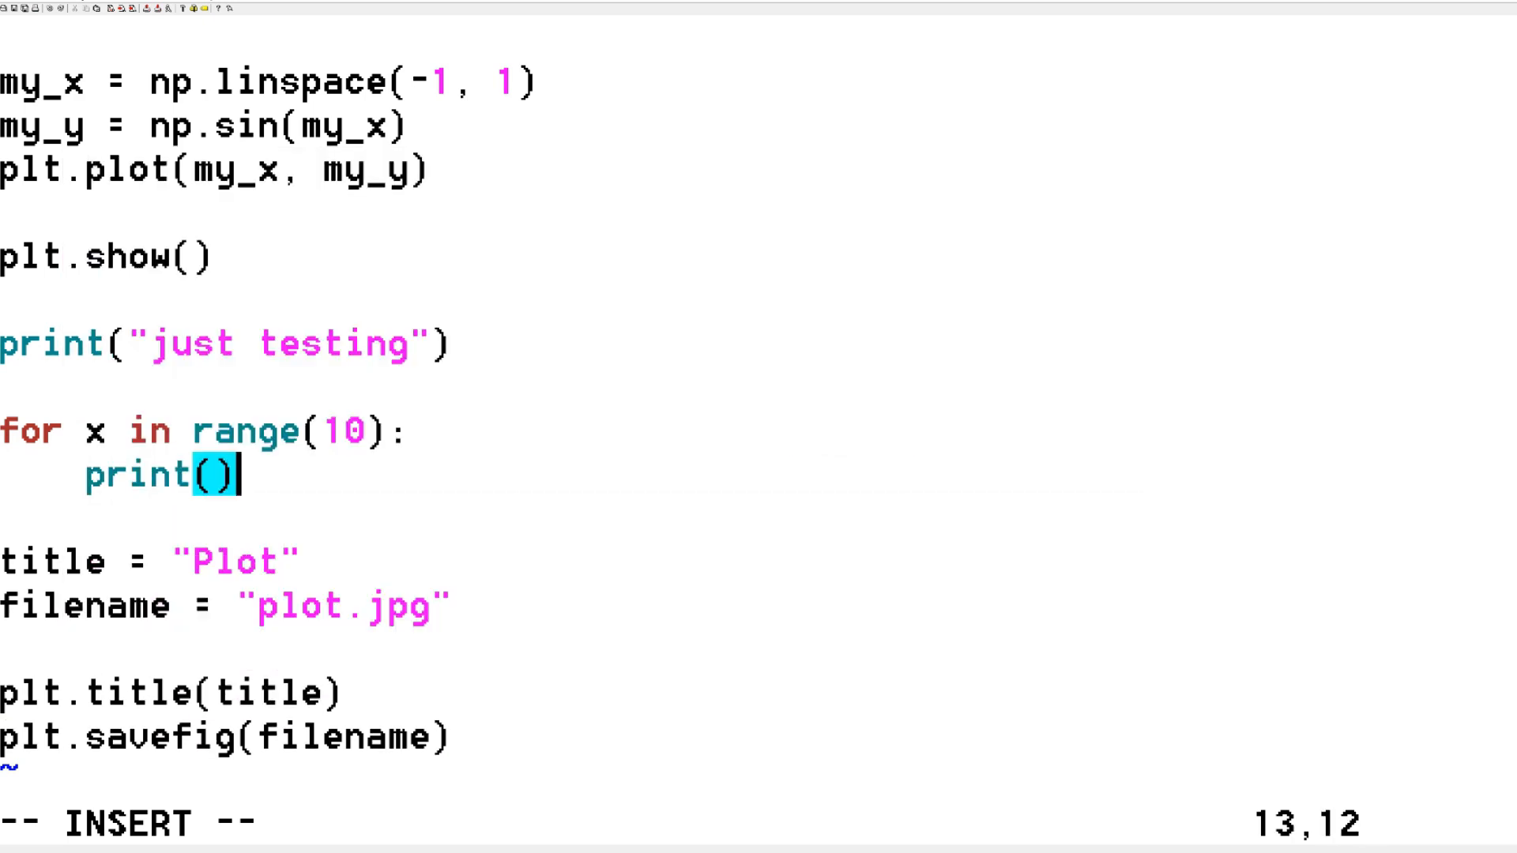
type("x")
left_click(237, 650)
type("print(\"")
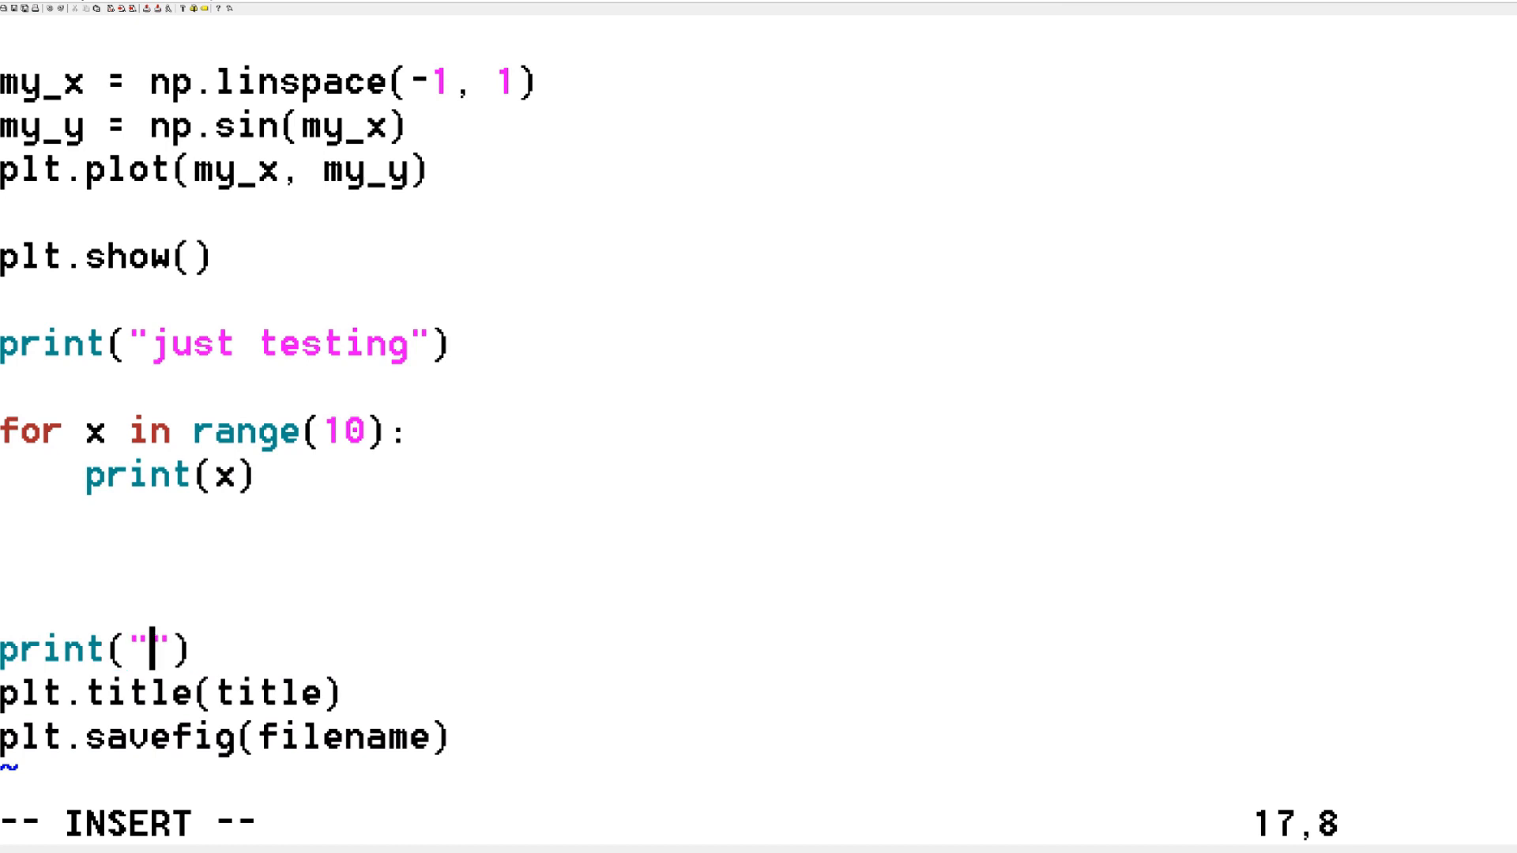
type("vim has so")
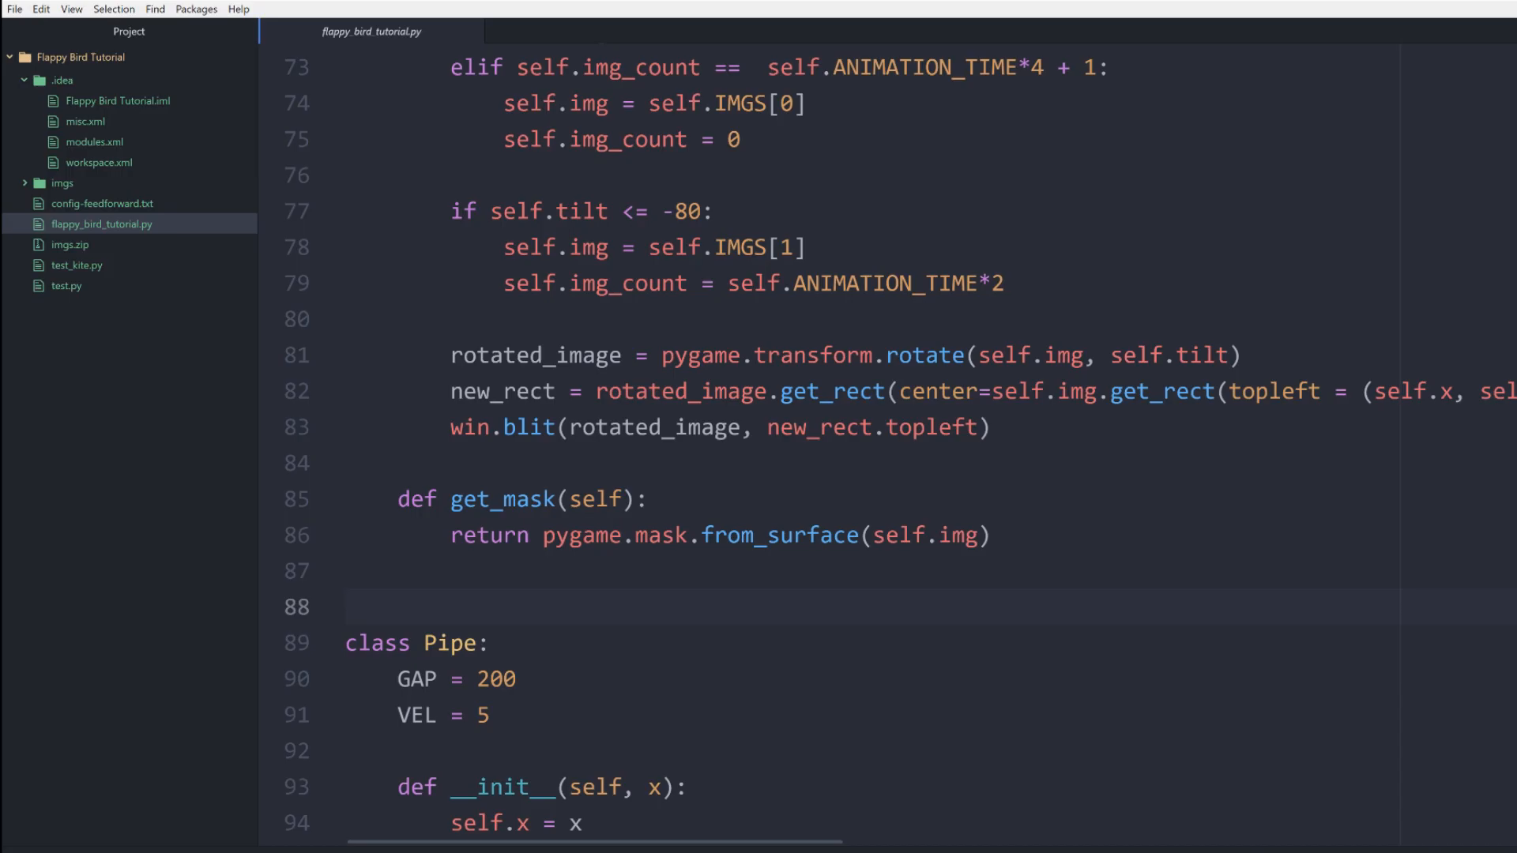
- Add print("This is atom") on line 89 and show the Git panel's unstaged changes
type("print()")
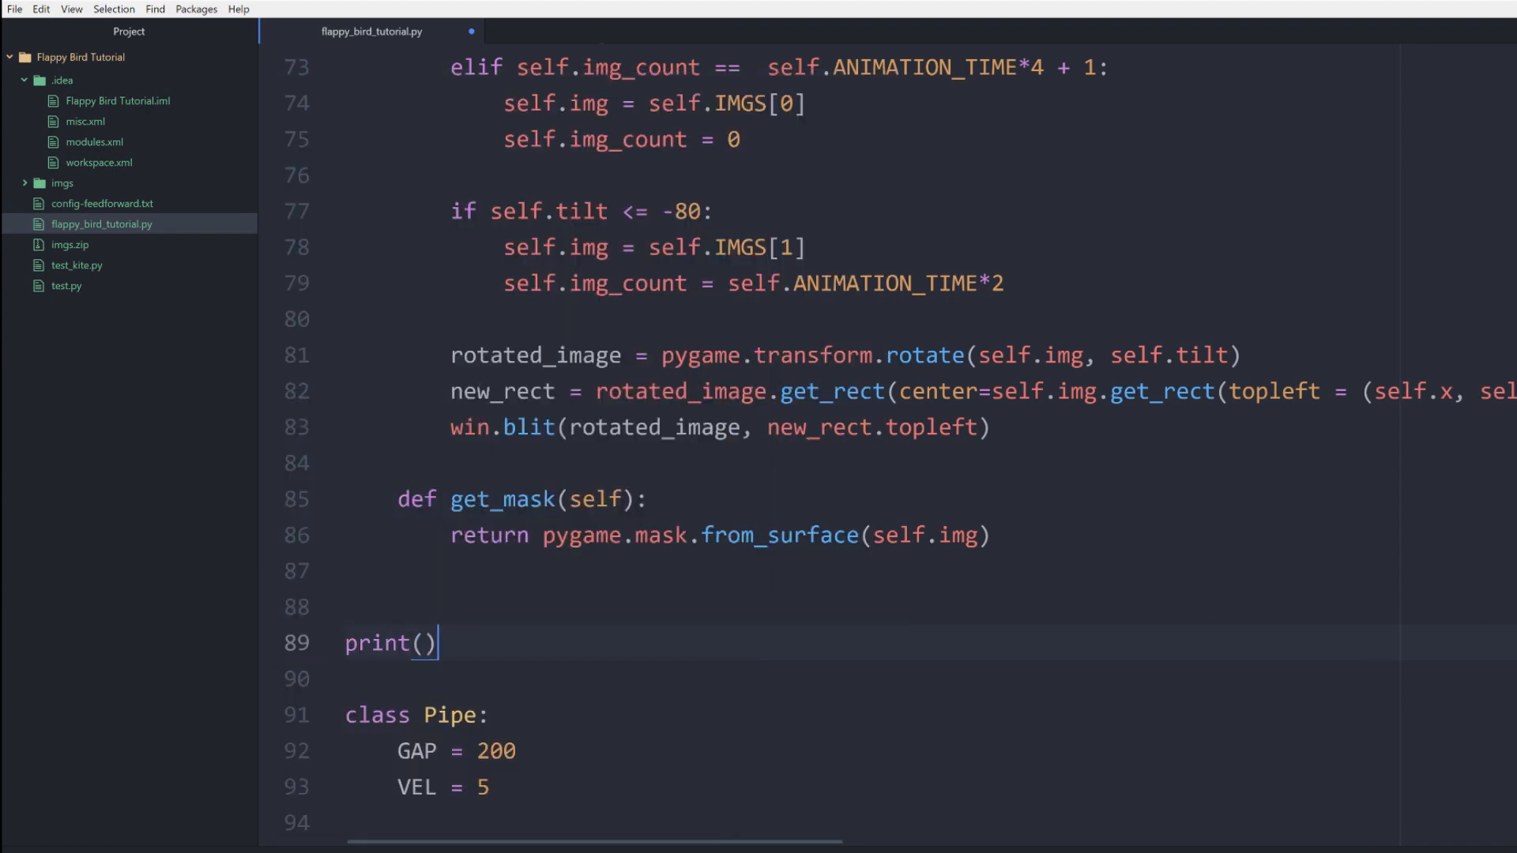
type("\"This \"")
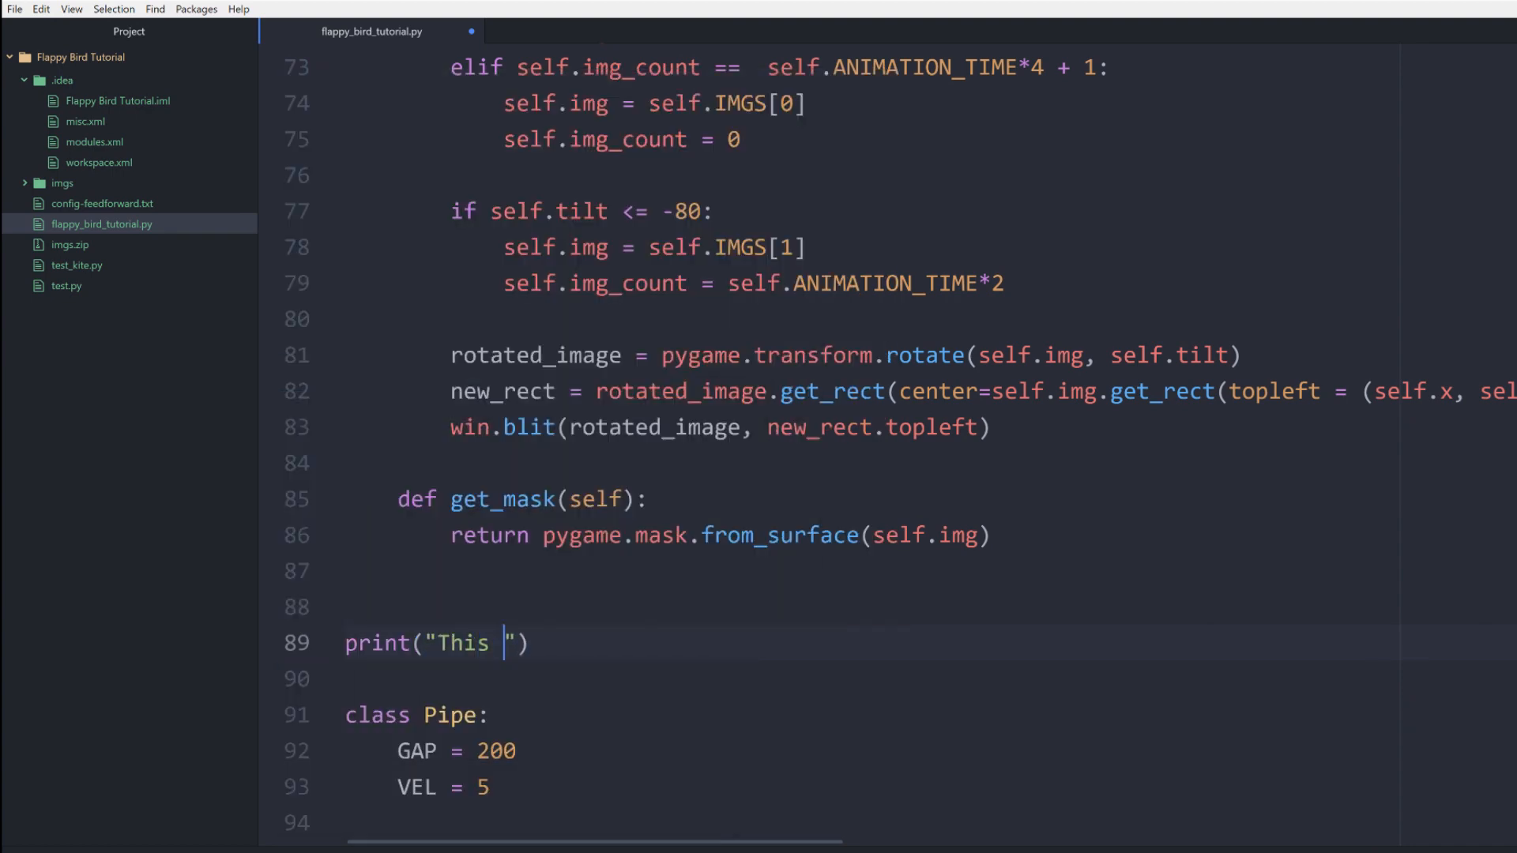
type("is atom")
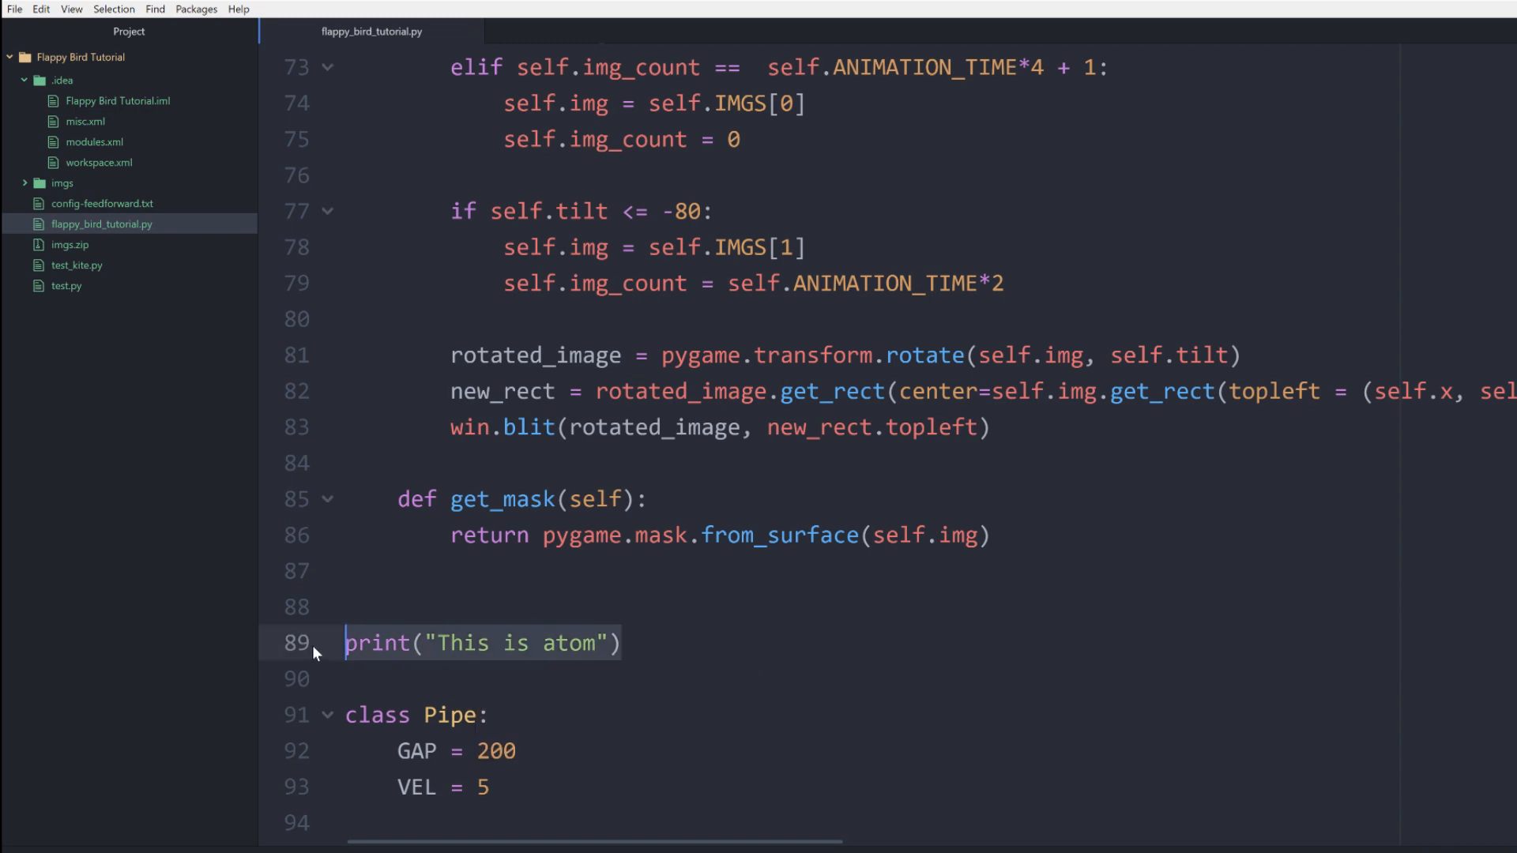
left_click(196, 10)
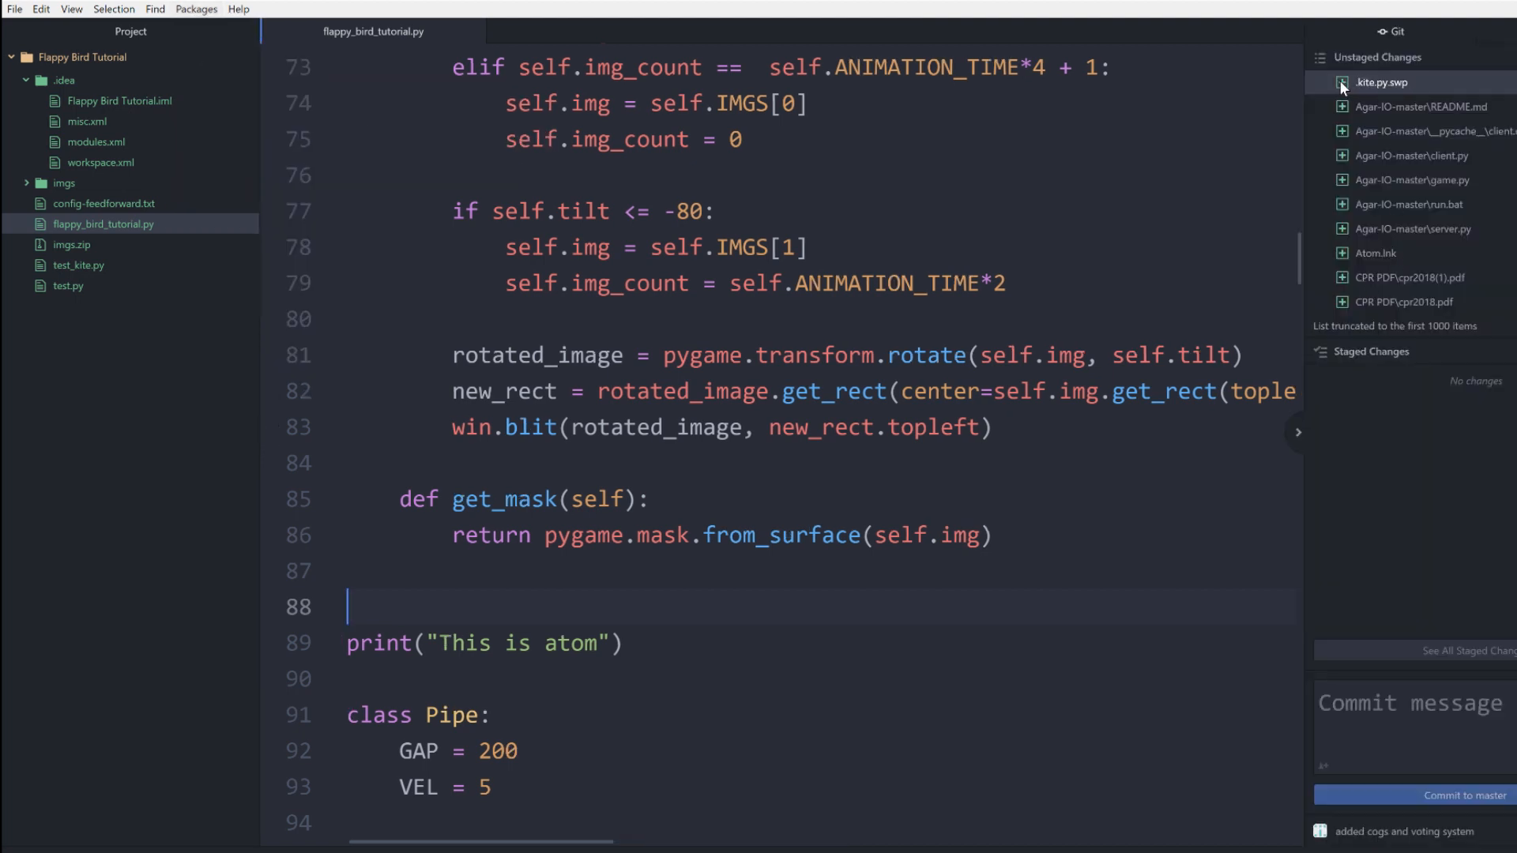
- View the unstaged README.md diff, return to flappy_bird_tutorial.py, and reach the File menu
left_click(1420, 106)
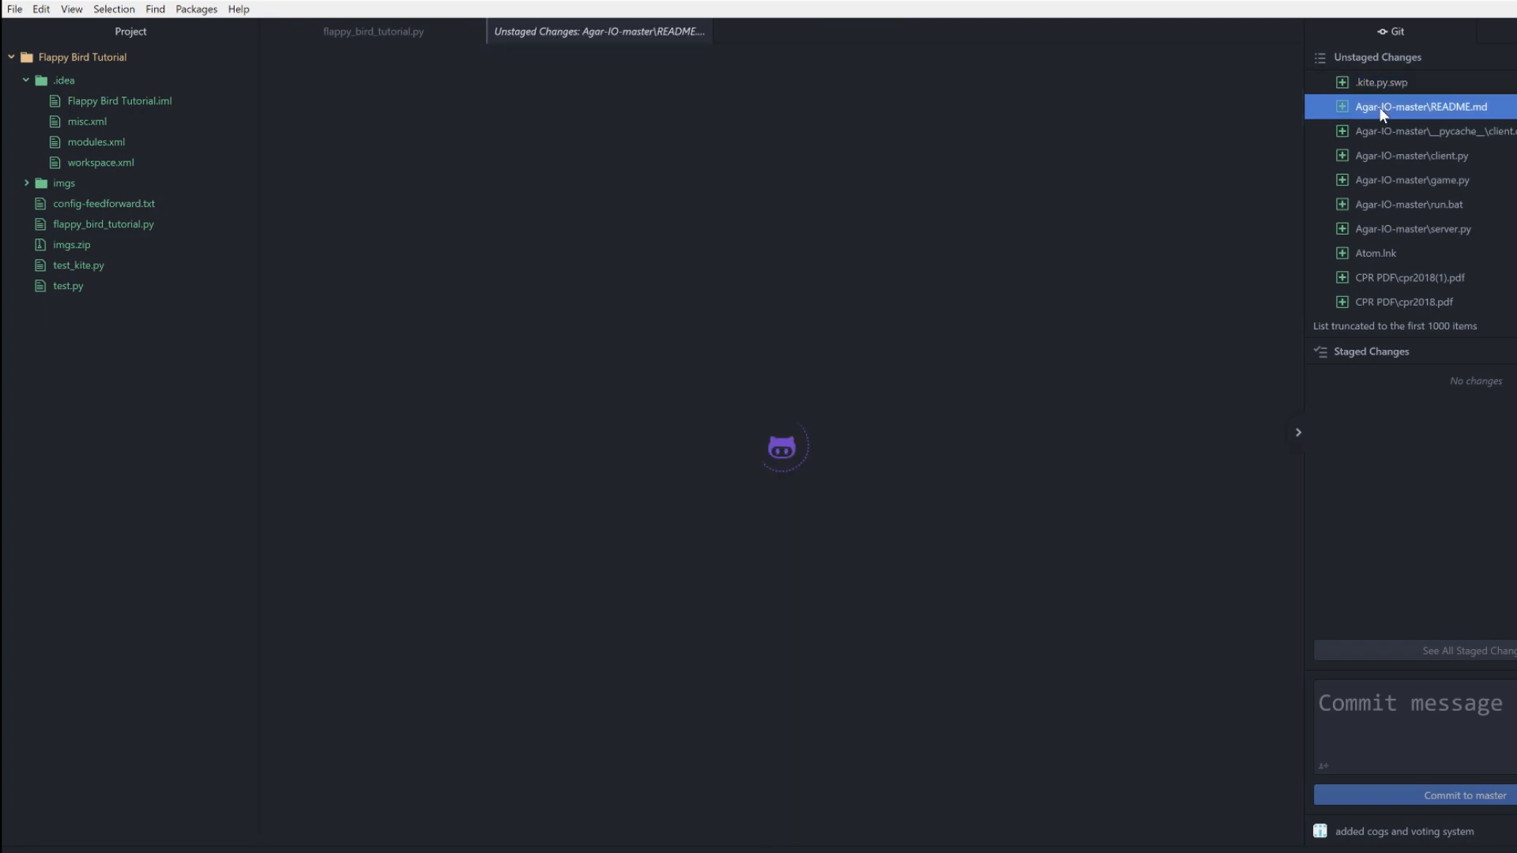
left_click(1418, 106)
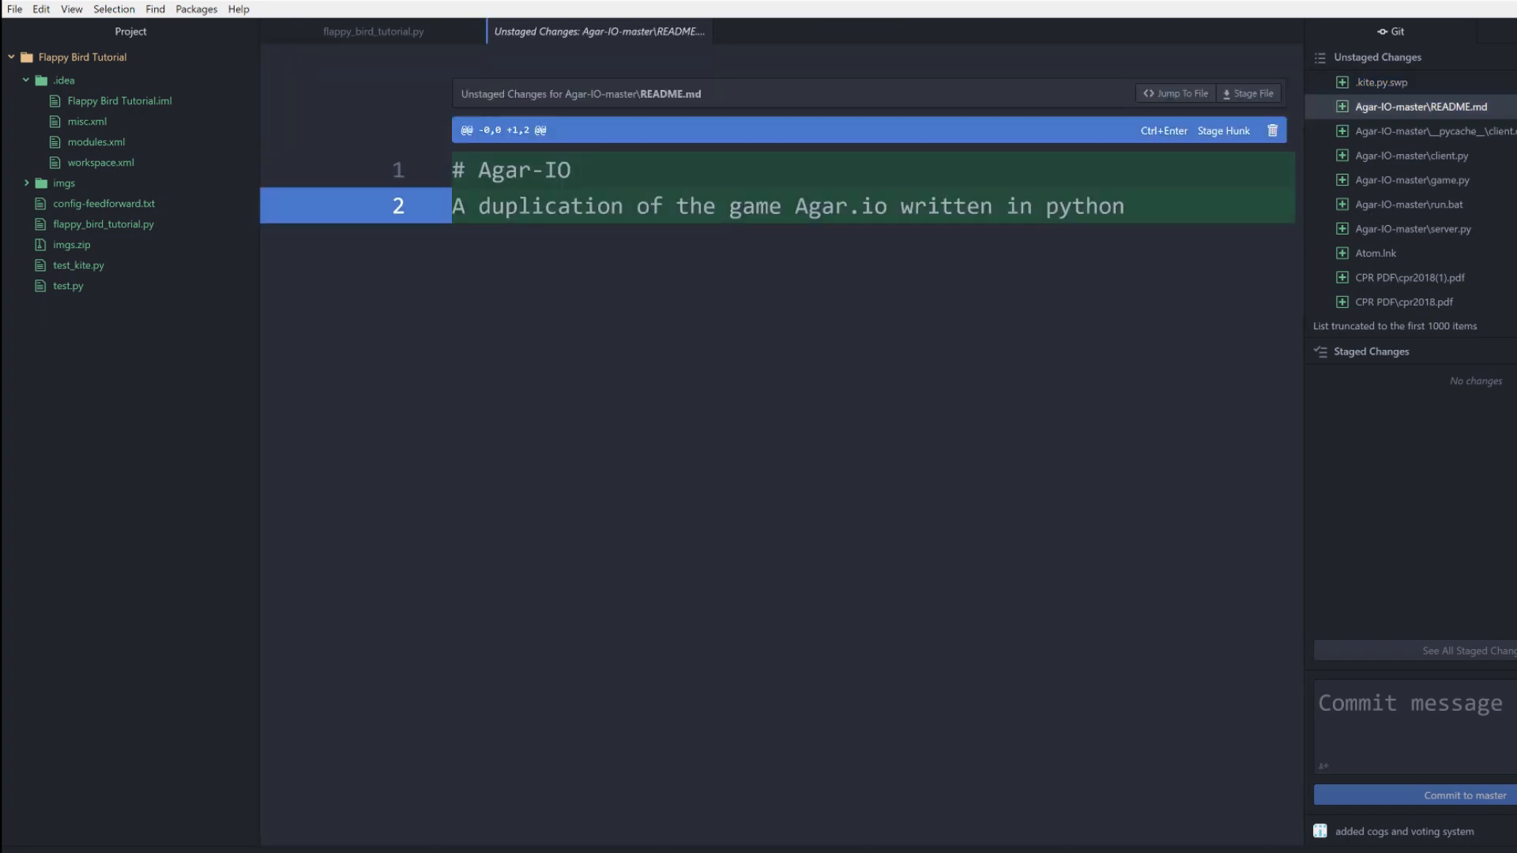
left_click(373, 32)
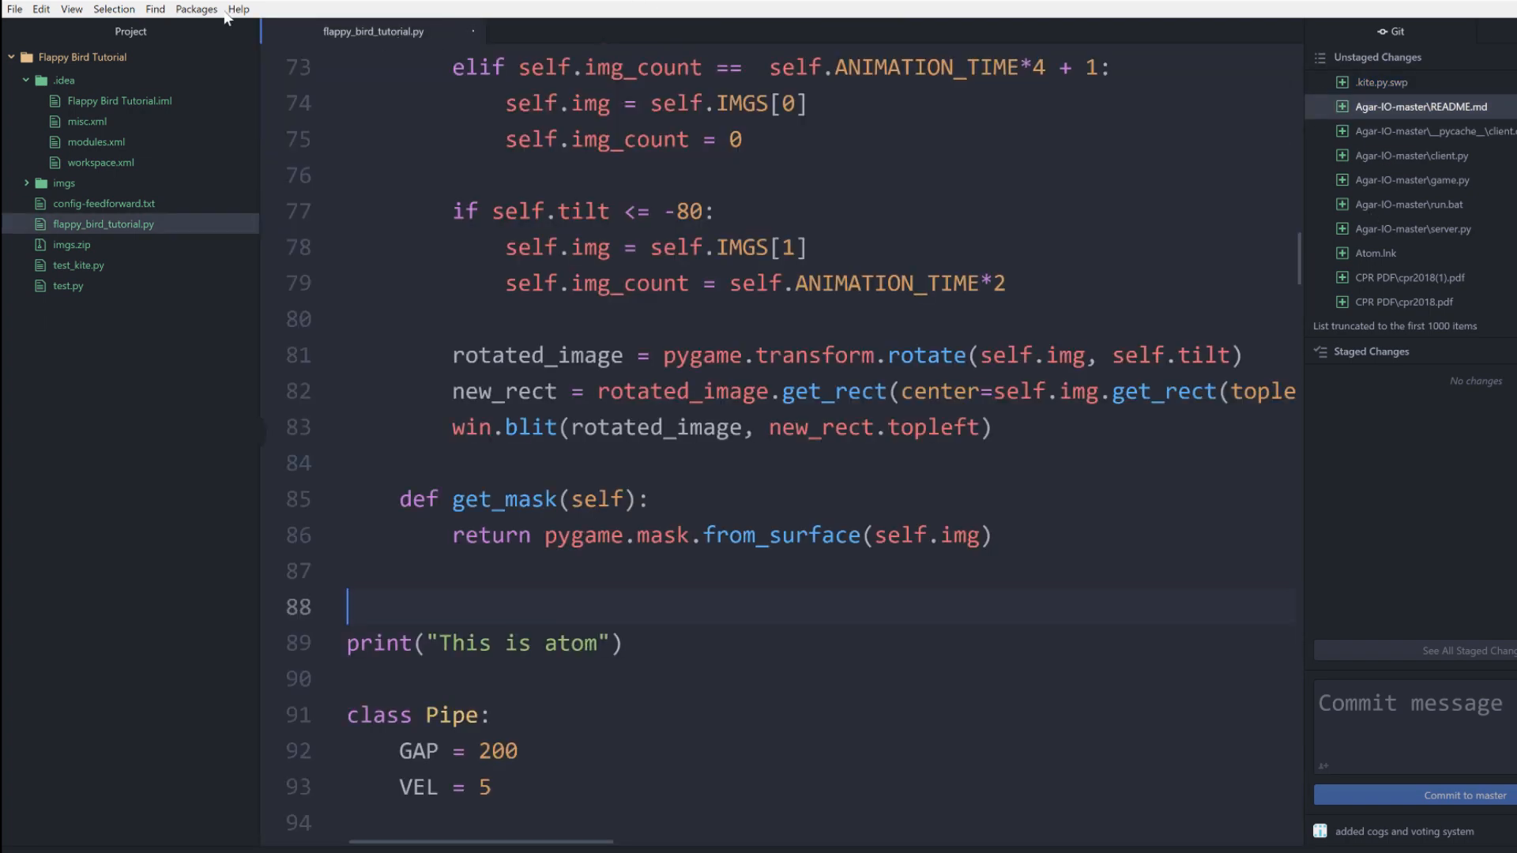
left_click(14, 10)
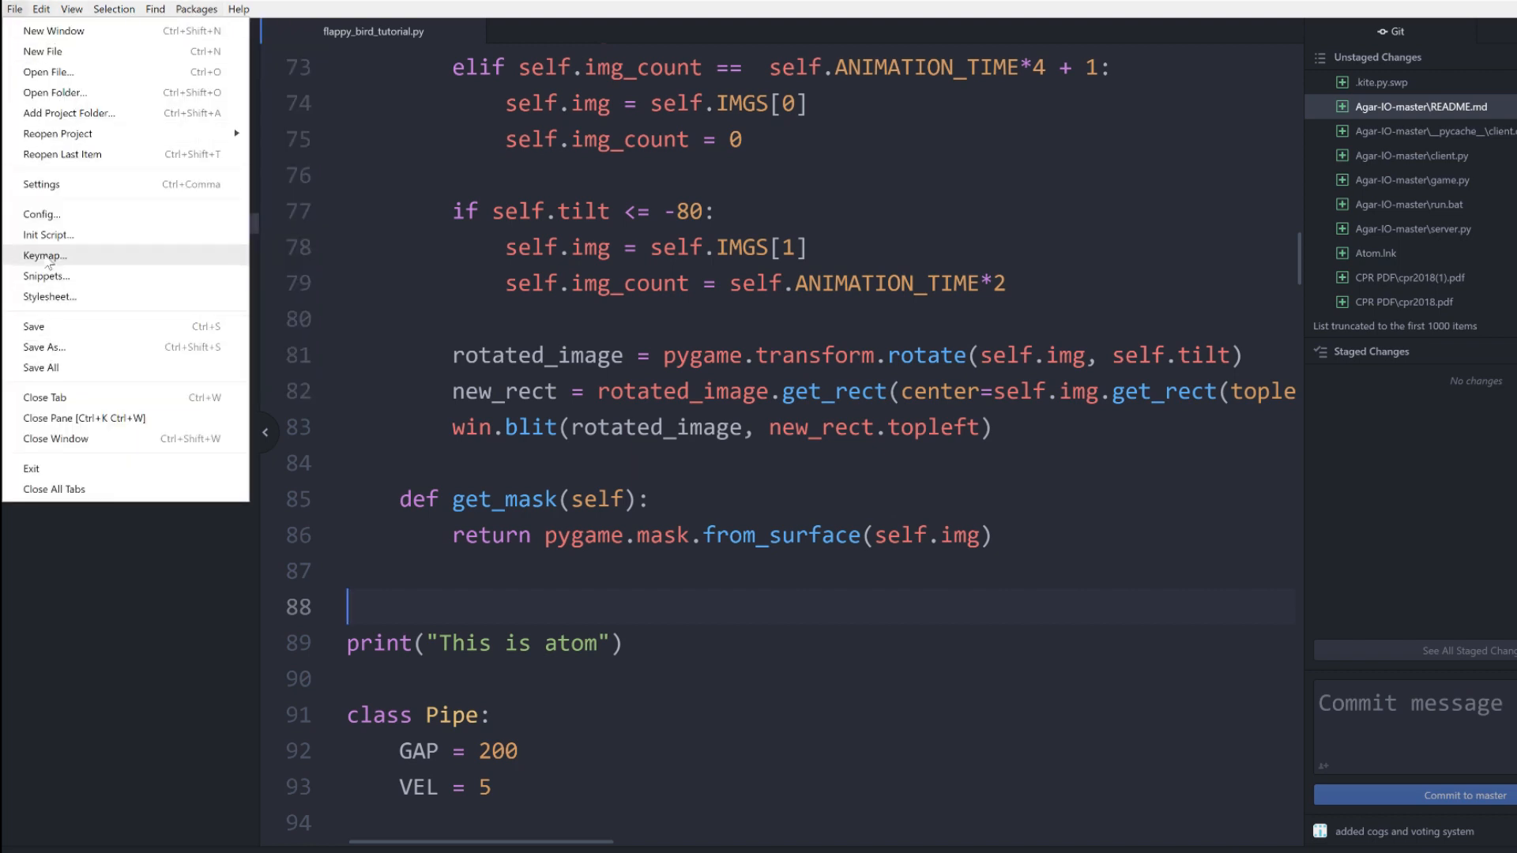
- Browse Settings > System and Packages, scrolling through installed community and core packages including kite
left_click(41, 183)
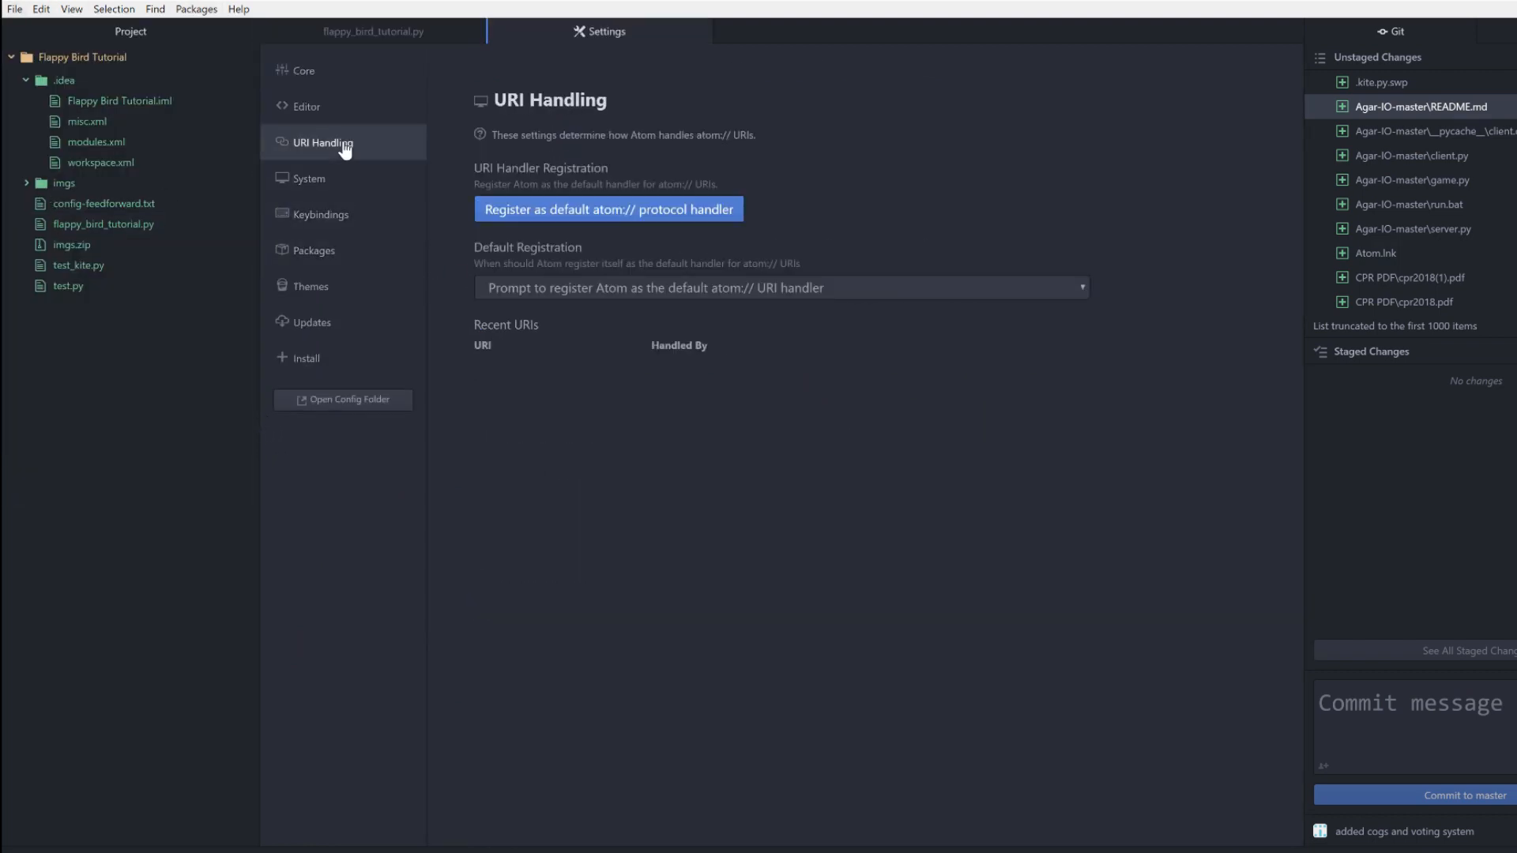
left_click(308, 179)
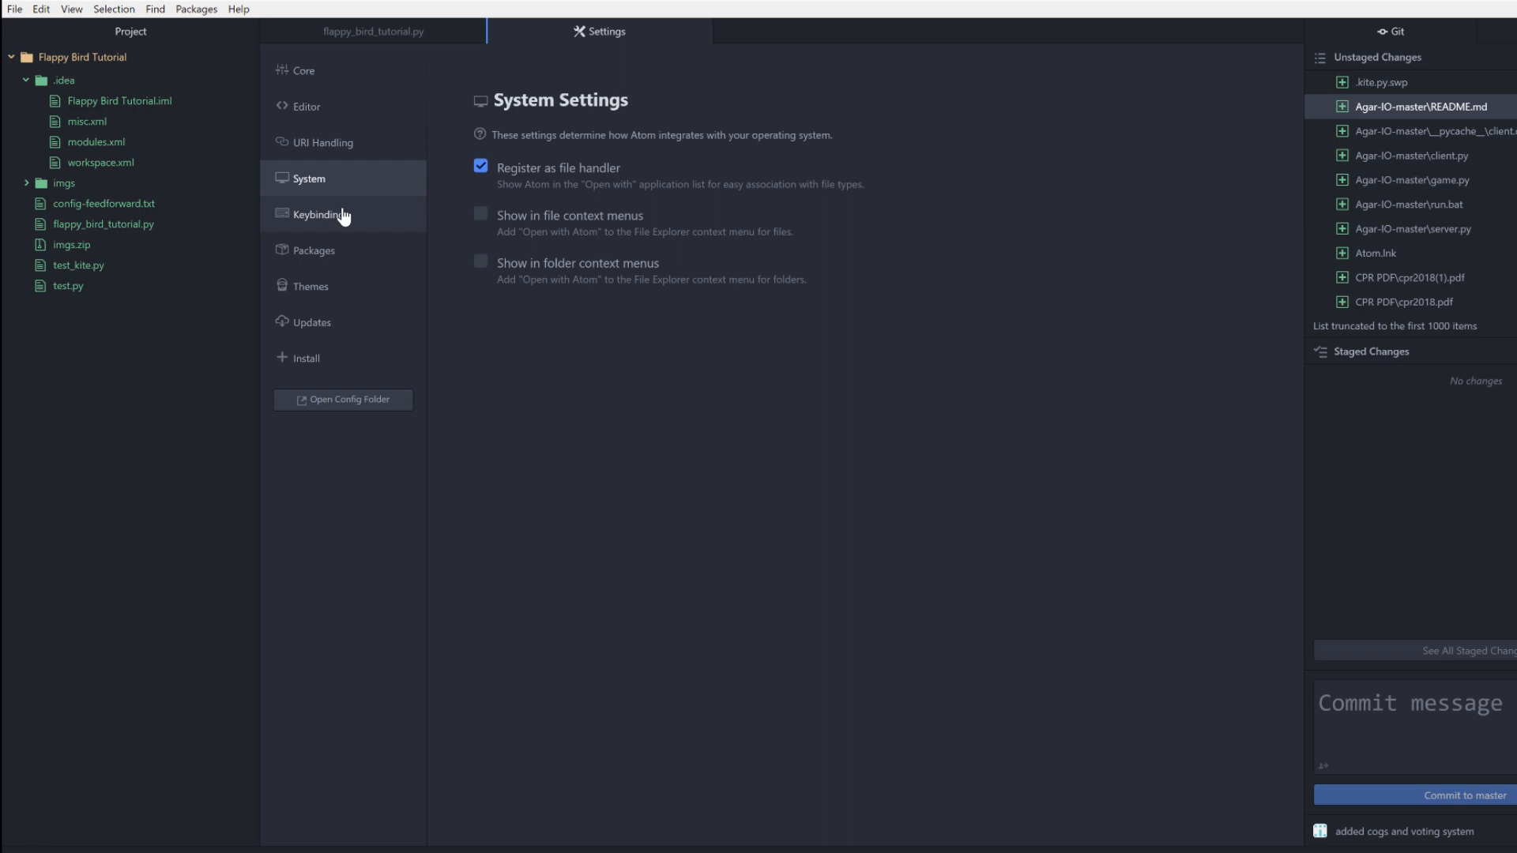
left_click(311, 250)
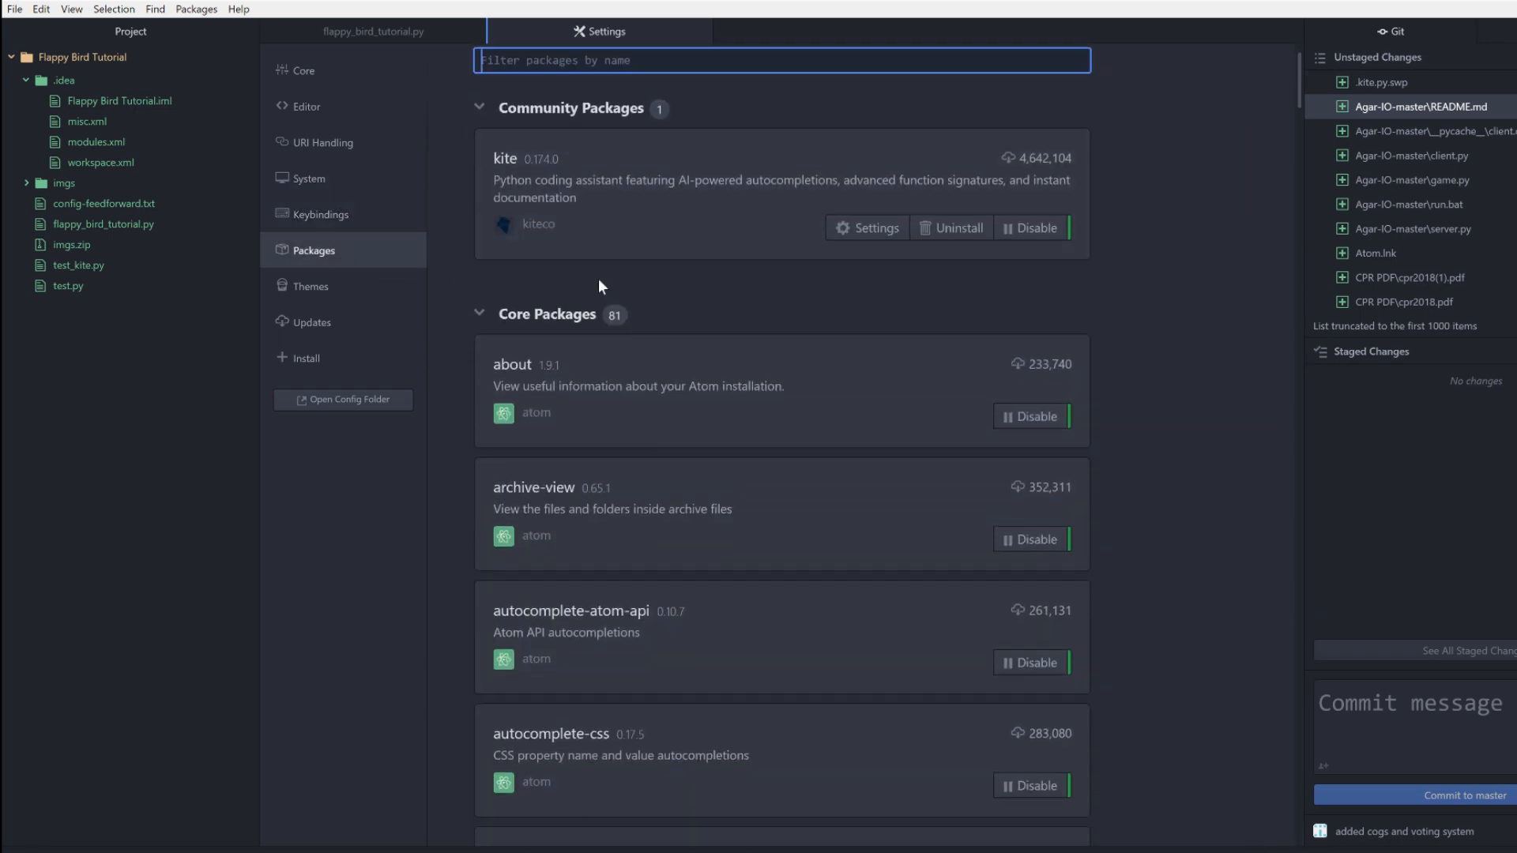
scroll("down", 3)
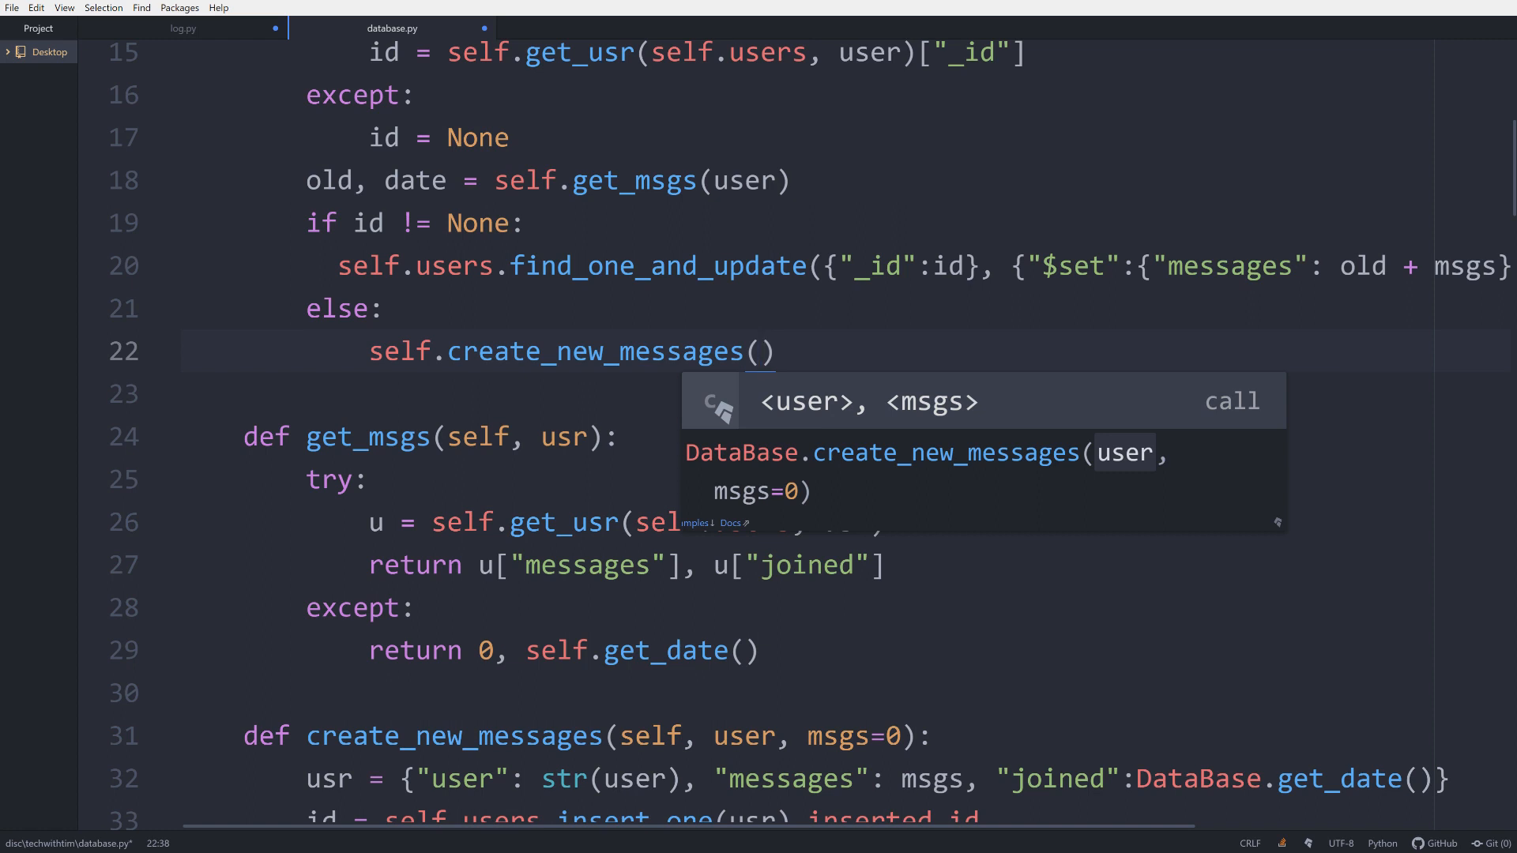
left_click(763, 351)
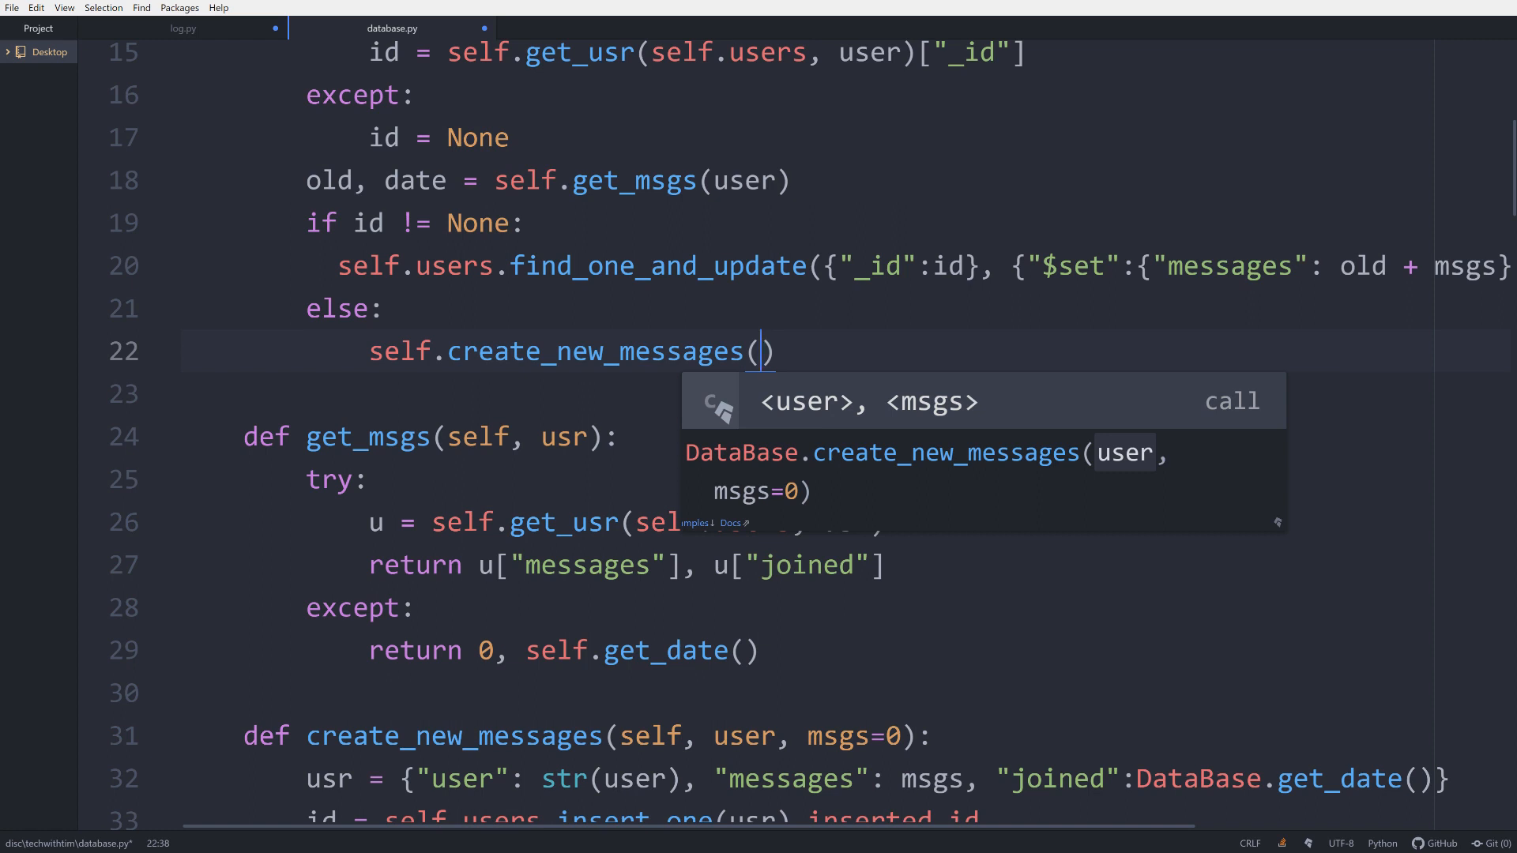